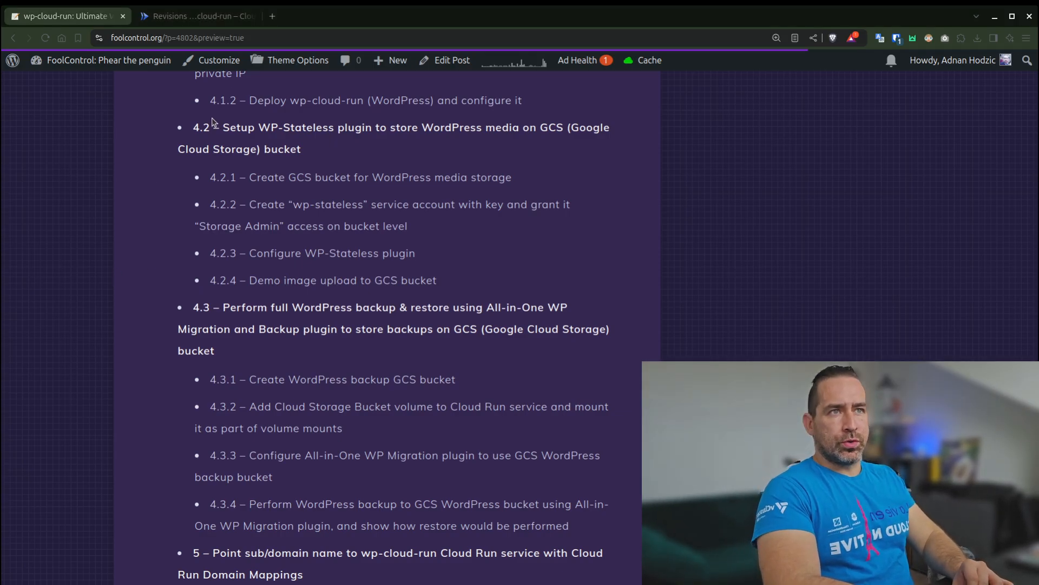
mouse_move(121, 227)
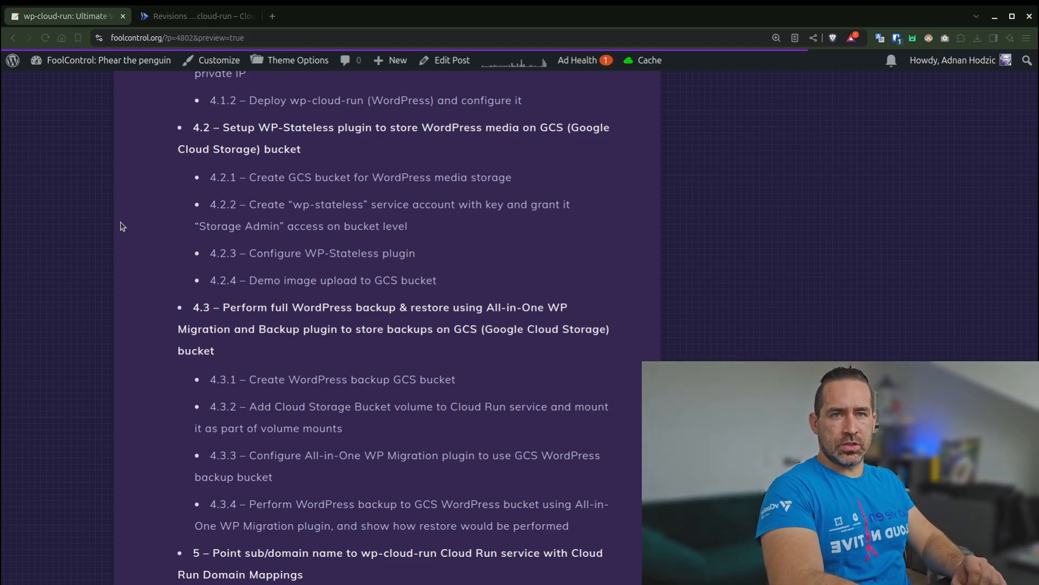
mouse_move(296, 171)
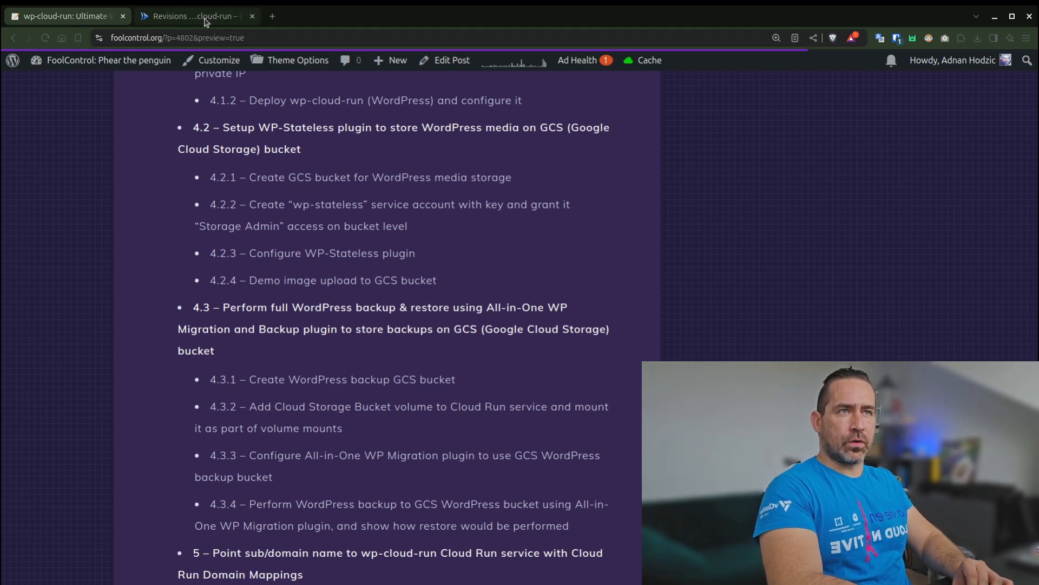
Open Cloud Storage for the wp-cloud-run project from the console welcome page.
click(325, 16)
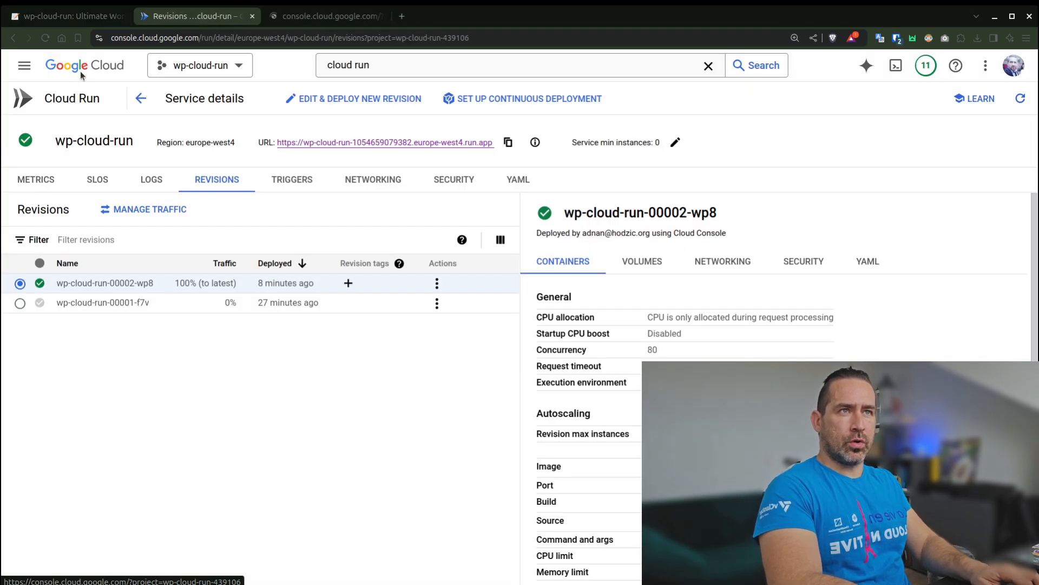
click(325, 16)
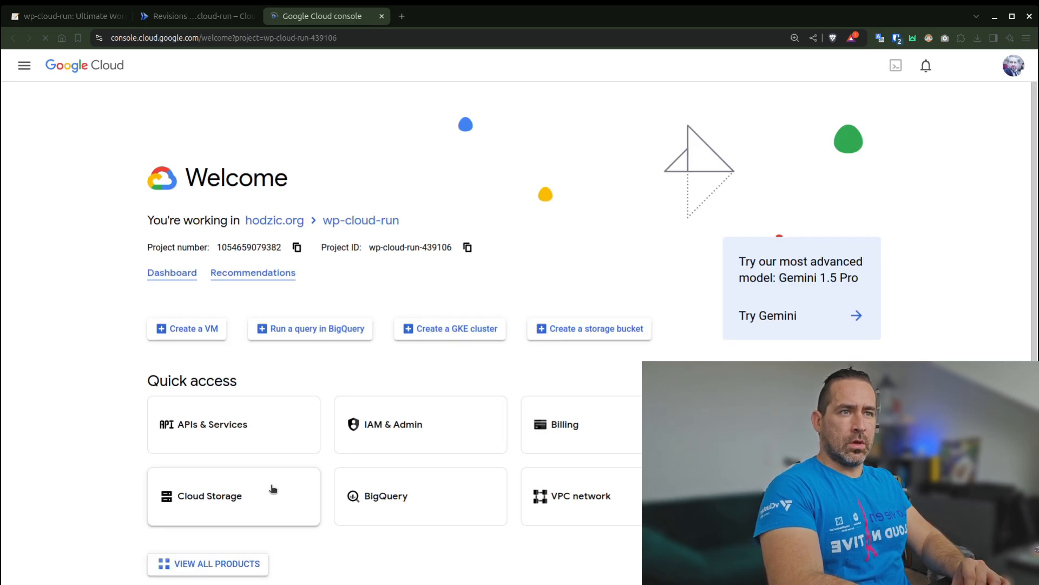
click(209, 495)
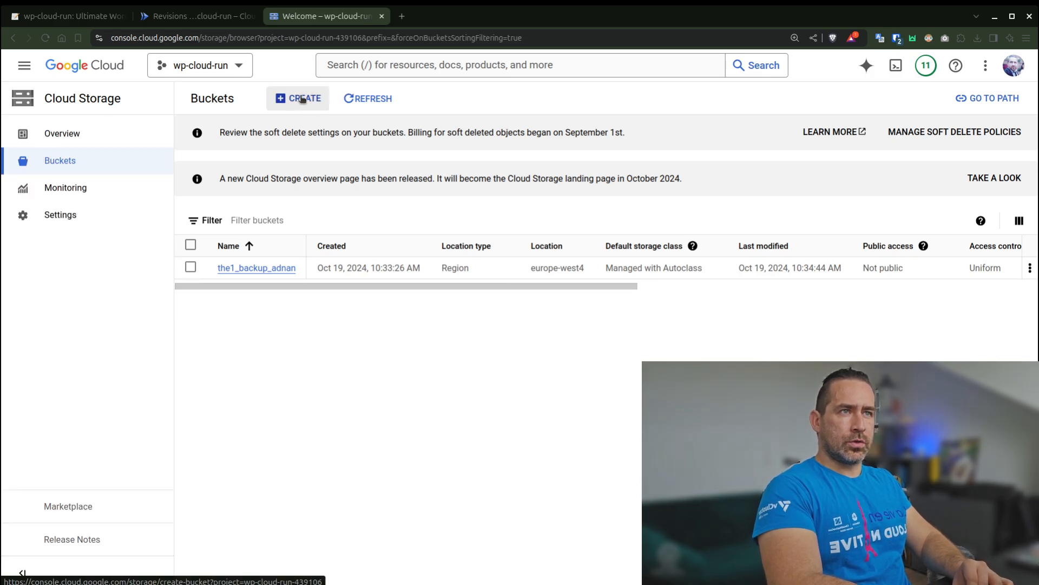
Start a new bucket named wp-cloud-run-media-storage and move on to its location settings.
click(298, 99)
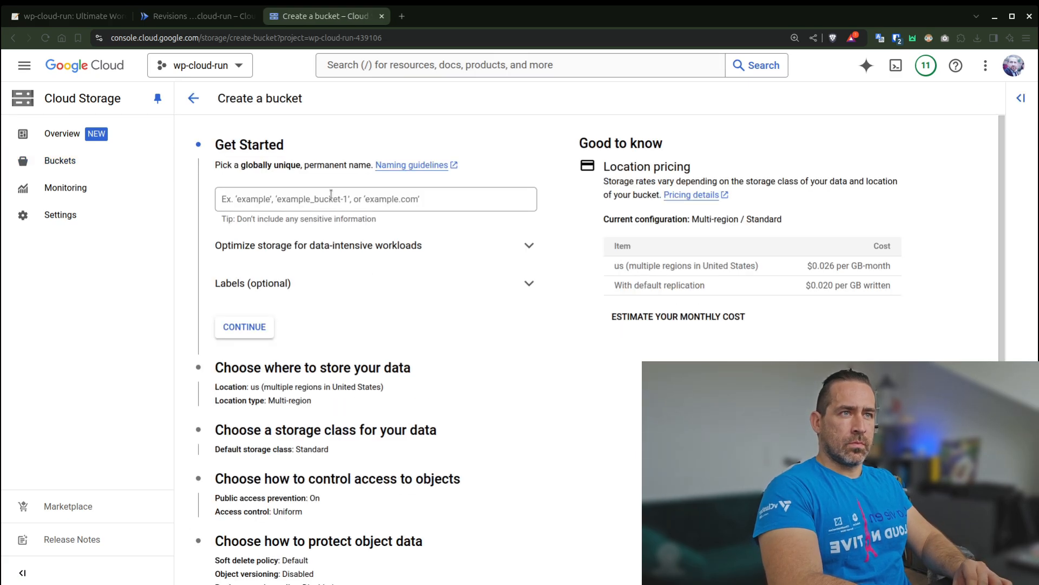
click(376, 199)
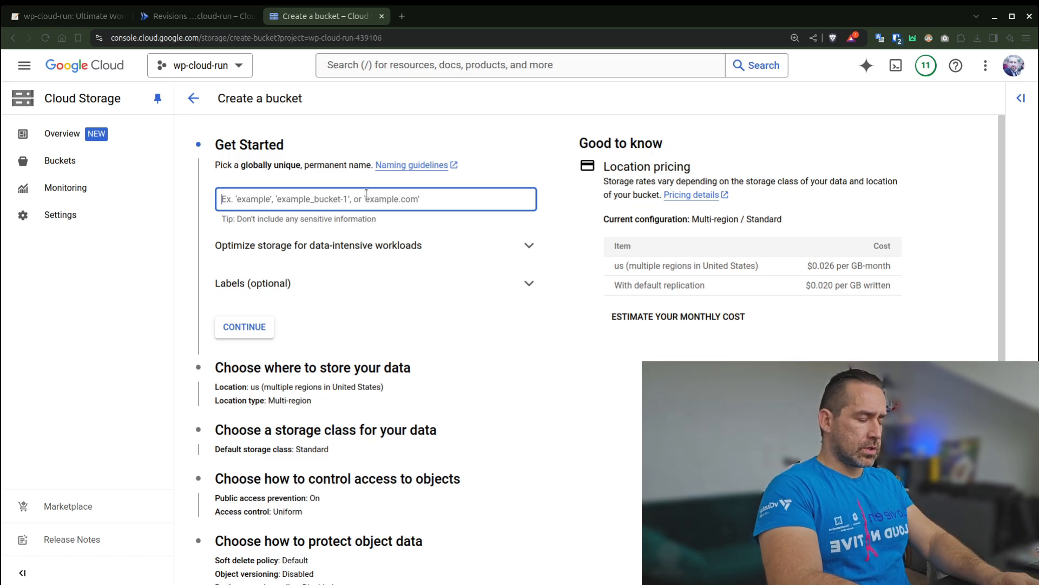
text(wp-cloud-)
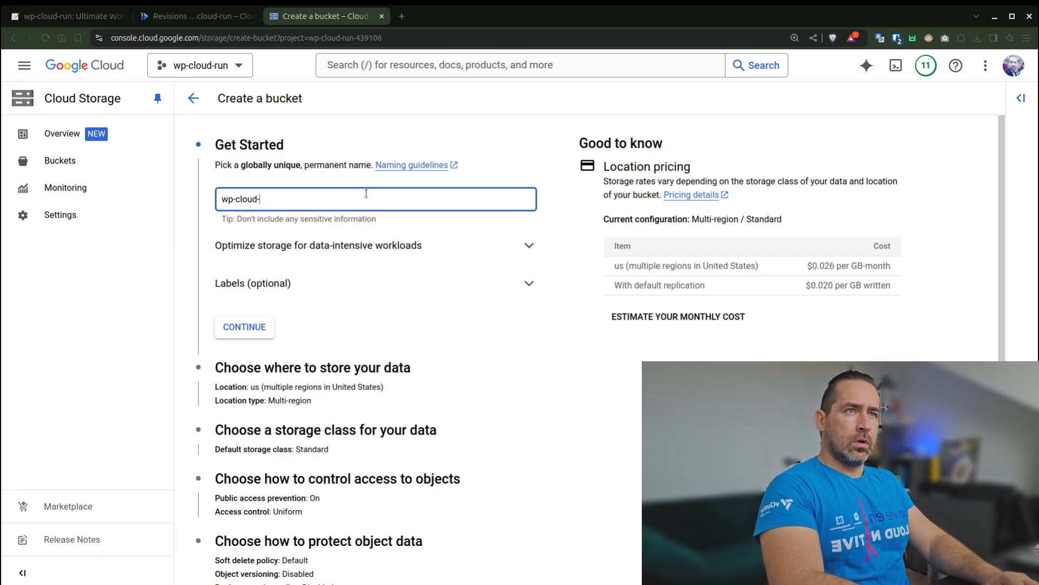
text(run-media)
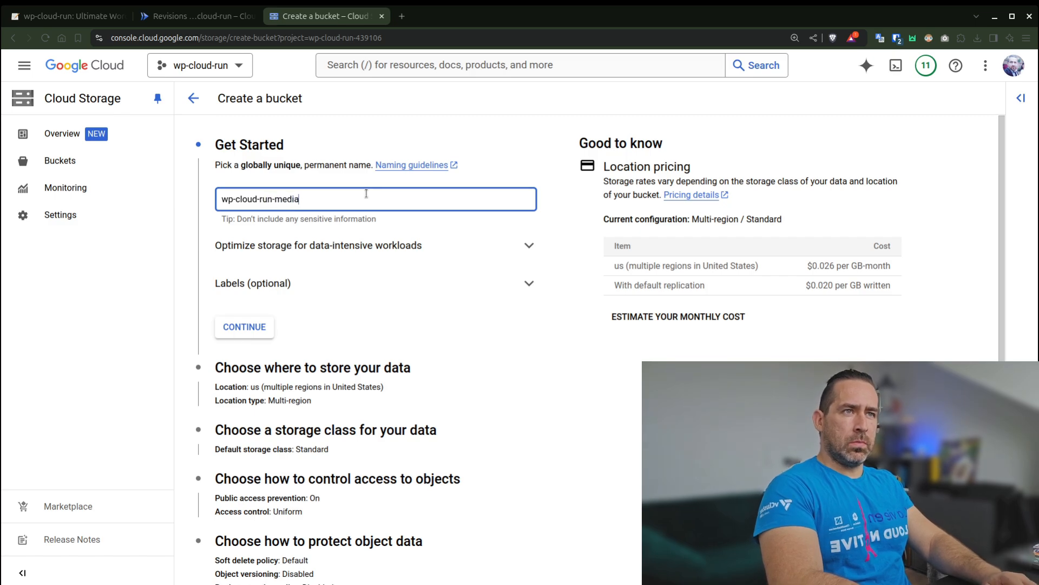
text(-buc)
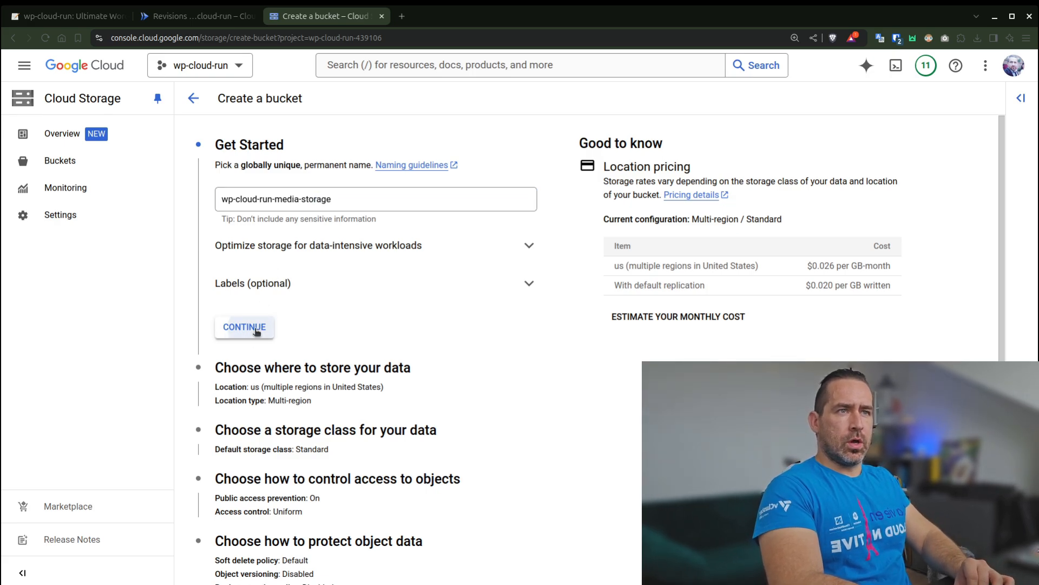
click(244, 327)
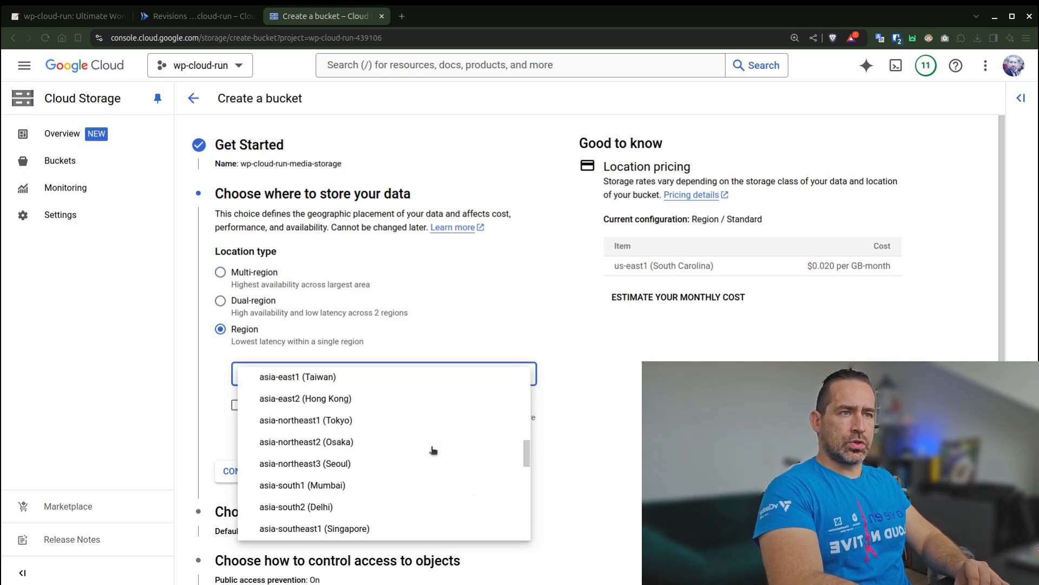
scroll(down, 3)
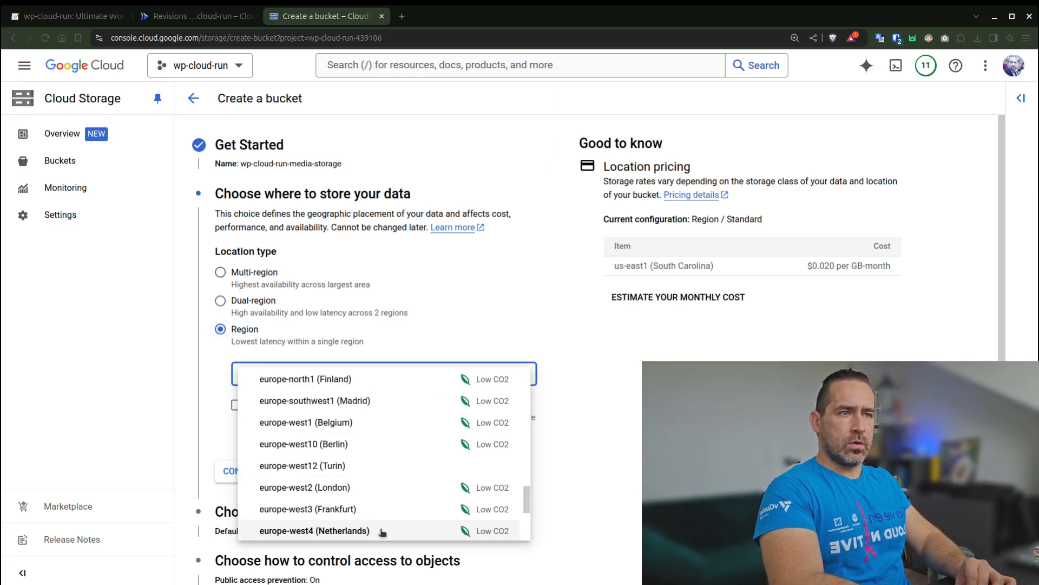
Set the bucket to region europe-west4 (Netherlands) with Autoclass storage.
click(315, 531)
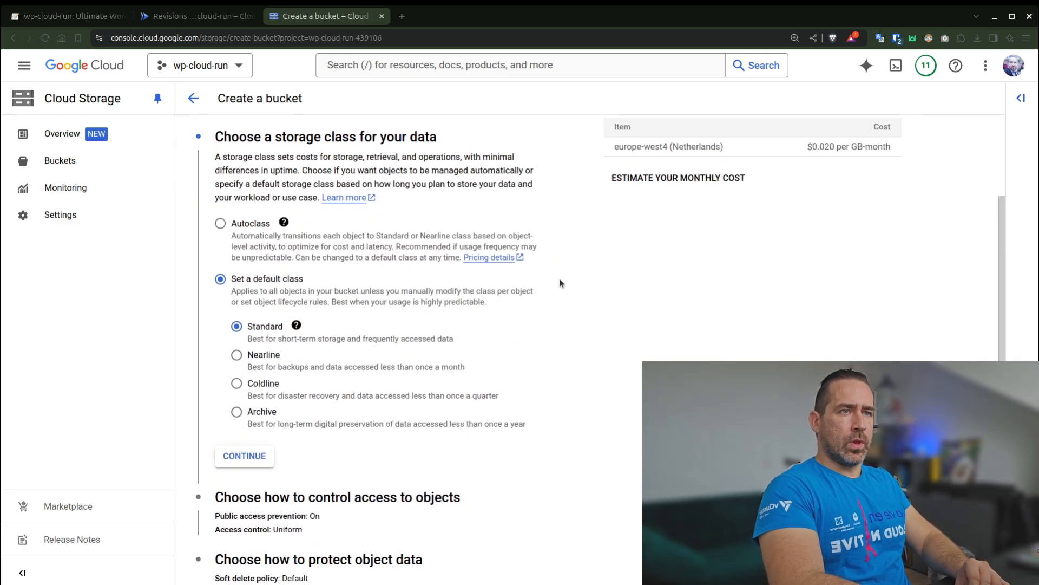
click(220, 223)
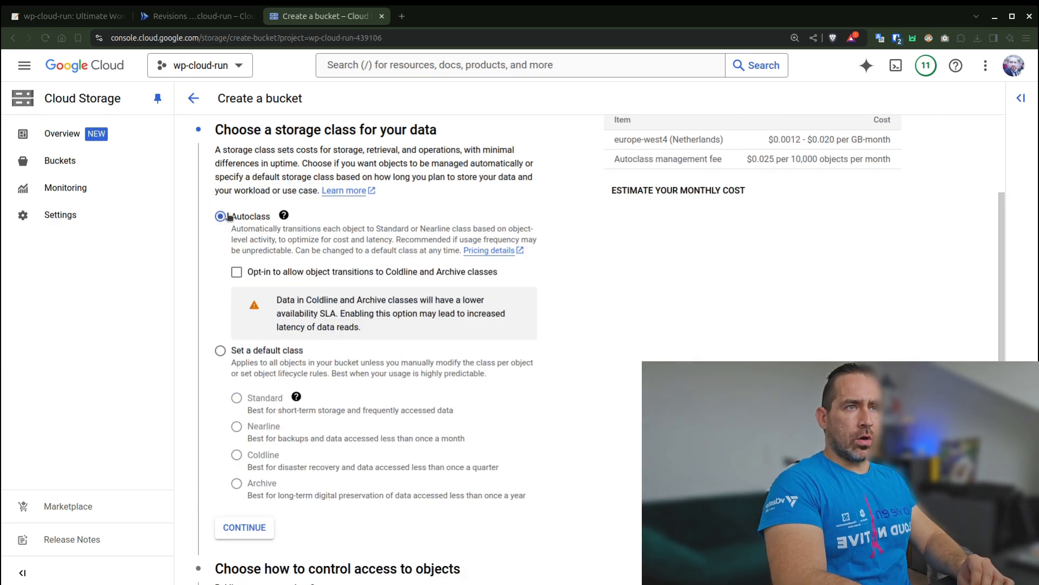
scroll(down, 3)
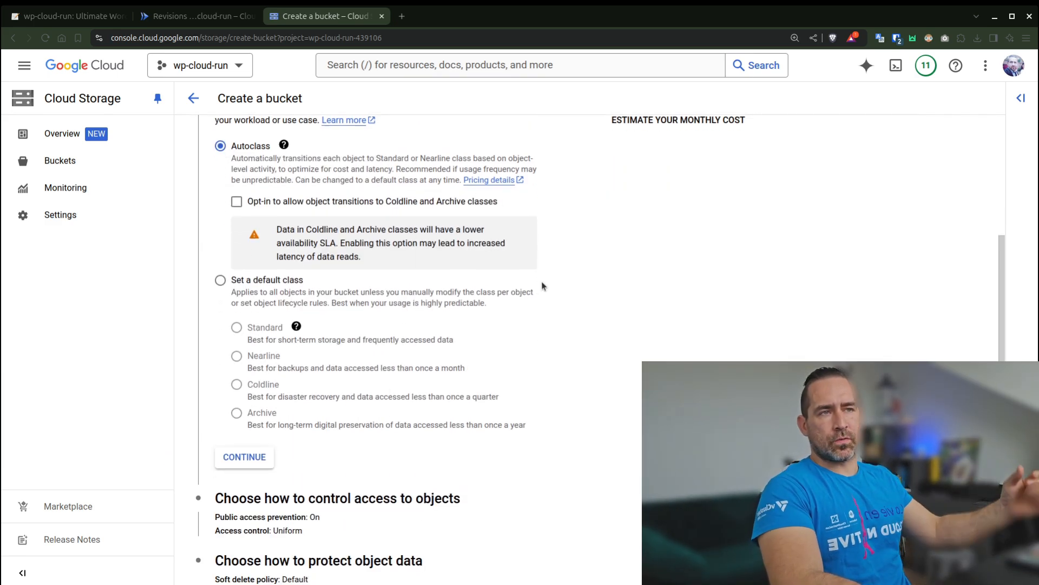
mouse_move(253, 417)
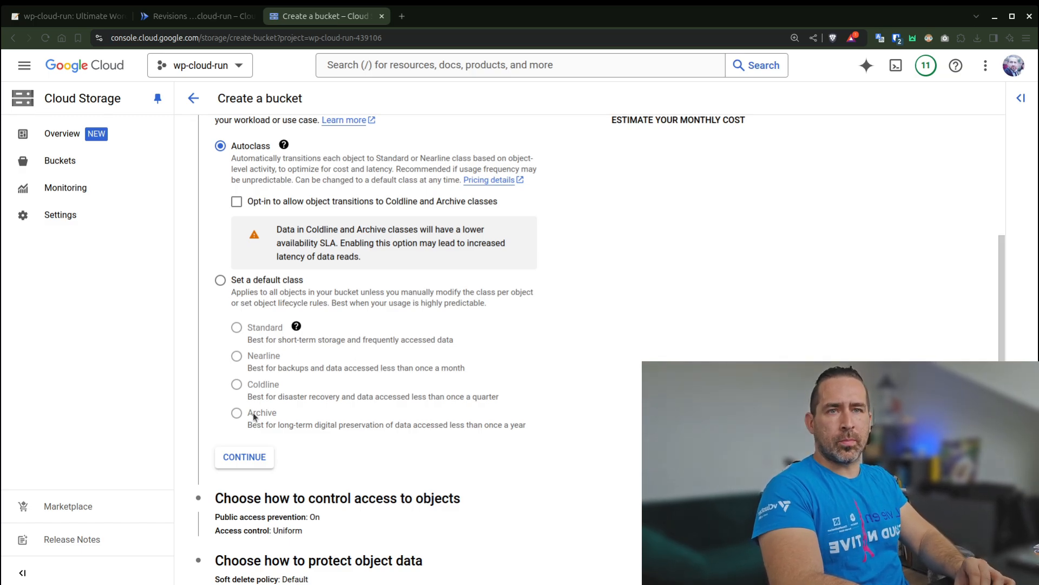
mouse_move(483, 361)
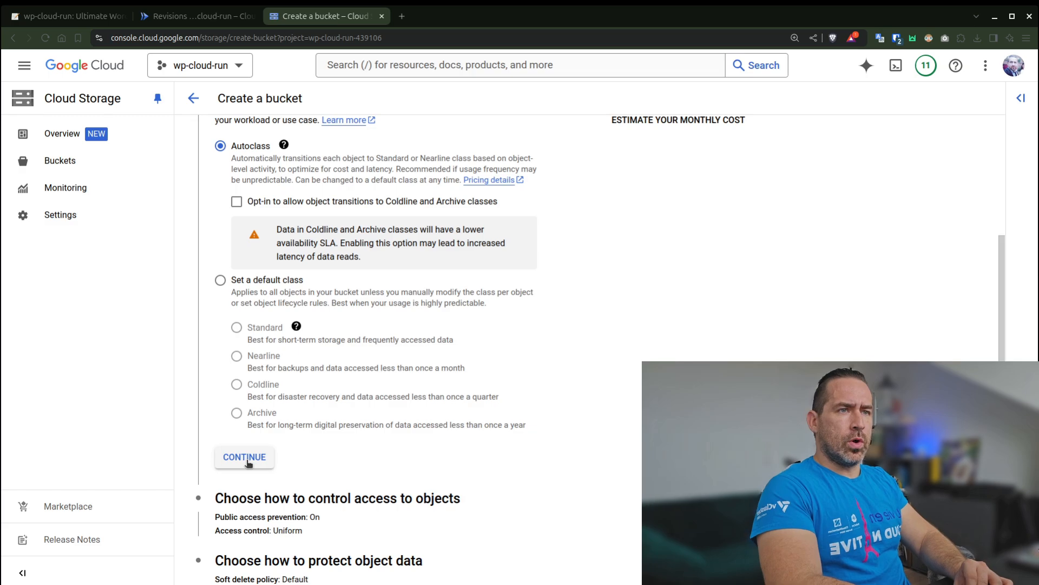
click(244, 457)
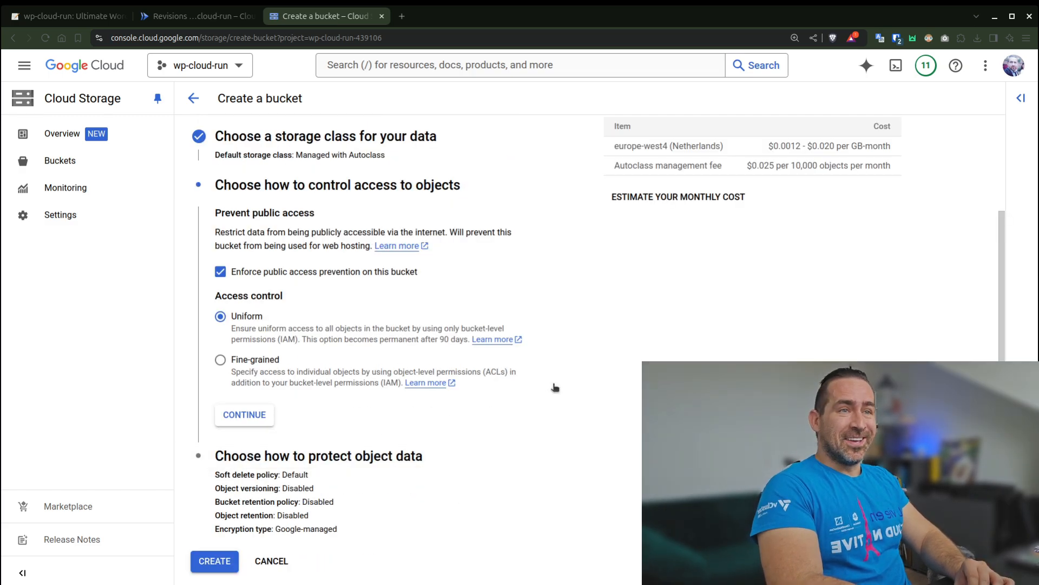
mouse_move(325, 364)
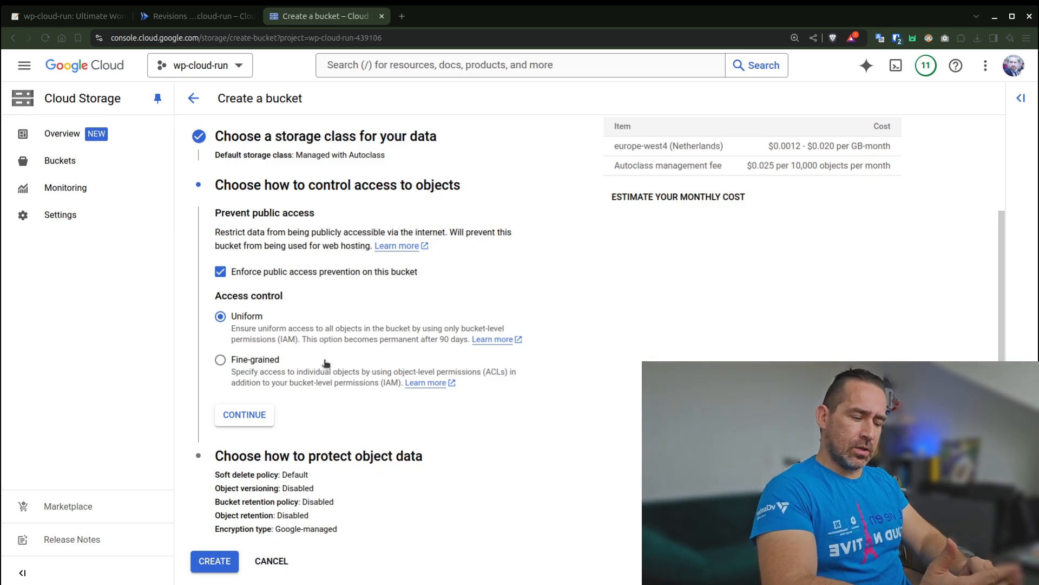
mouse_move(267, 319)
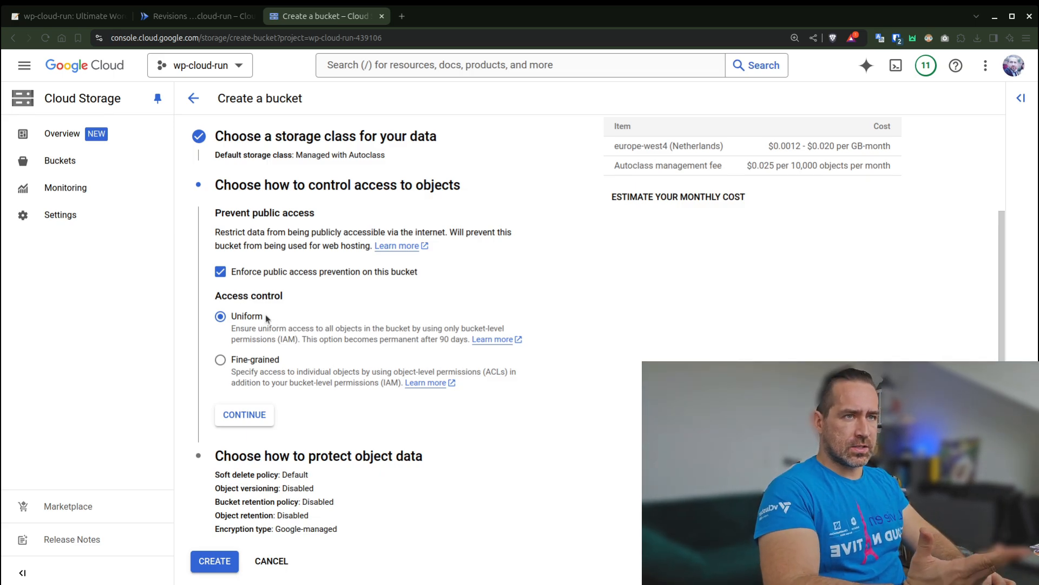
Turn off public access prevention and use fine-grained access control.
click(219, 270)
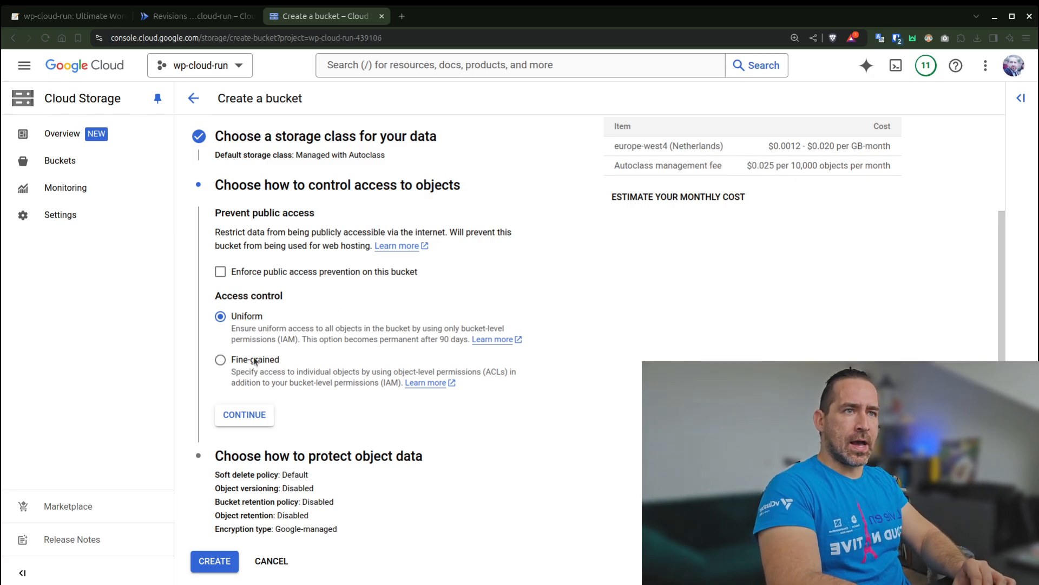
click(220, 360)
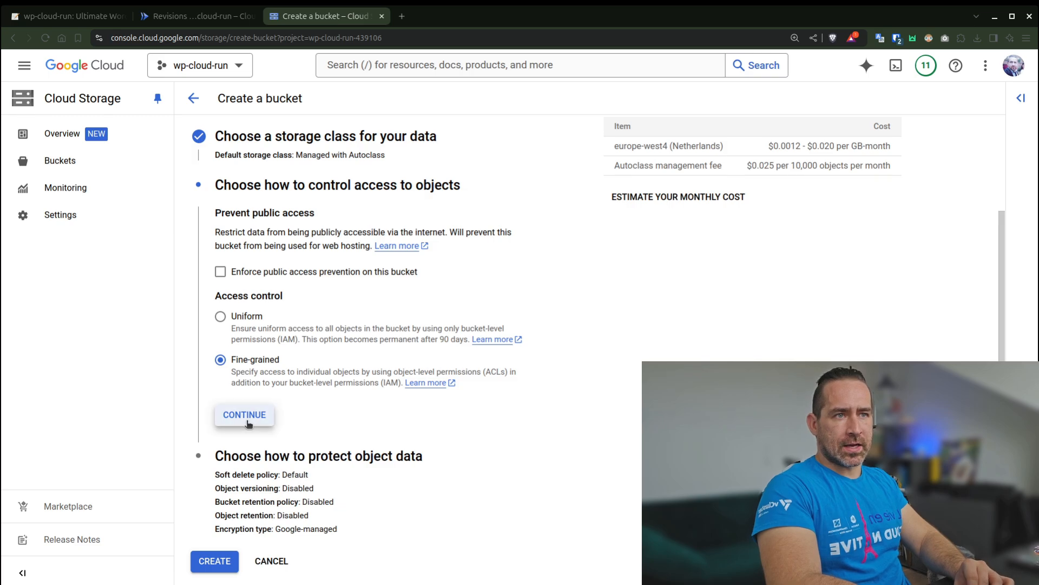
click(243, 414)
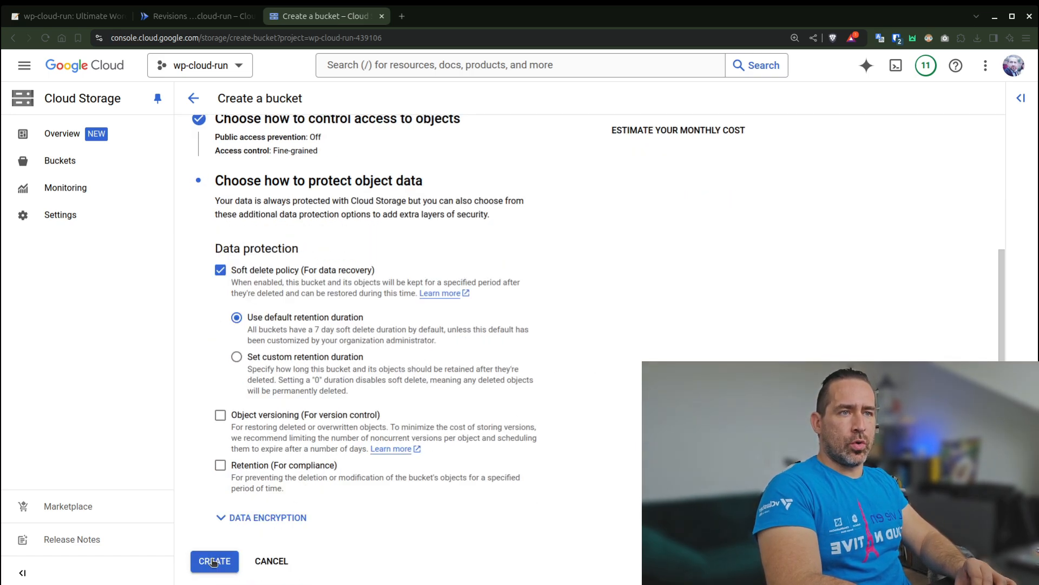
Create the wp-cloud-run-media-storage bucket and open the console welcome page in a new tab.
click(214, 561)
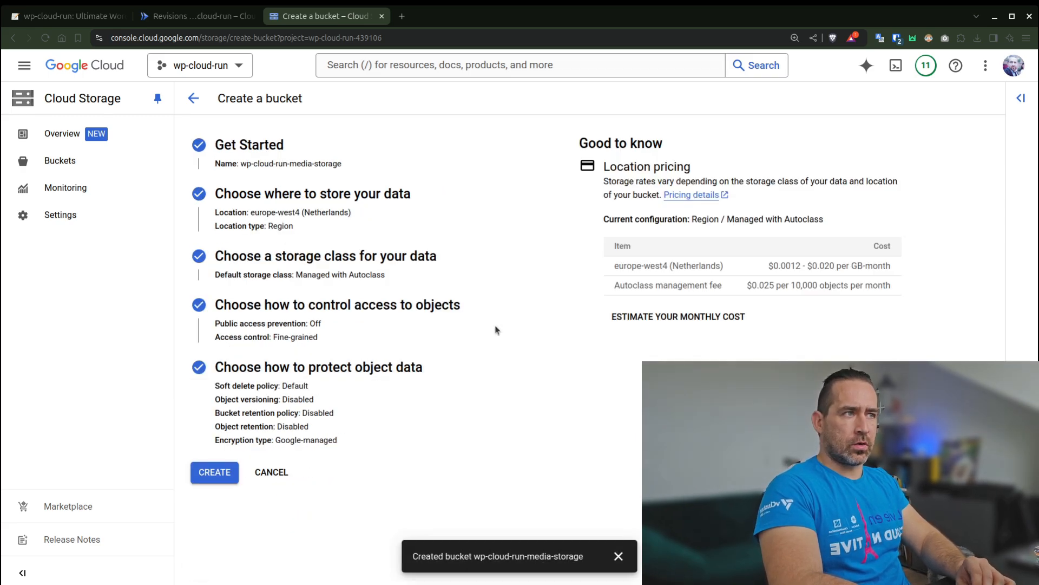
click(214, 472)
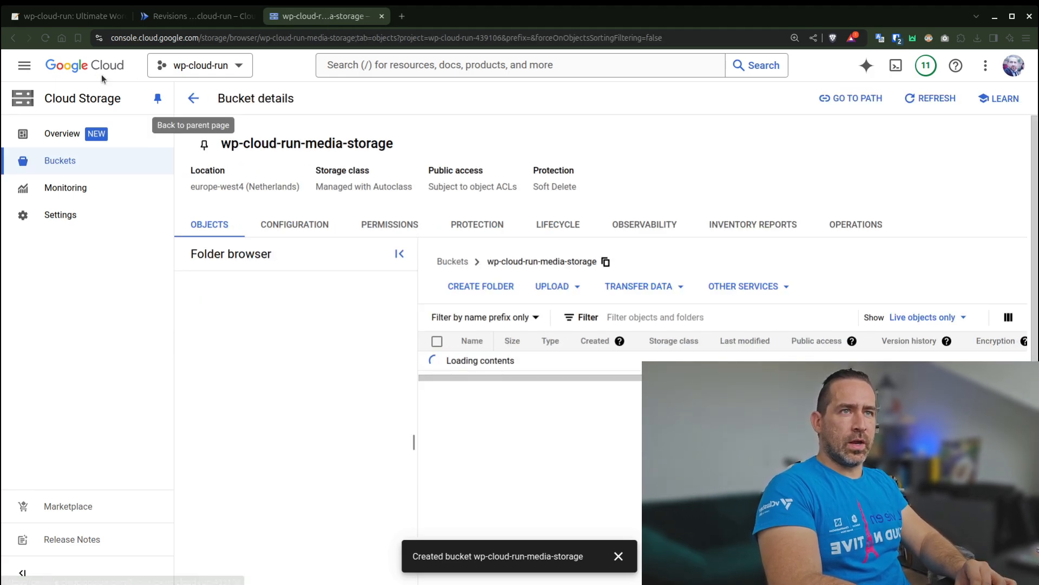
click(400, 253)
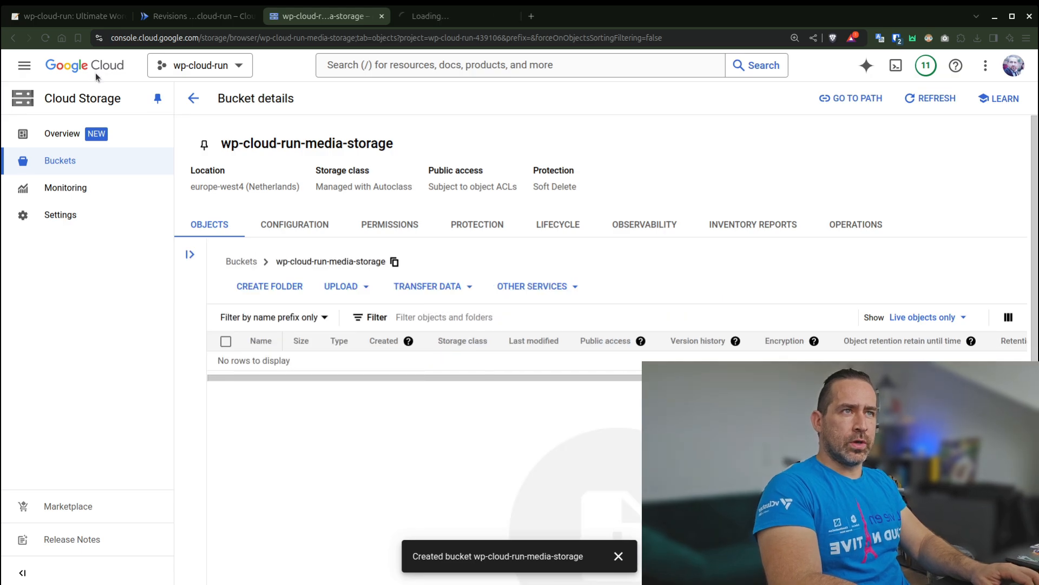
click(455, 16)
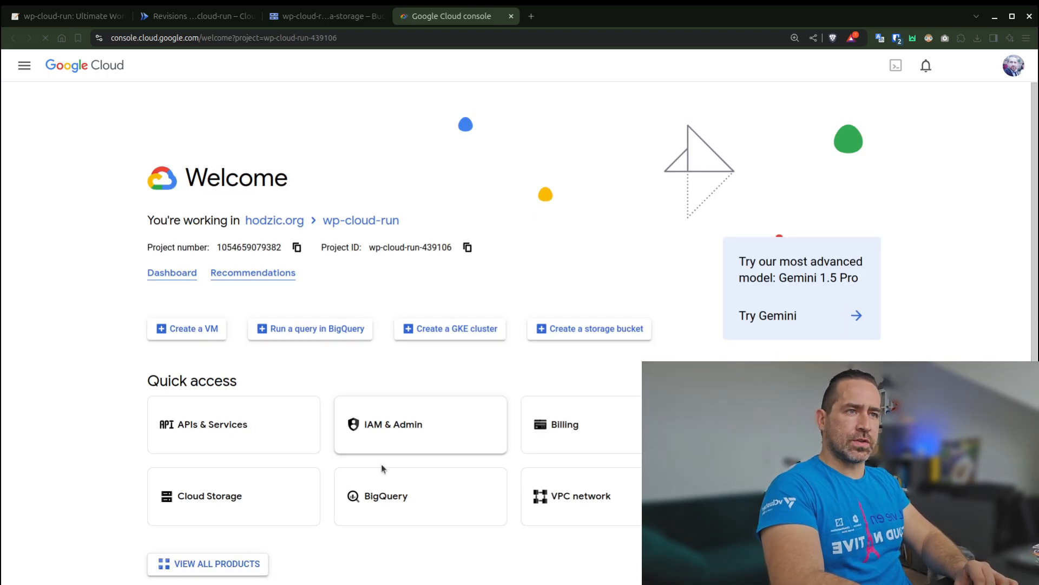
Open IAM & Admin Service Accounts for wp-cloud-run and start a new service account.
click(392, 425)
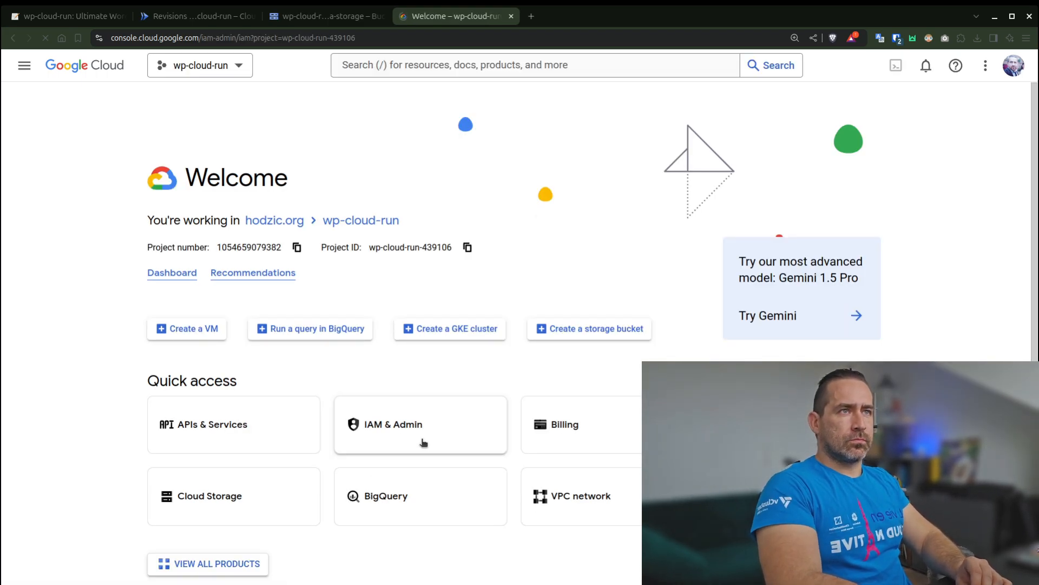
click(420, 424)
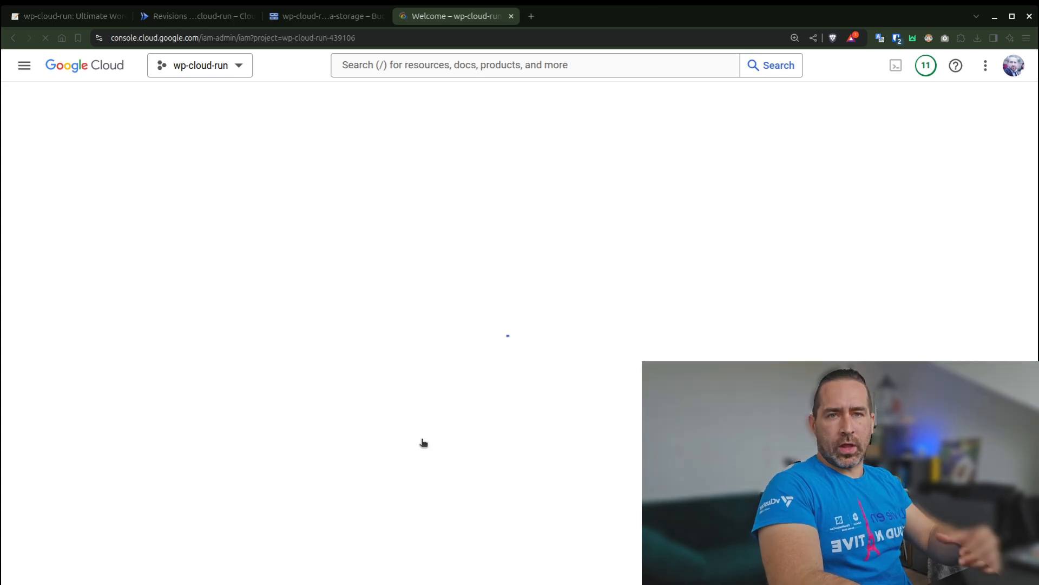
mouse_move(534, 312)
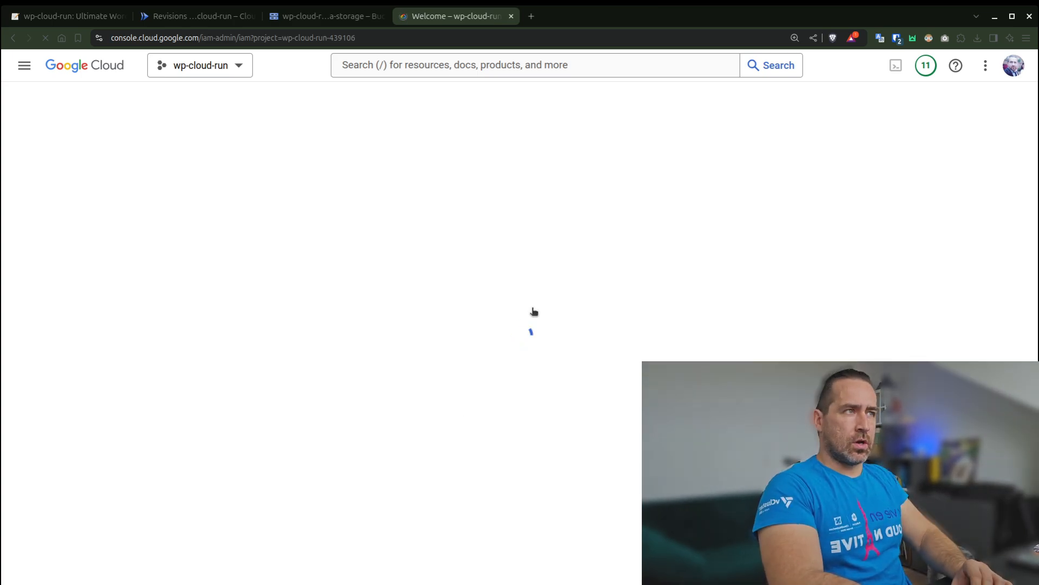
mouse_move(486, 368)
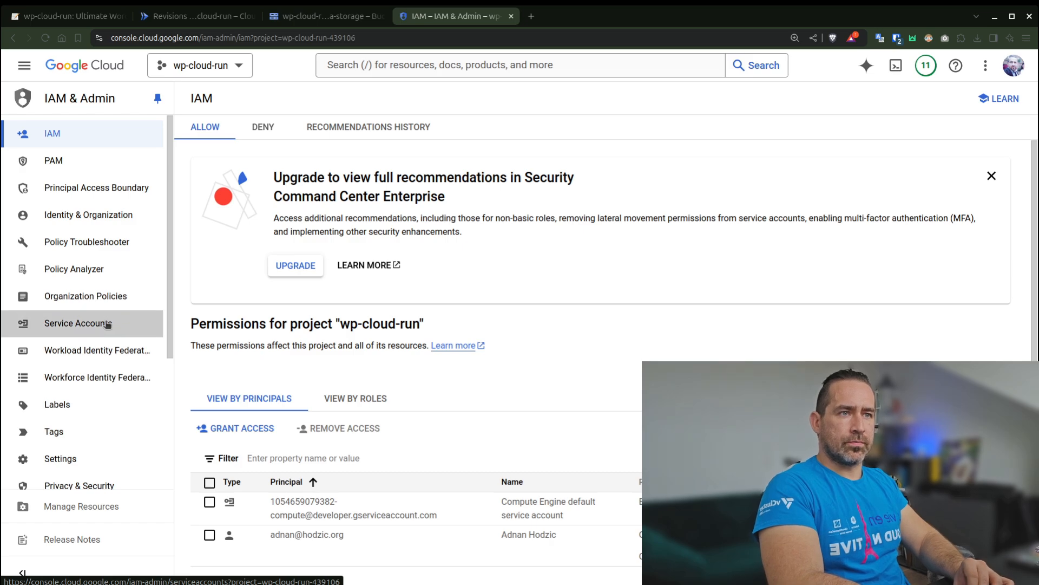
click(78, 322)
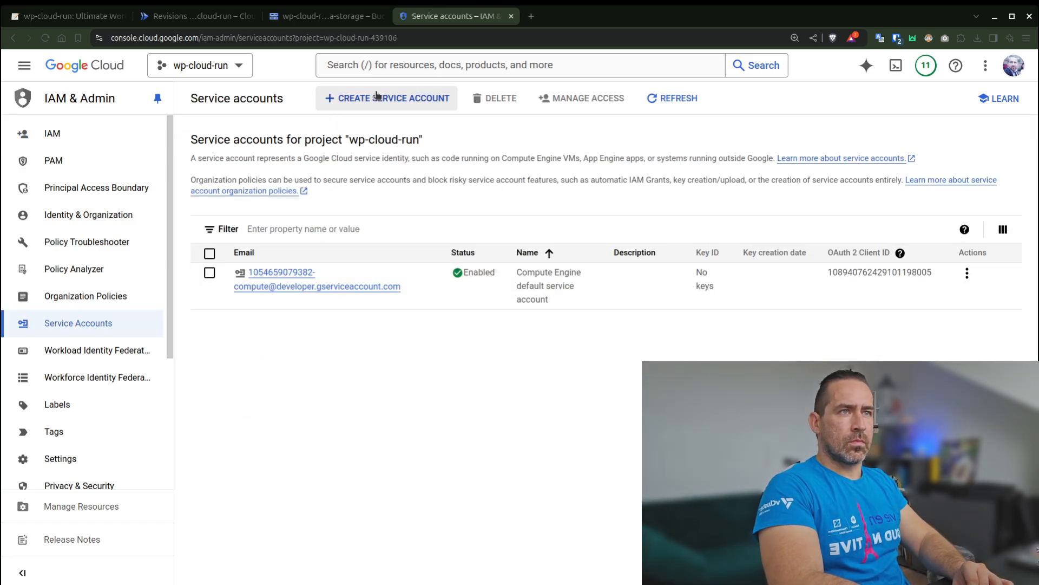
click(387, 99)
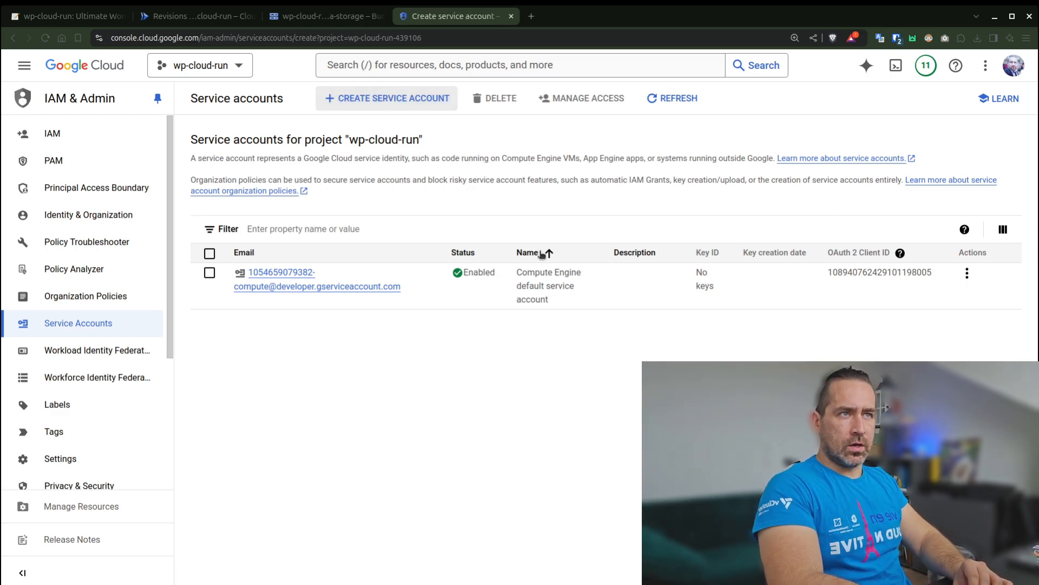
Create an enabled service account named wp-stateless.
click(387, 99)
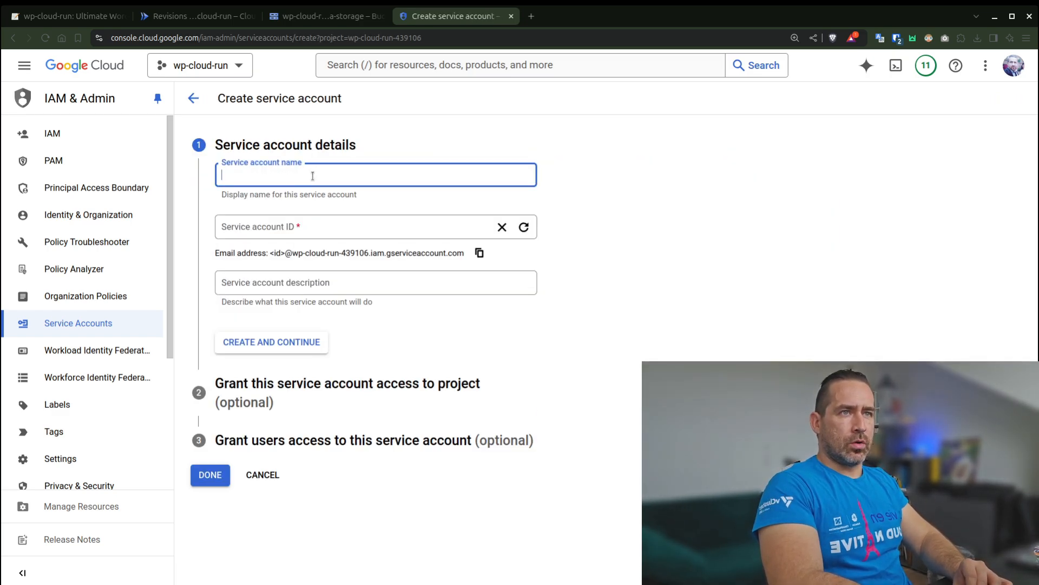
text(wp-state)
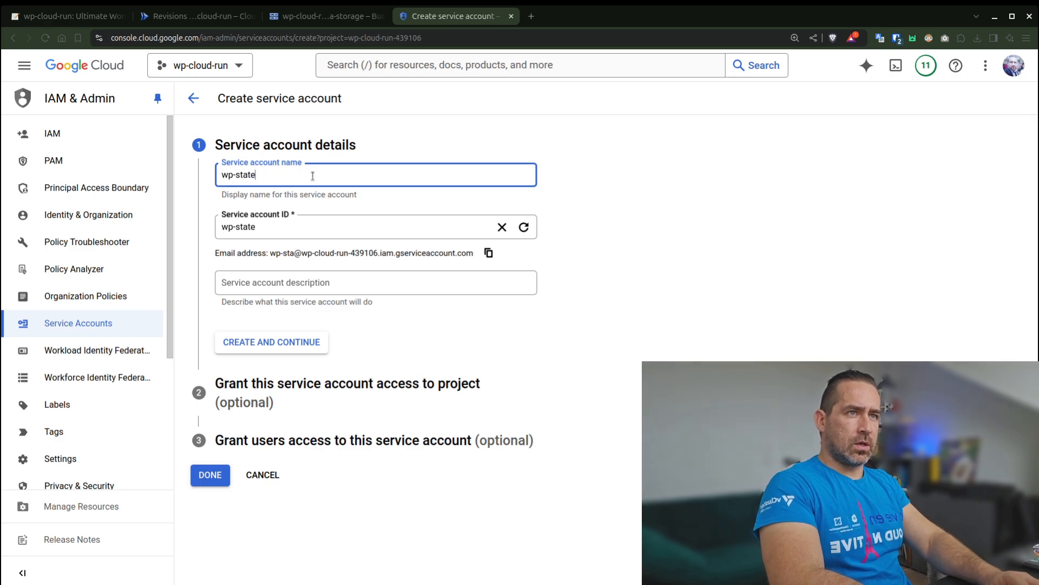
text(less)
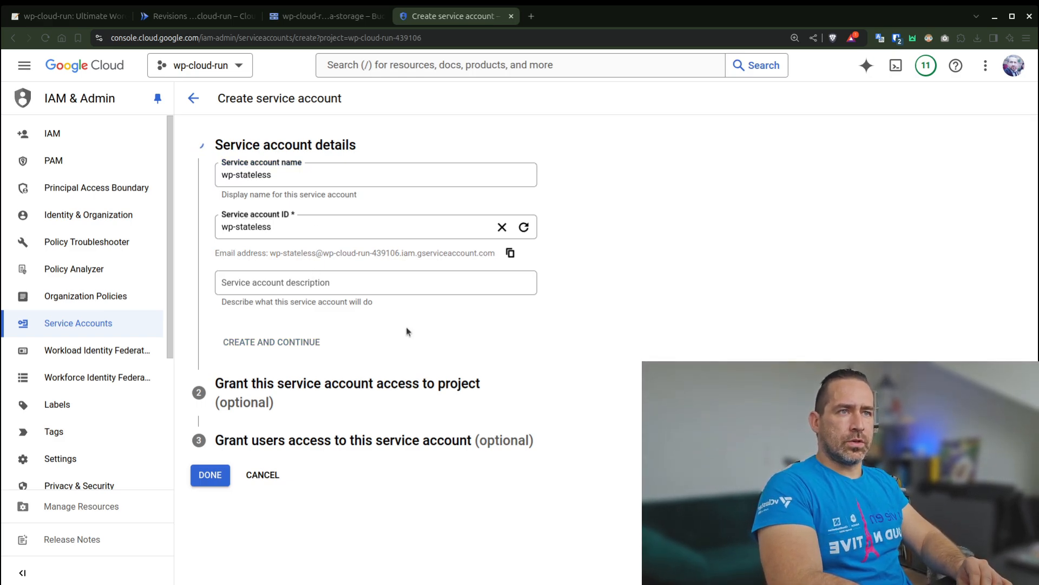
click(271, 341)
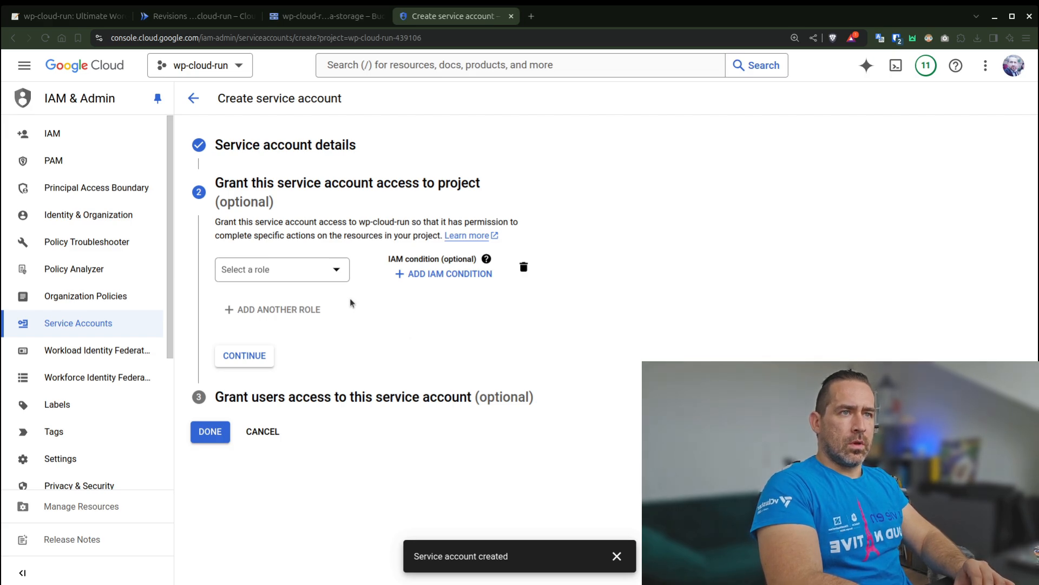
mouse_move(209, 432)
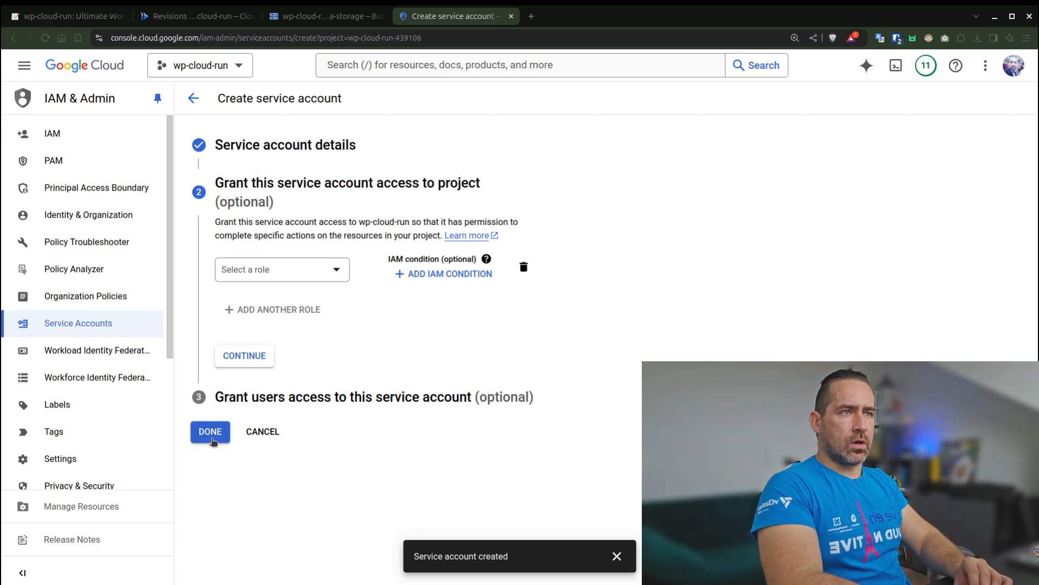
click(209, 432)
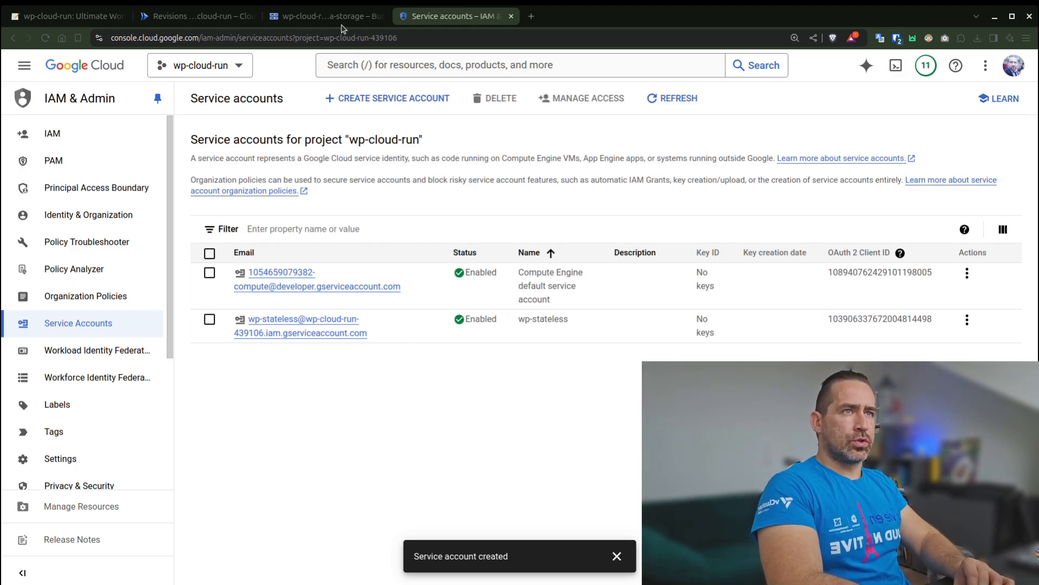
View the Permissions principals table of the wp-cloud-run-media-storage bucket.
click(325, 15)
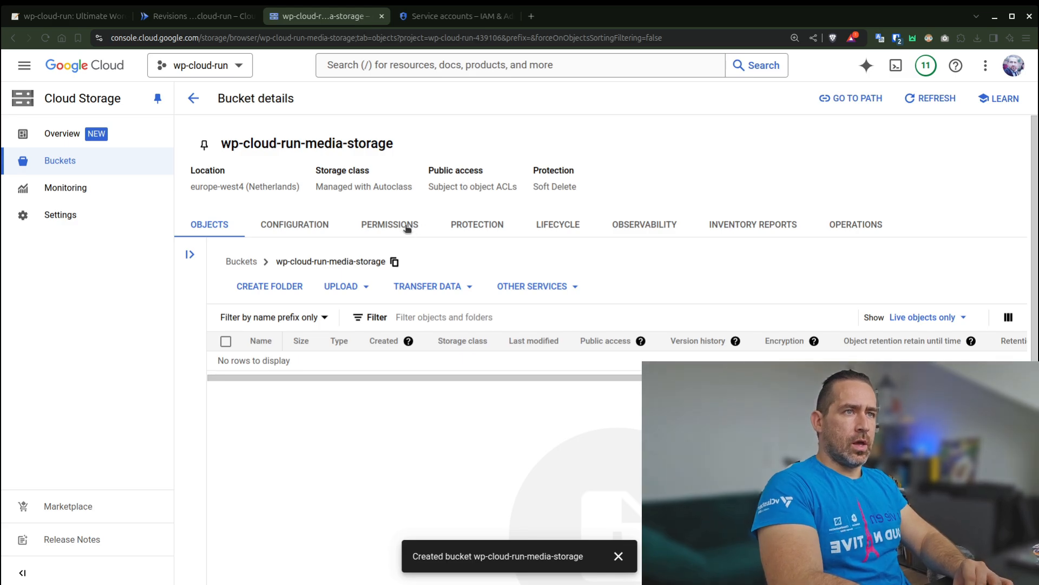
click(388, 224)
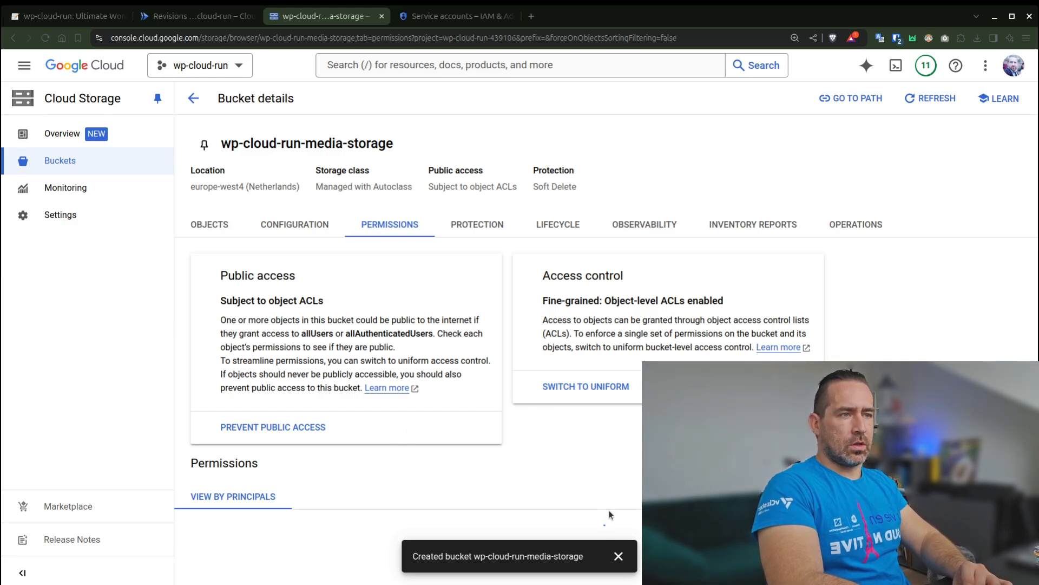
click(618, 556)
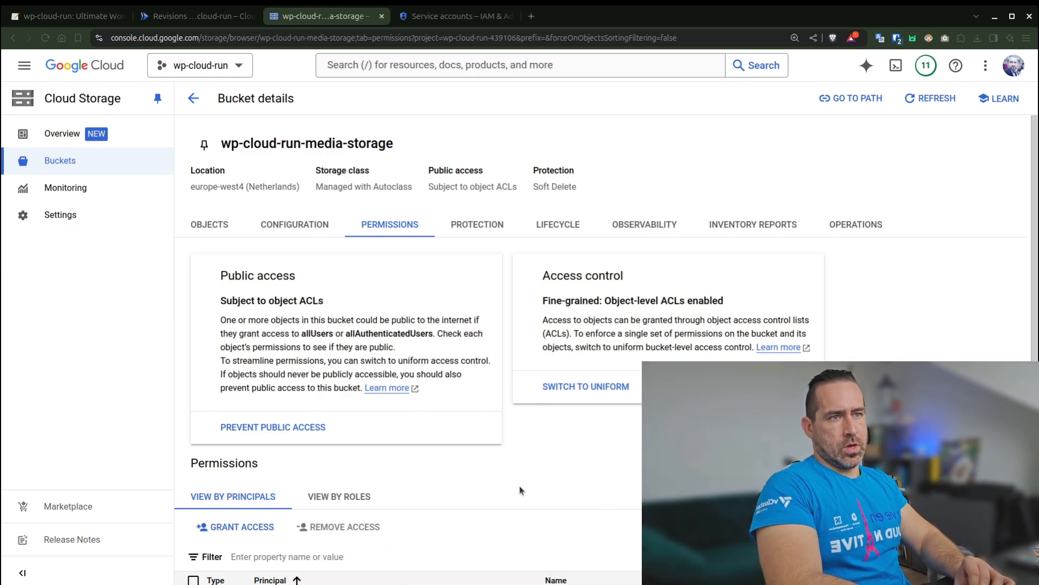
scroll(down, 3)
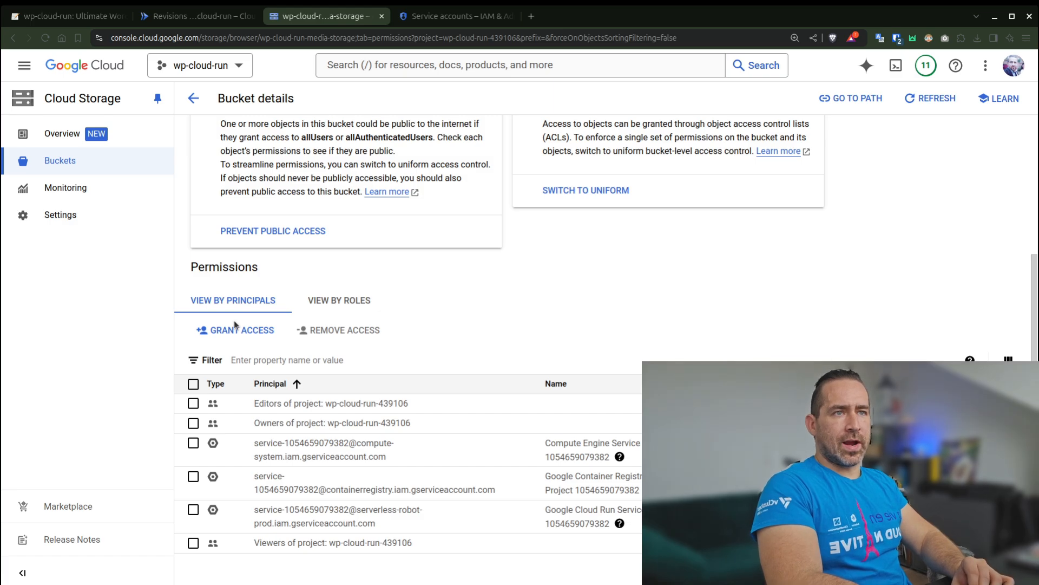
Grant wp-stateless the Storage Admin and Storage Object Admin roles on the bucket.
click(235, 331)
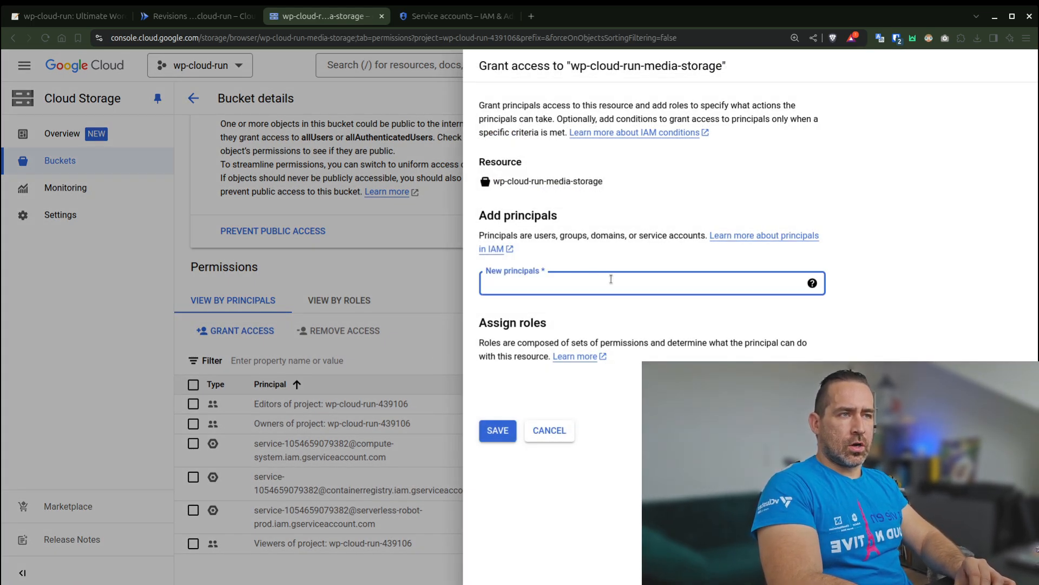
text(wp-stateless)
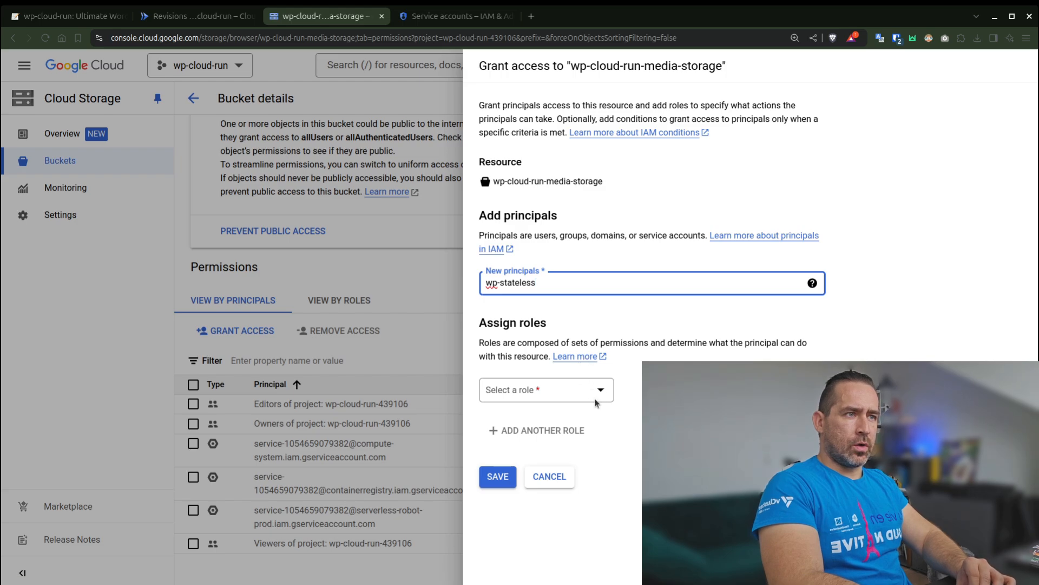
click(545, 389)
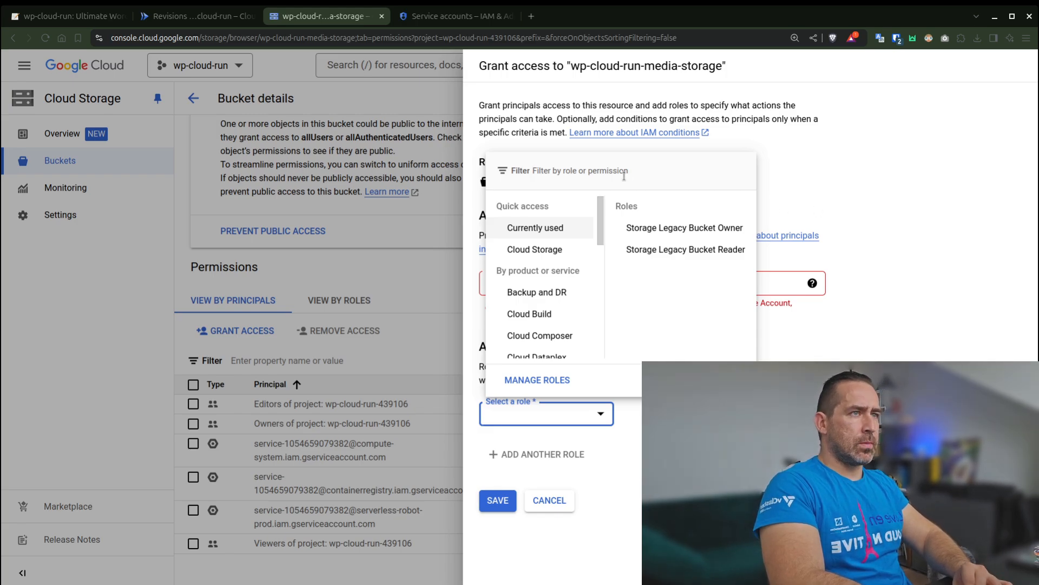
text(storage admin)
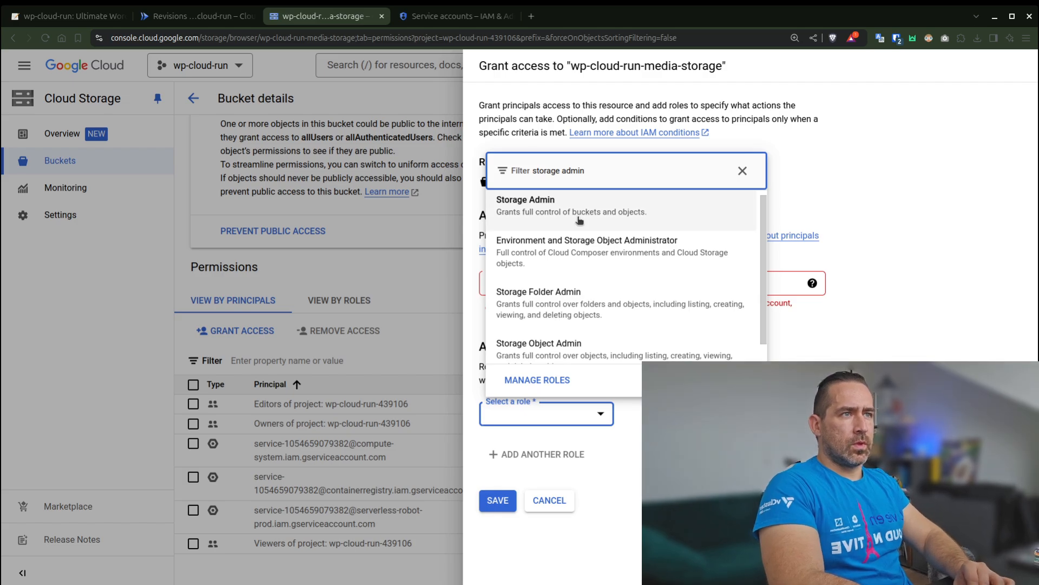
click(525, 206)
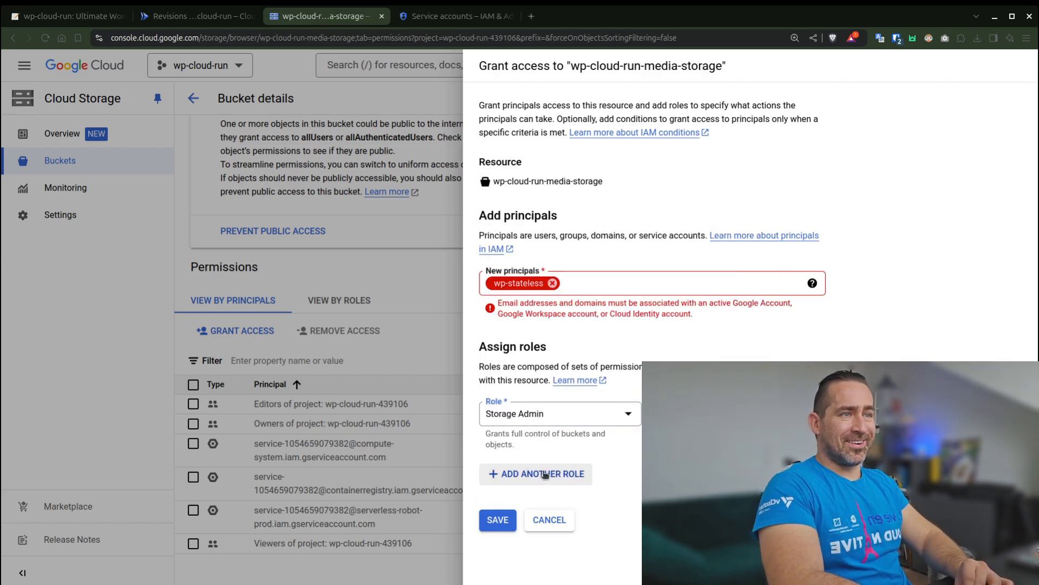
click(535, 473)
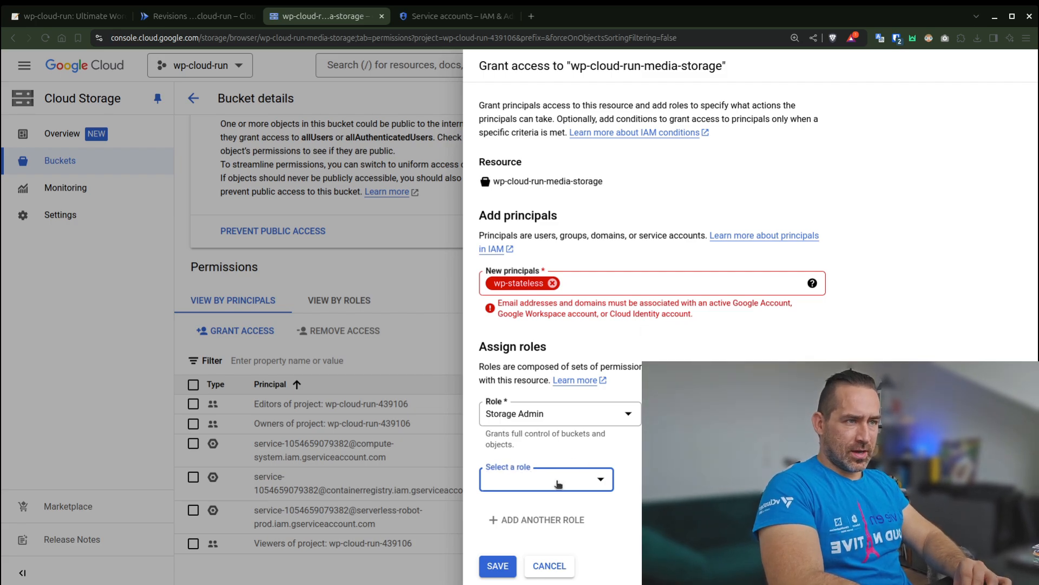
click(545, 479)
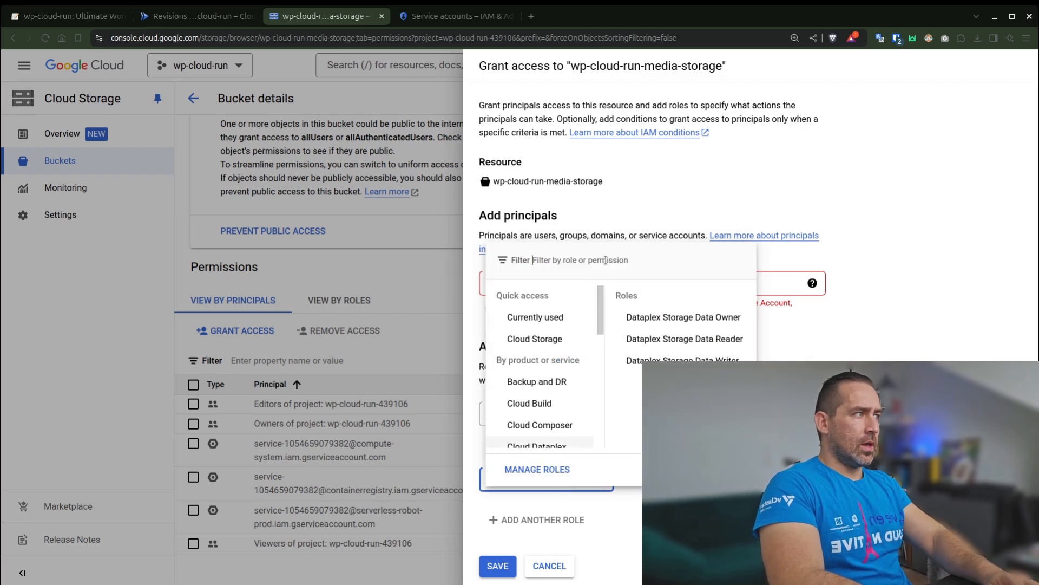
text(storage object admin)
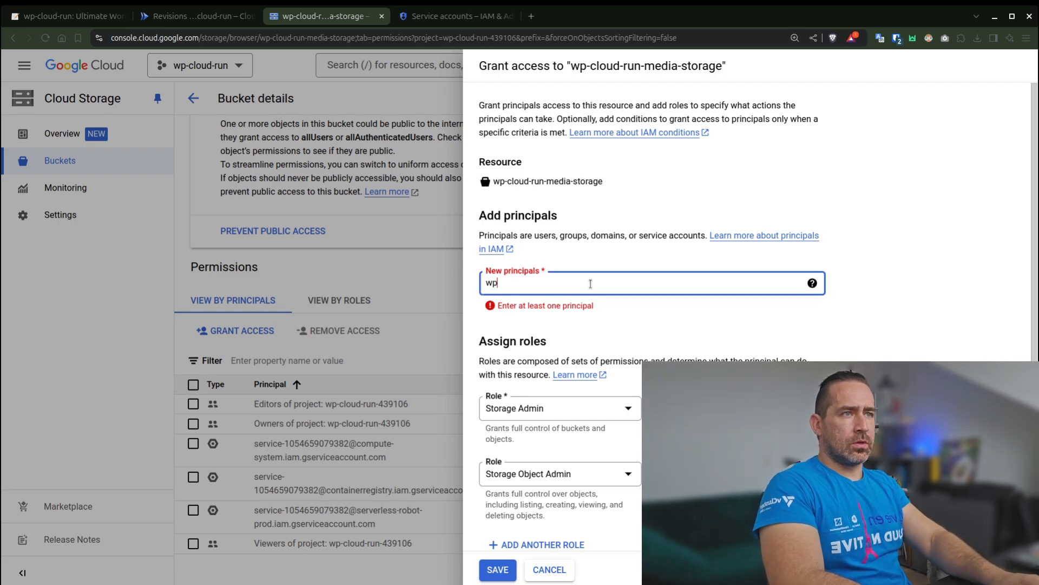
text(-sta)
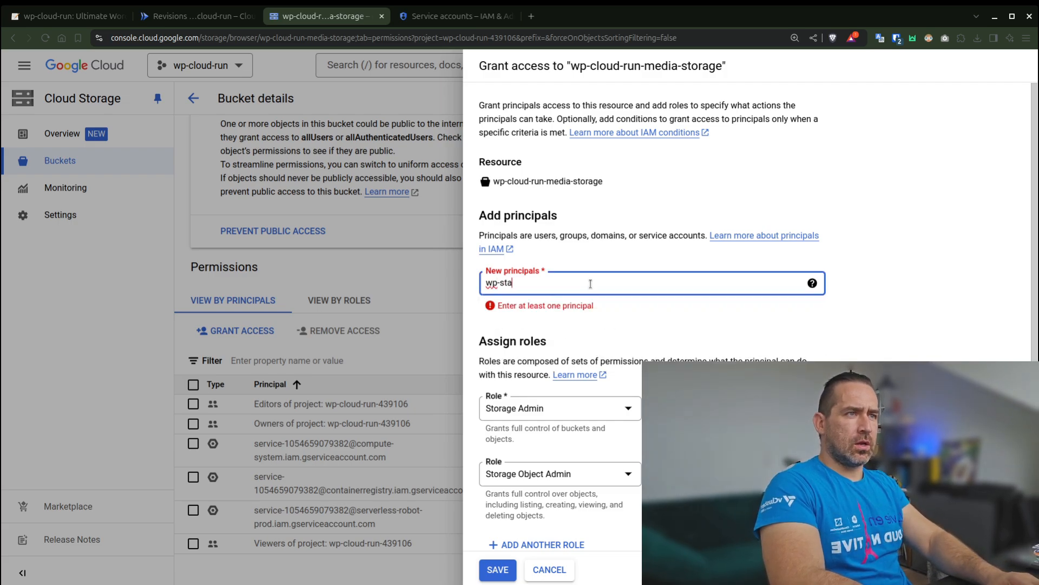
text(teless)
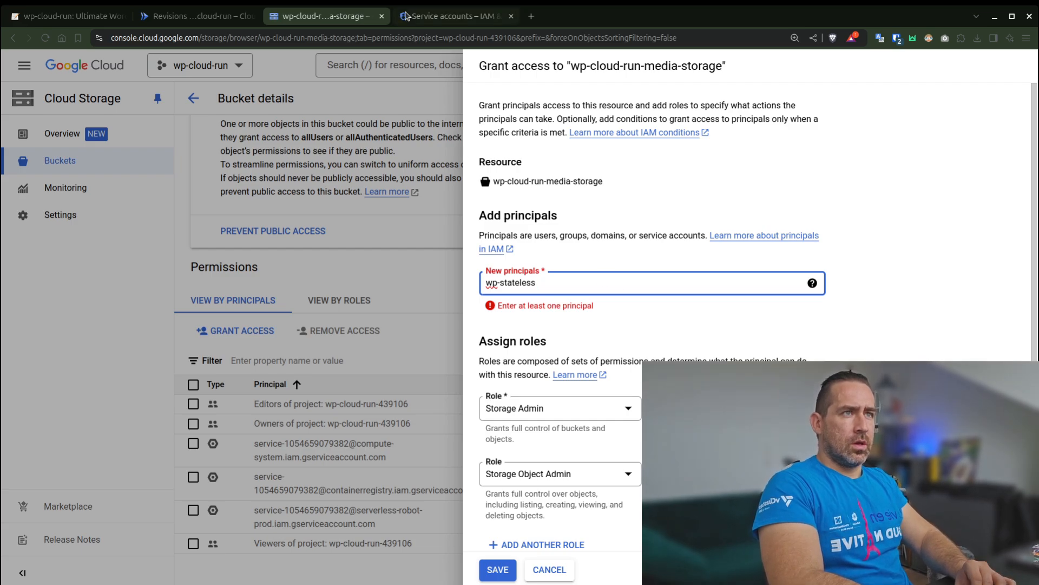
click(454, 15)
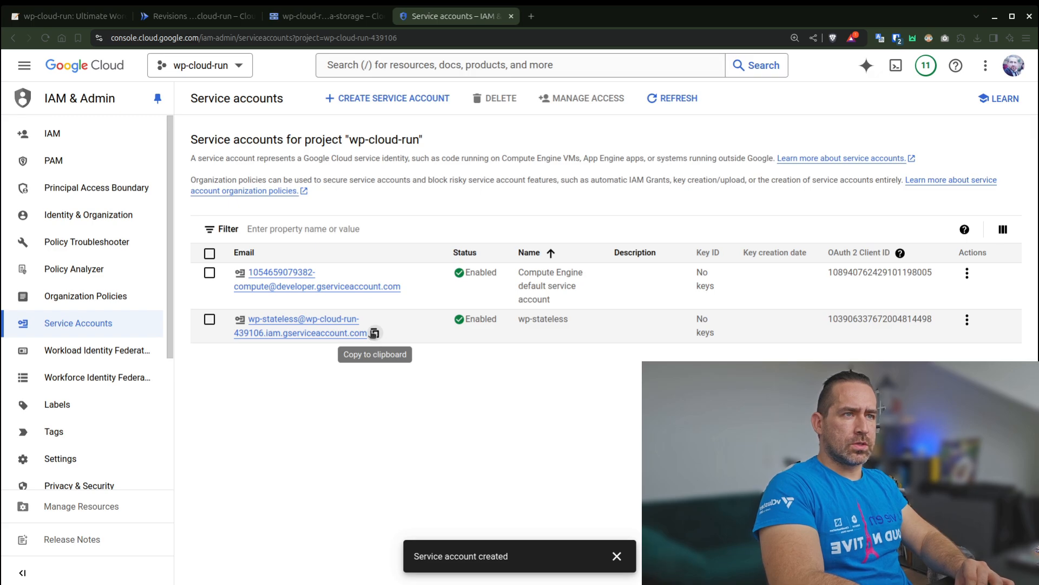
click(326, 16)
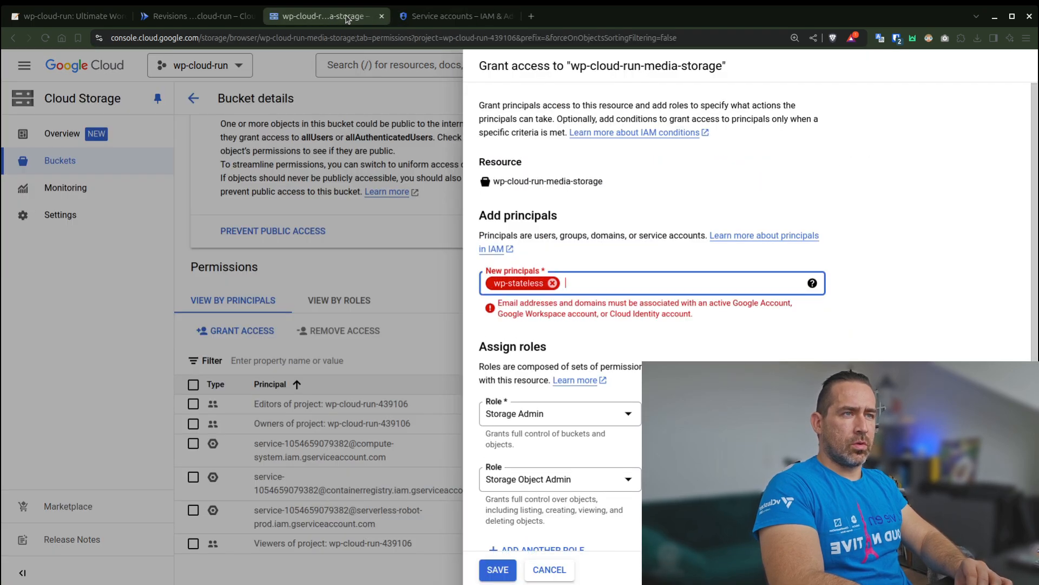
click(552, 282)
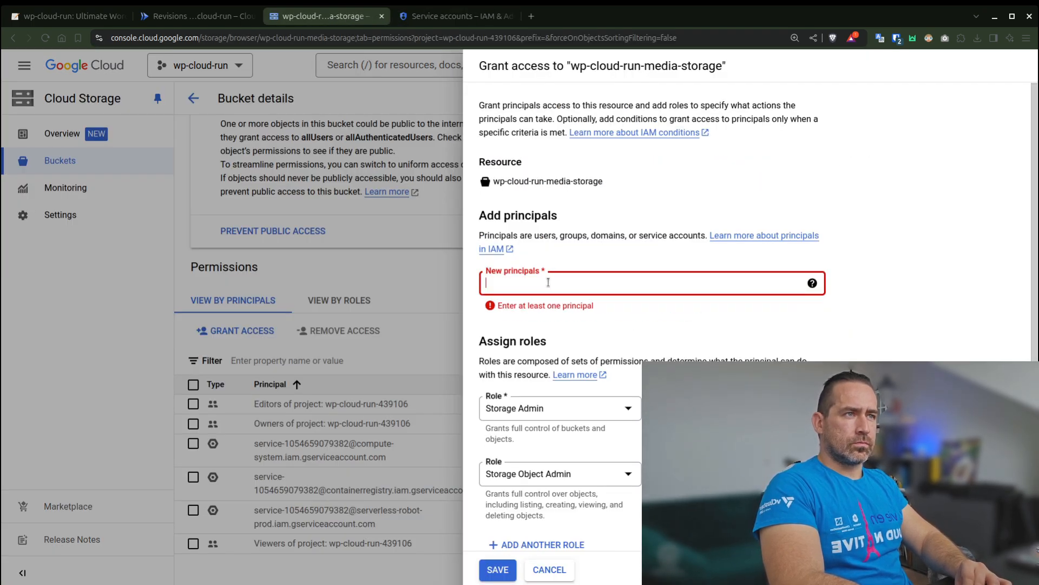
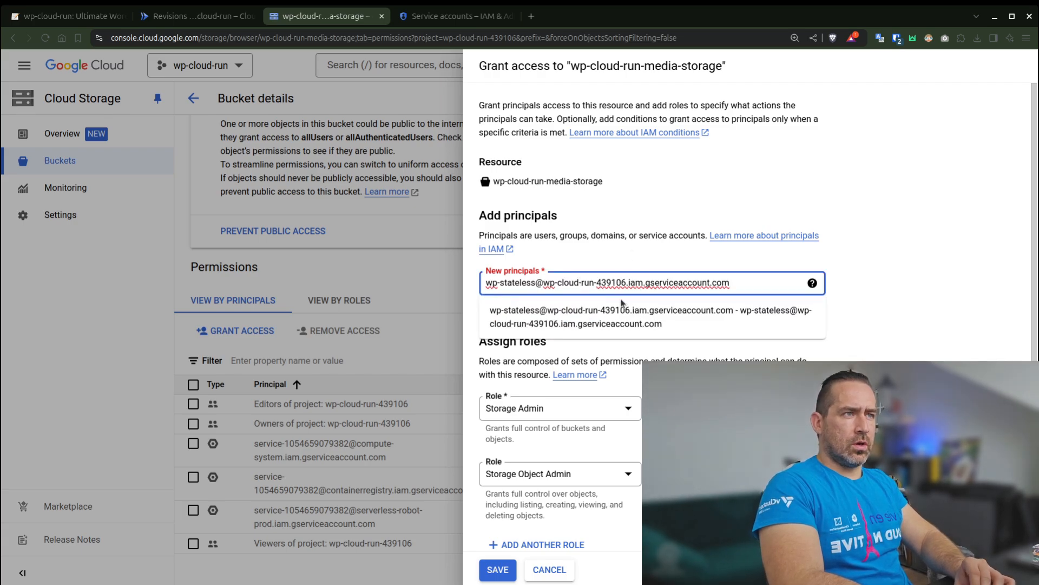
click(650, 316)
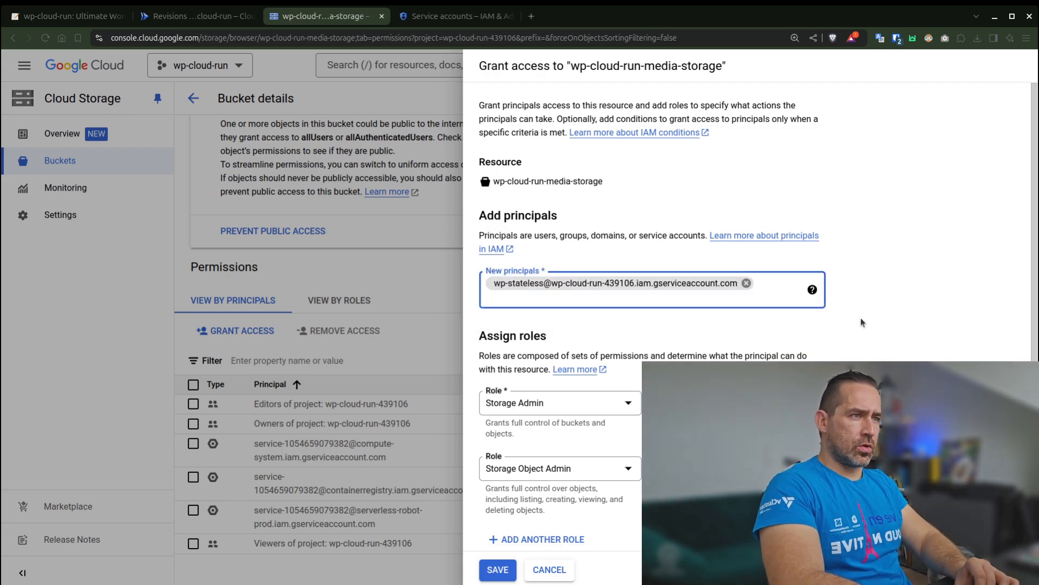
click(497, 569)
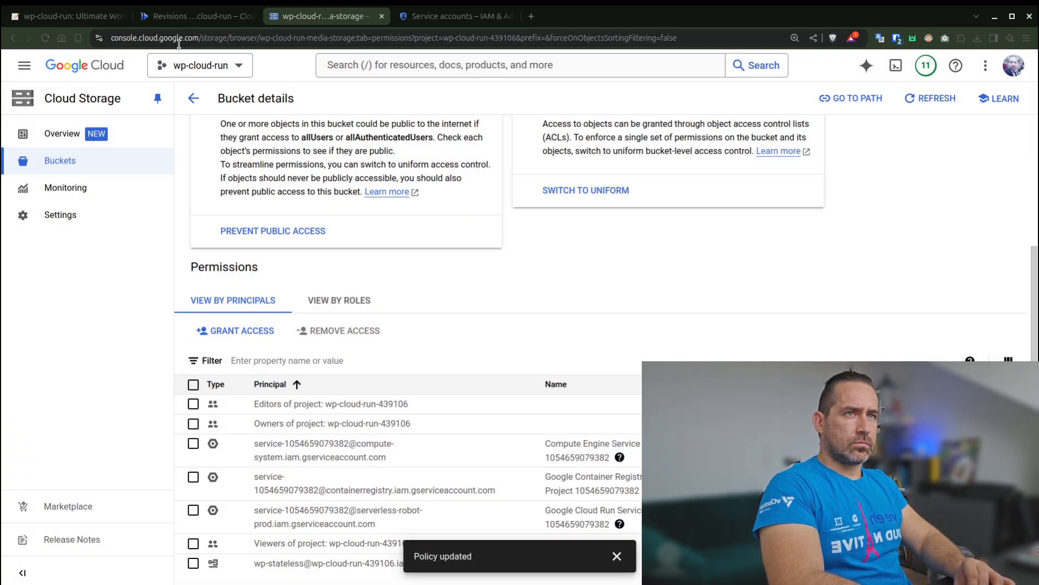
Check the tutorial outline's key step, then return to the wp-stateless service accounts list.
click(60, 15)
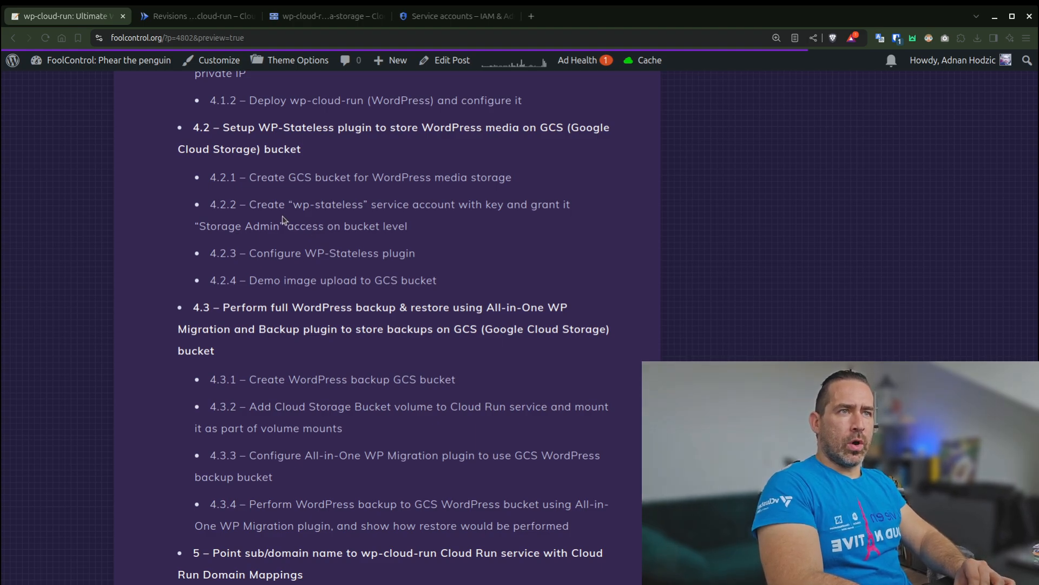
mouse_move(344, 218)
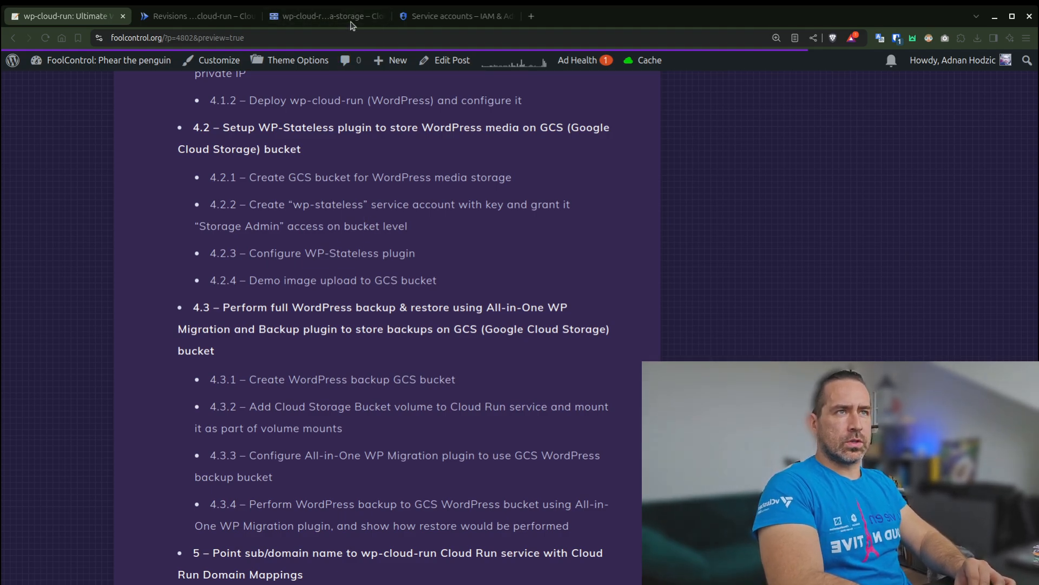
click(456, 16)
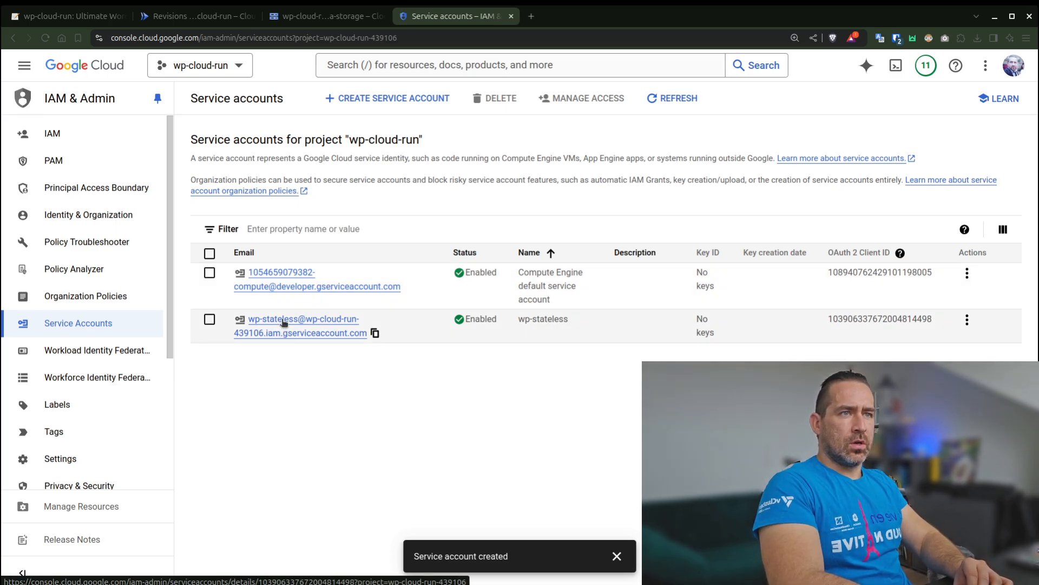
Start creating a new JSON private key for the wp-stateless service account.
click(302, 318)
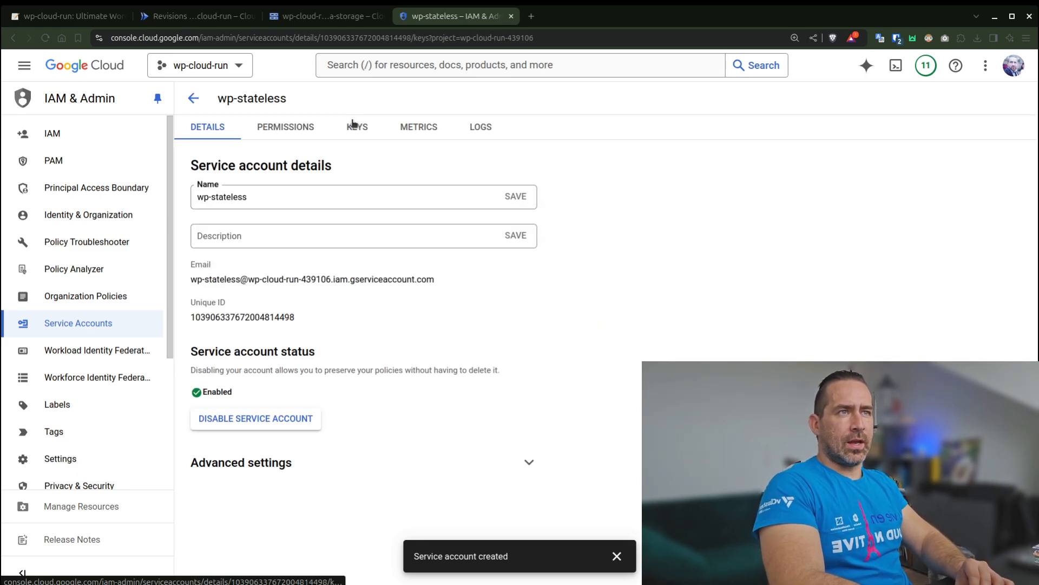
click(357, 127)
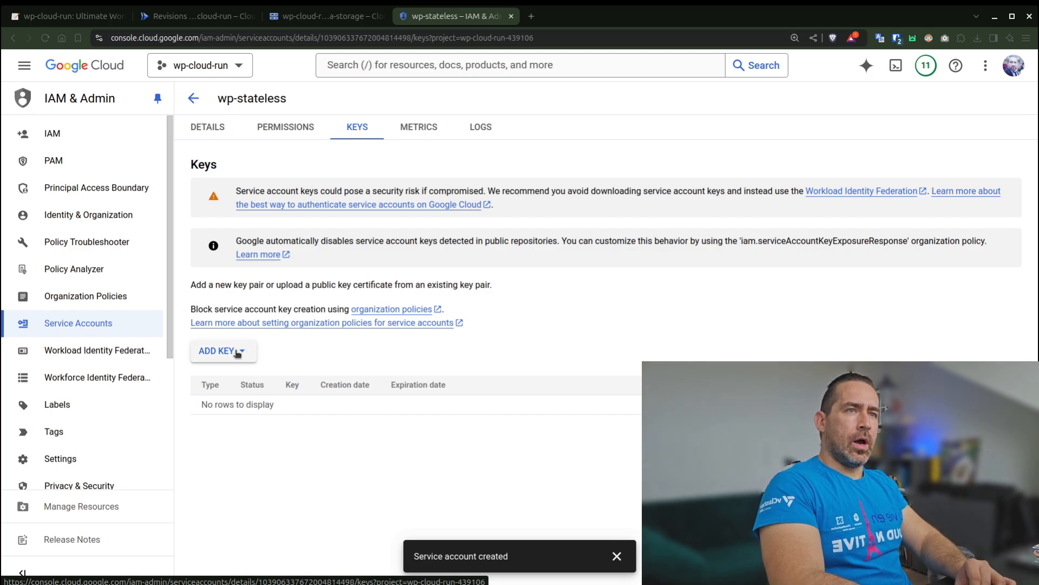
click(220, 351)
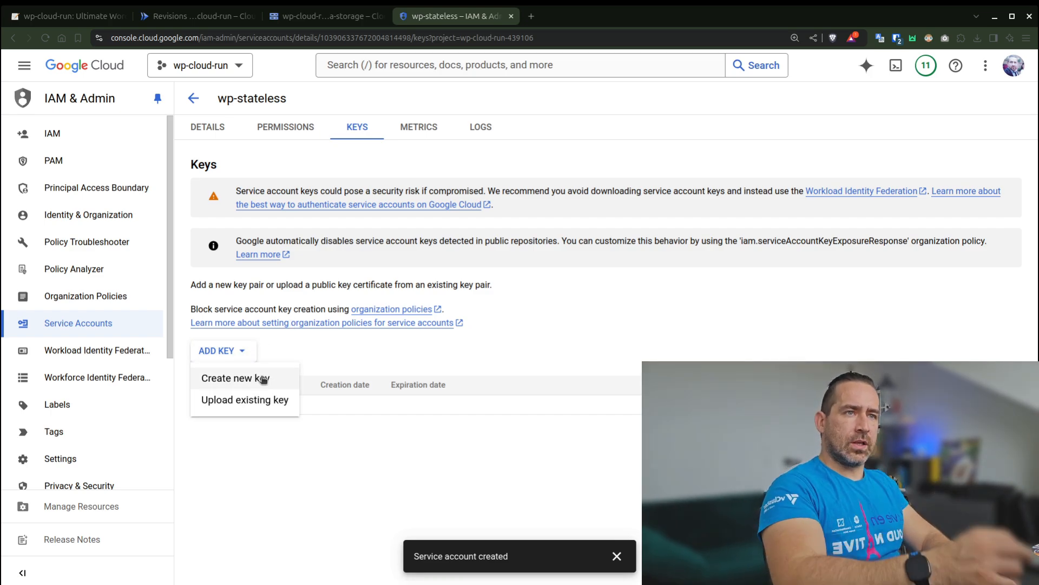
click(236, 378)
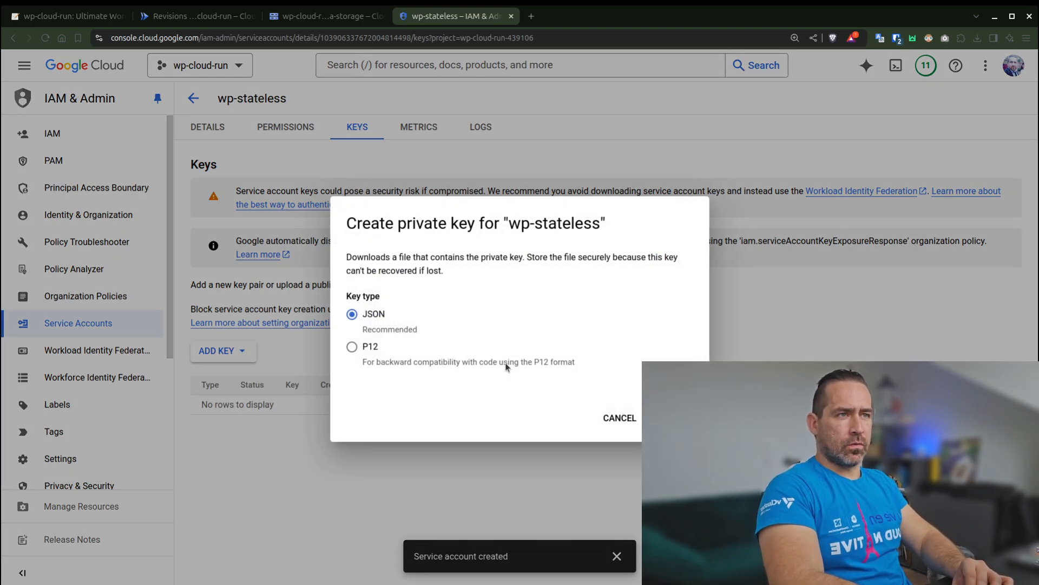
mouse_move(562, 340)
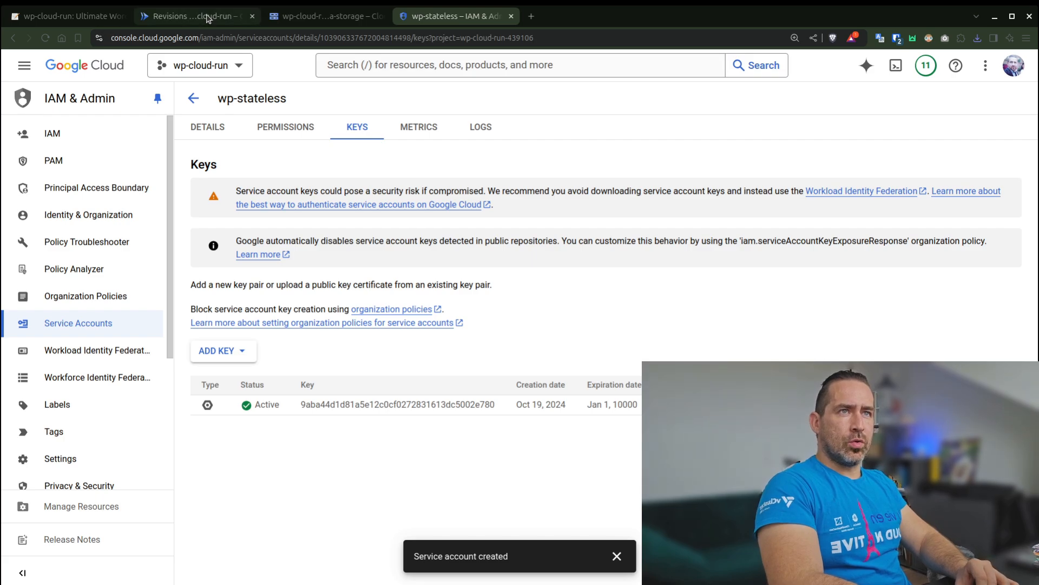
Reach the deployed WordPress site's /wp-admin login page from the Cloud Run service URL.
click(193, 16)
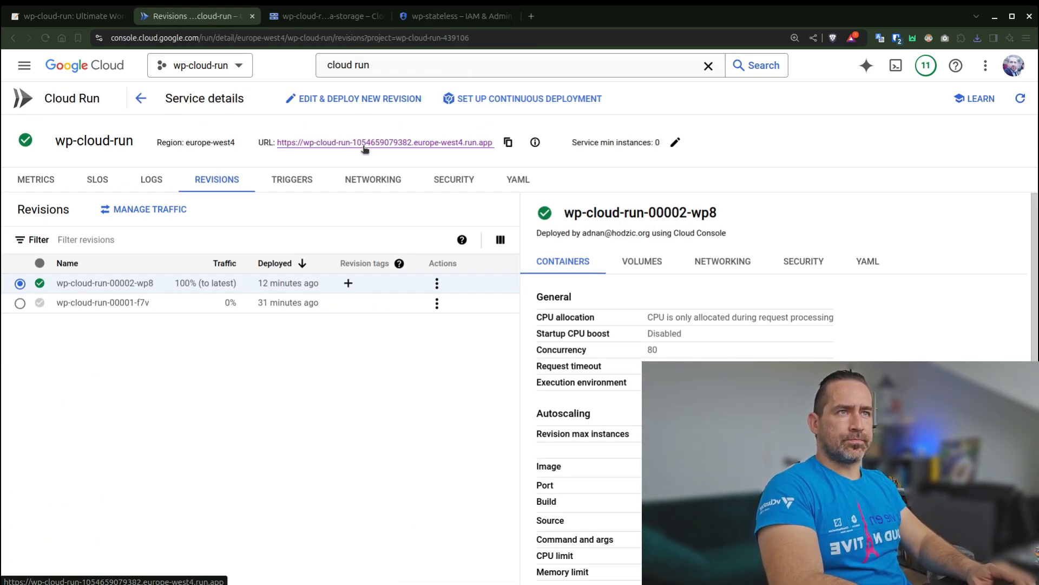
click(385, 142)
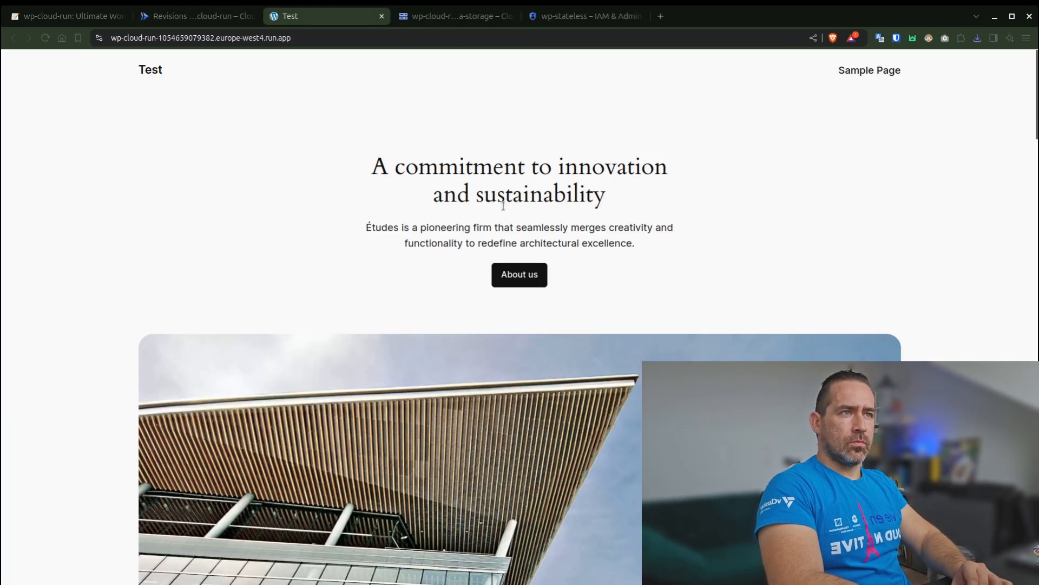
click(199, 38)
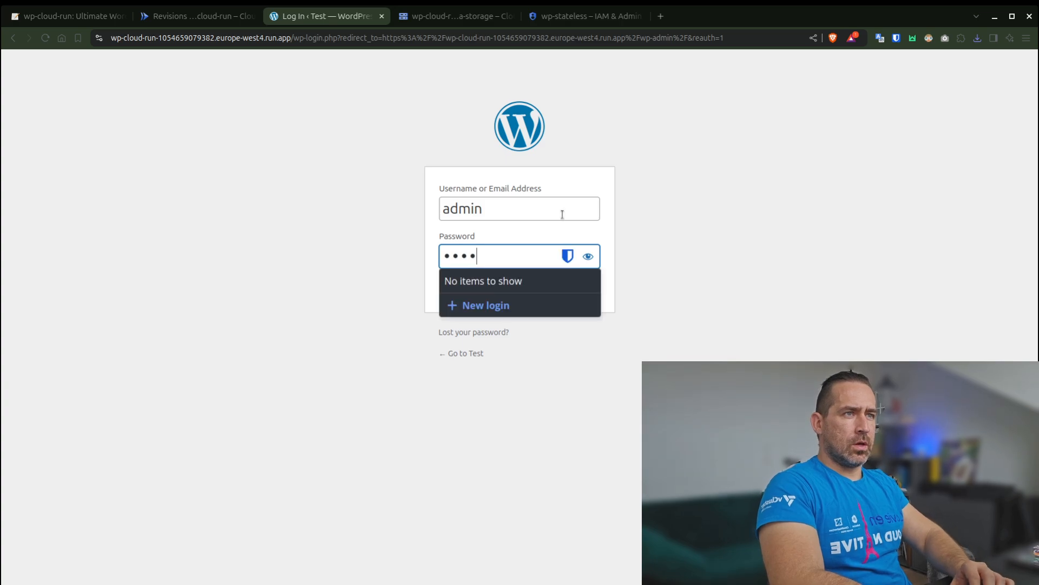
Log in as the WordPress admin and dismiss the Bitwarden save-password prompt.
text(*)
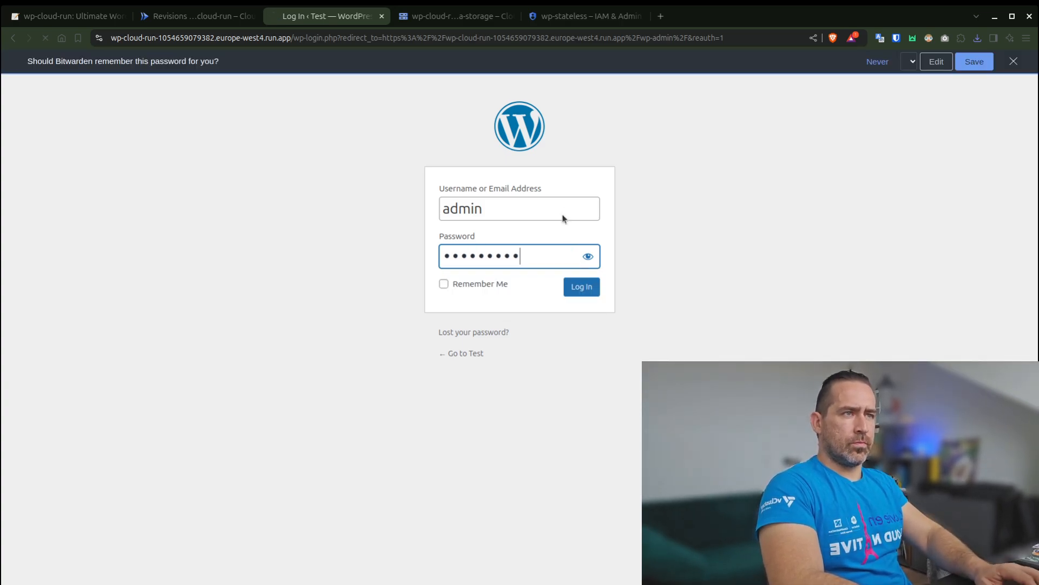
click(581, 286)
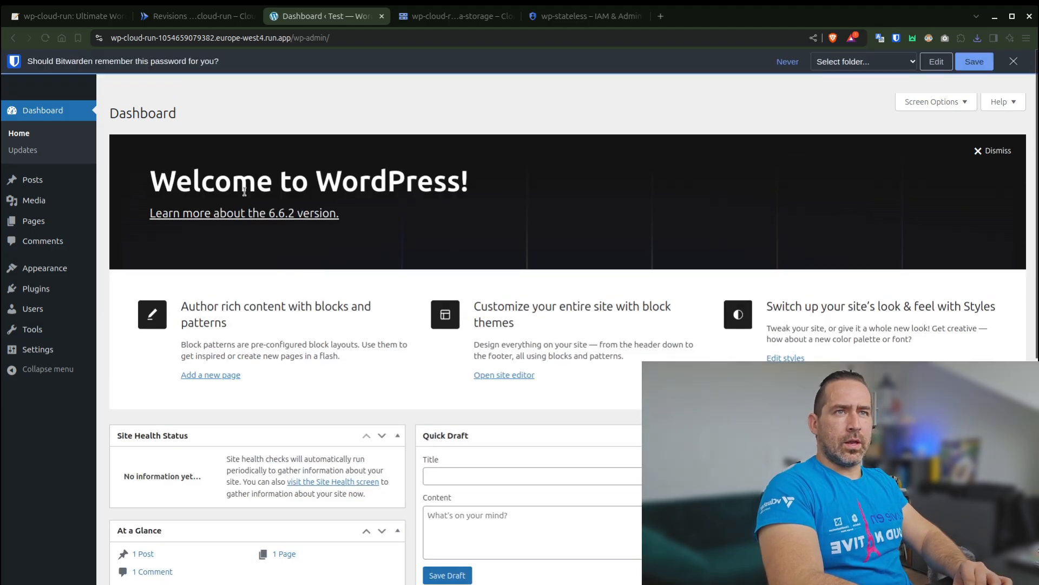
click(1018, 61)
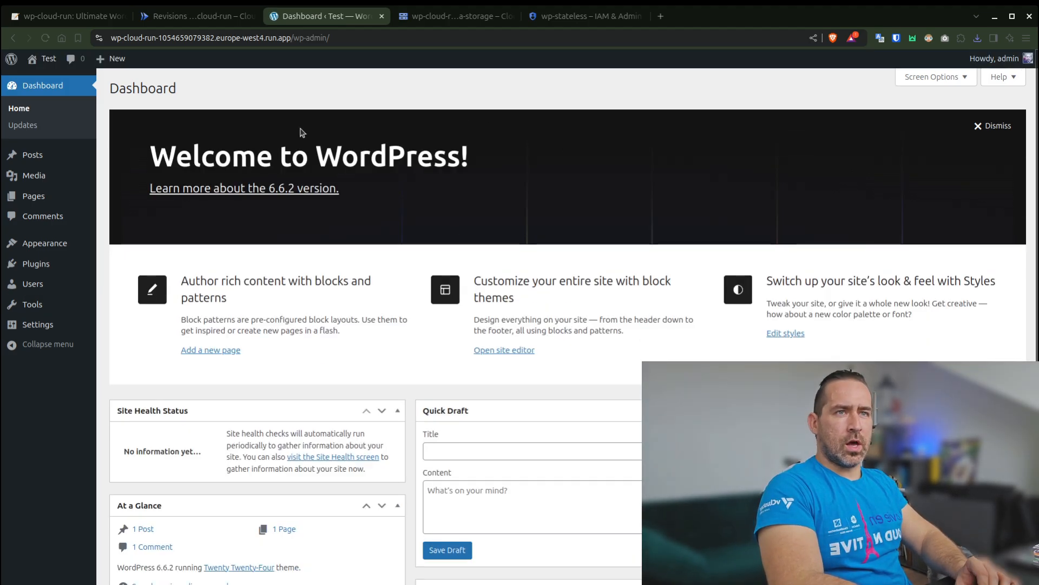
mouse_move(57, 266)
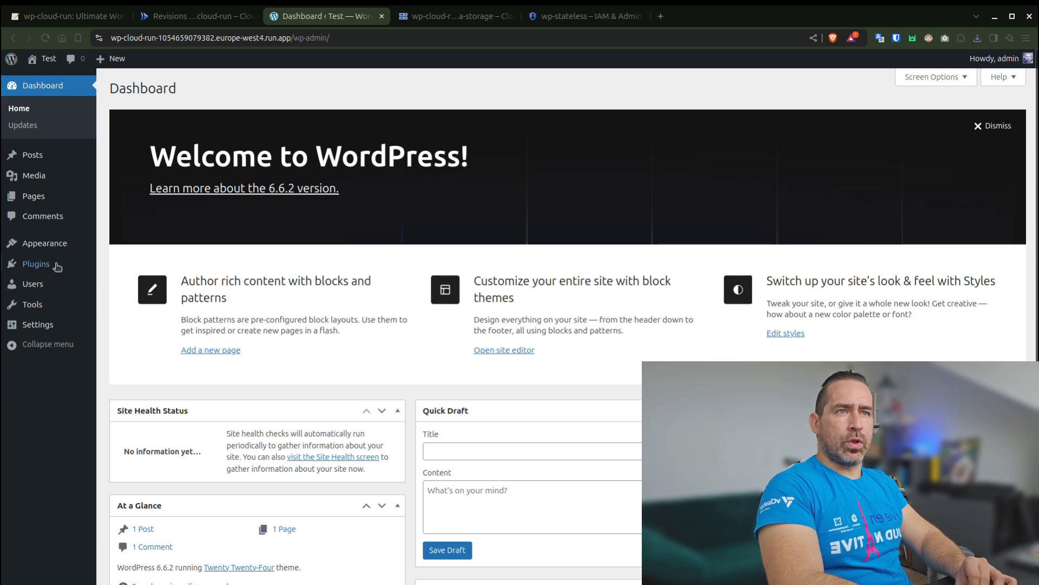
Activate the WP-Stateless plugin from the Installed Plugins list.
click(36, 263)
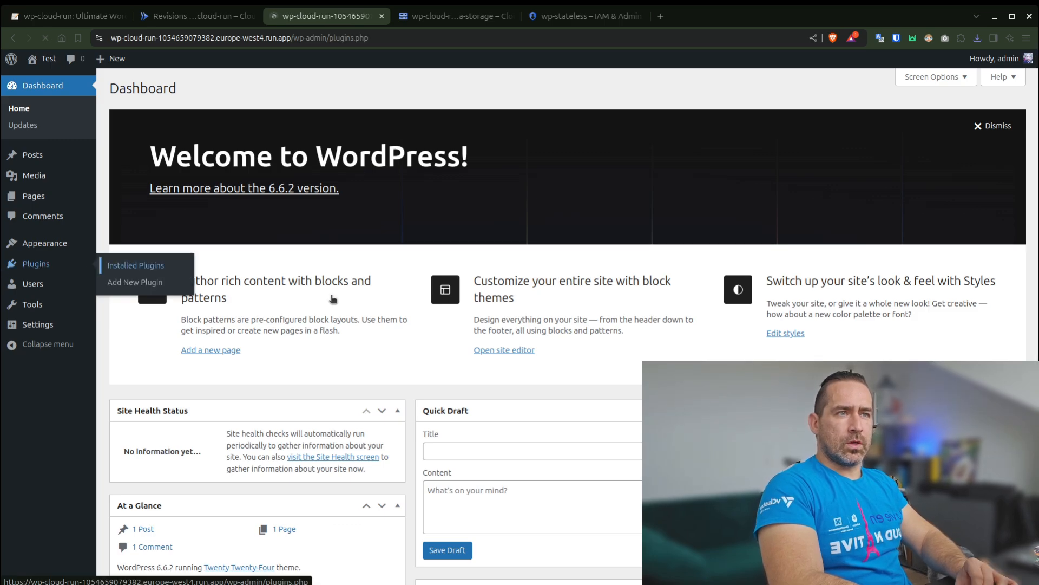
click(135, 266)
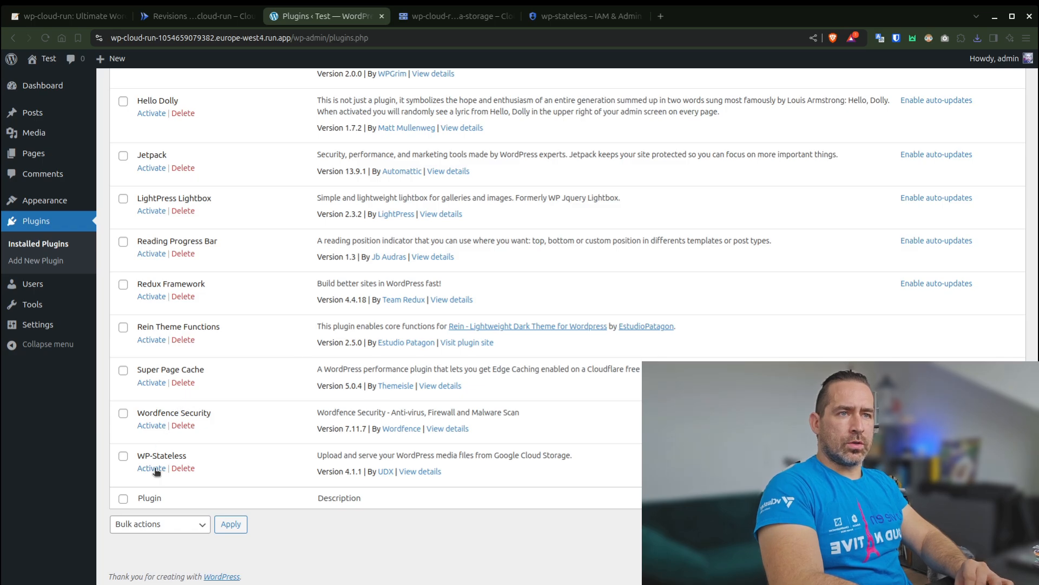
mouse_move(151, 471)
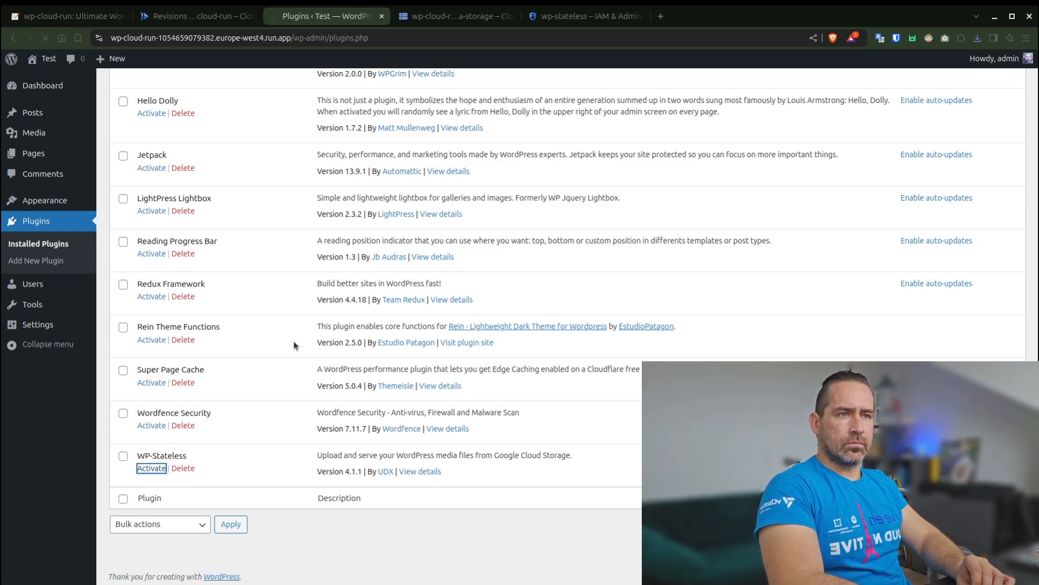
click(151, 468)
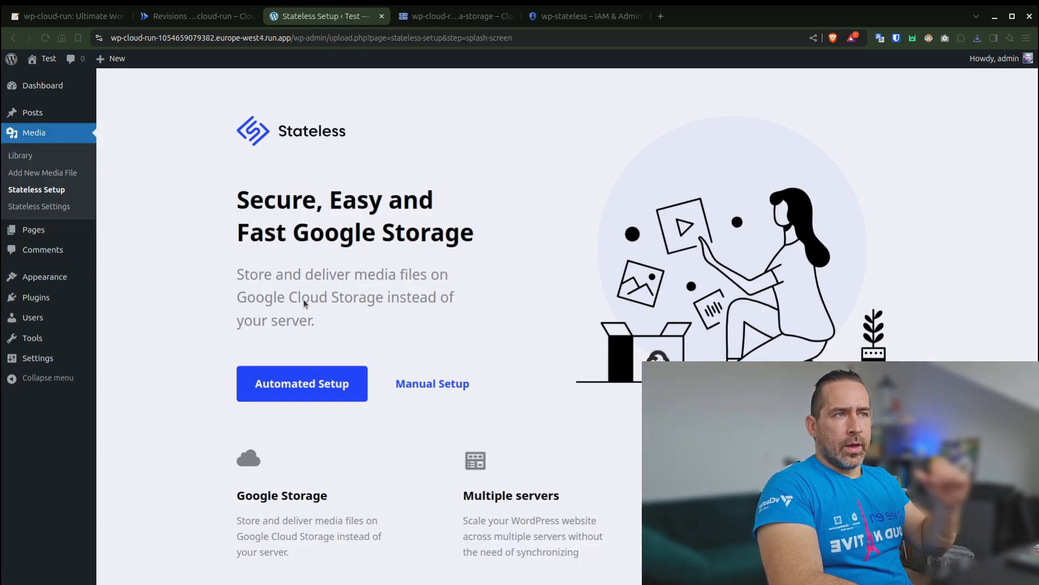
mouse_move(432, 384)
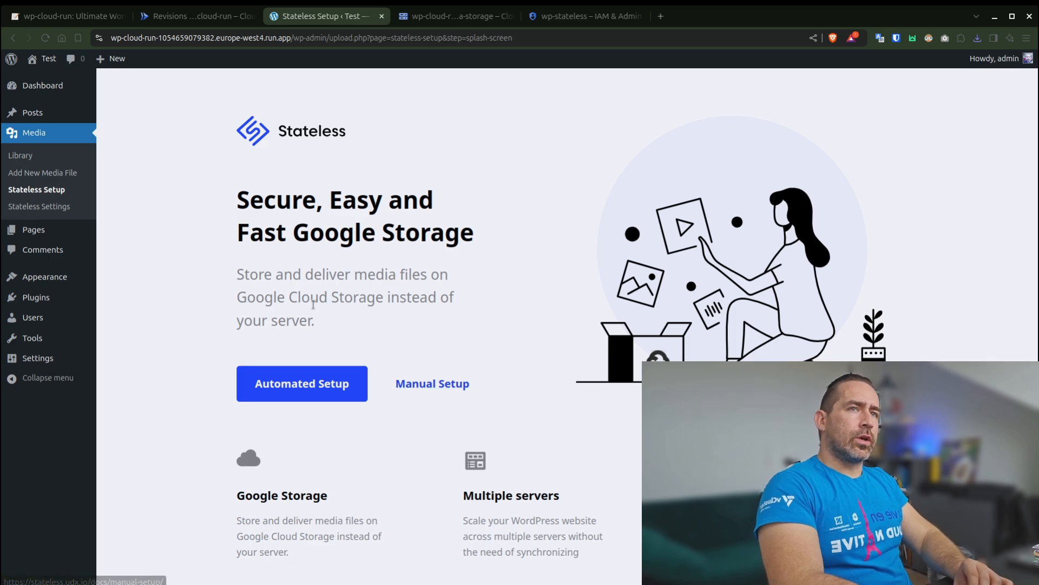
mouse_move(227, 333)
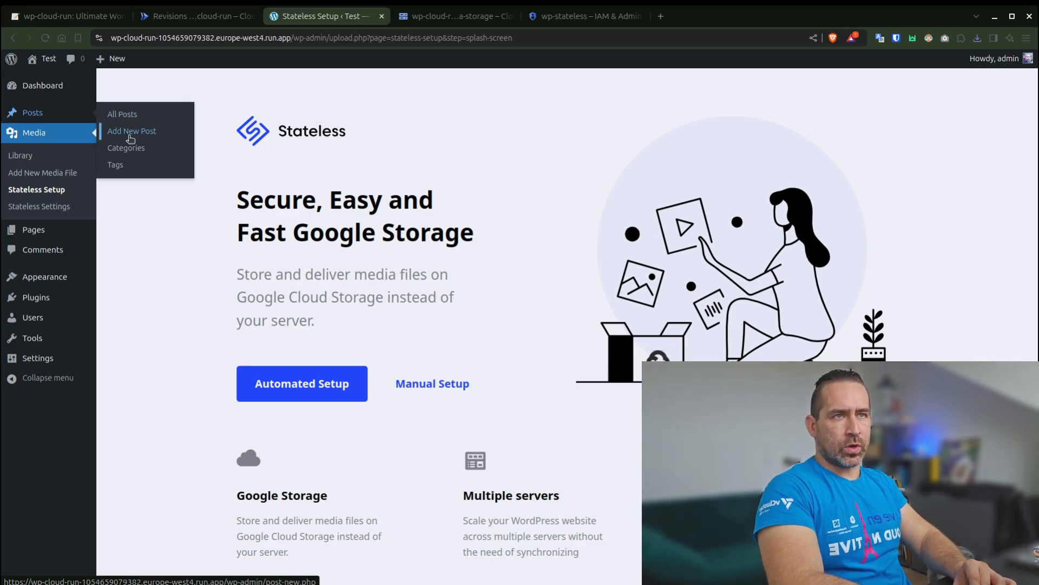
mouse_move(126, 131)
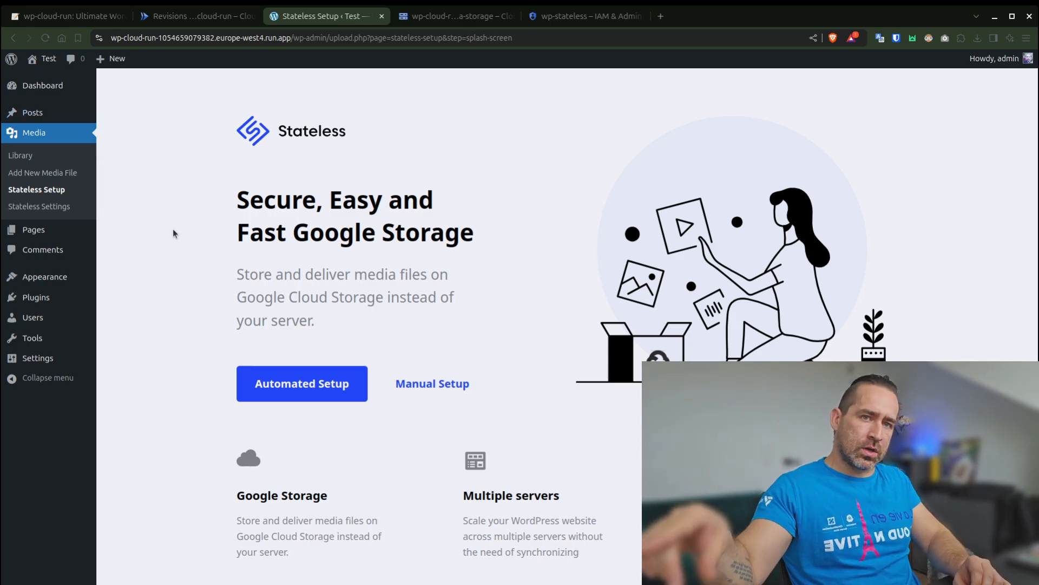
mouse_move(191, 281)
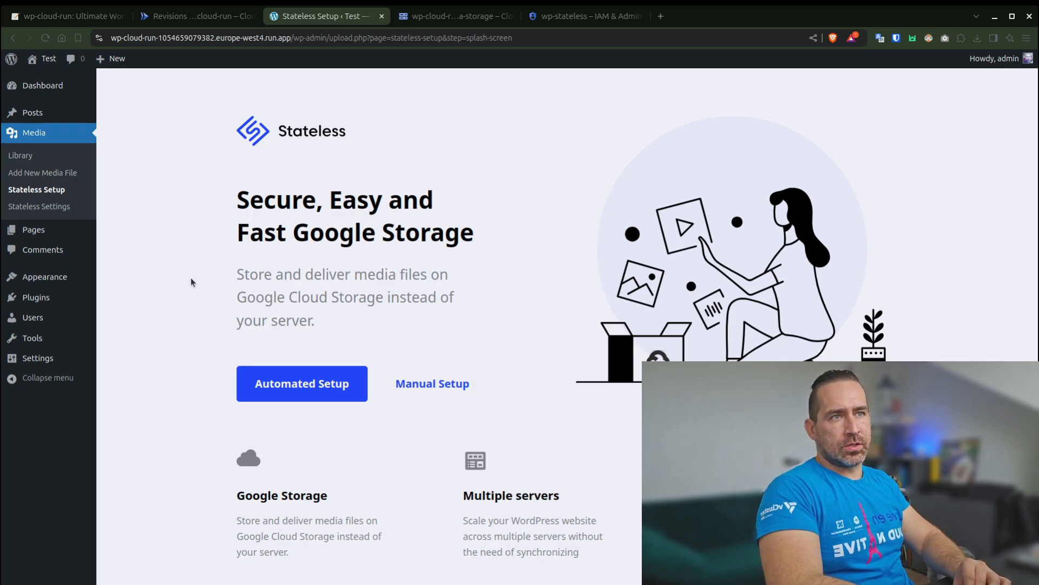
View the WP-Stateless Manual Setup documentation in a new tab and return to the setup screen.
click(431, 383)
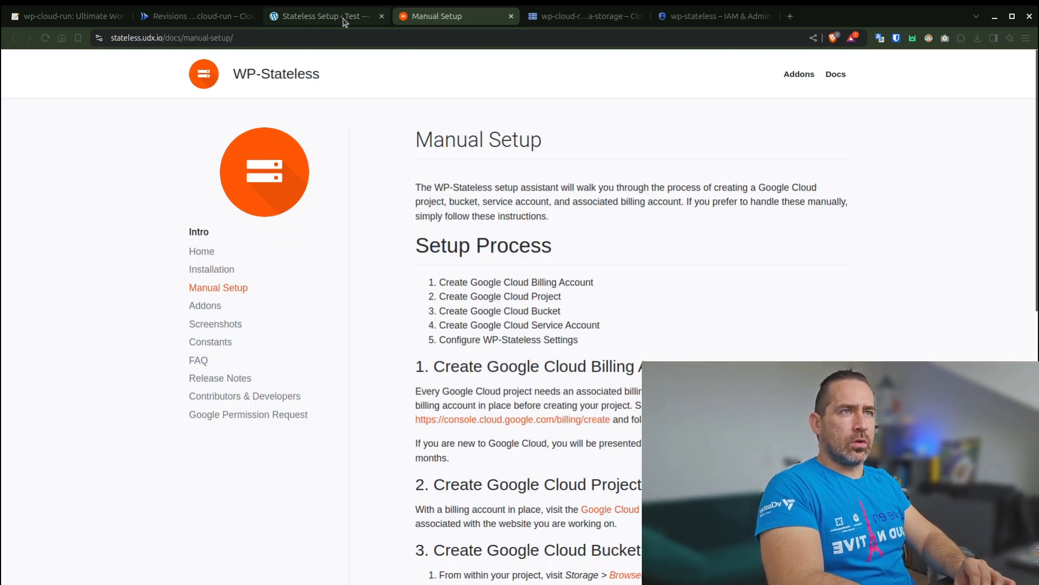
click(325, 17)
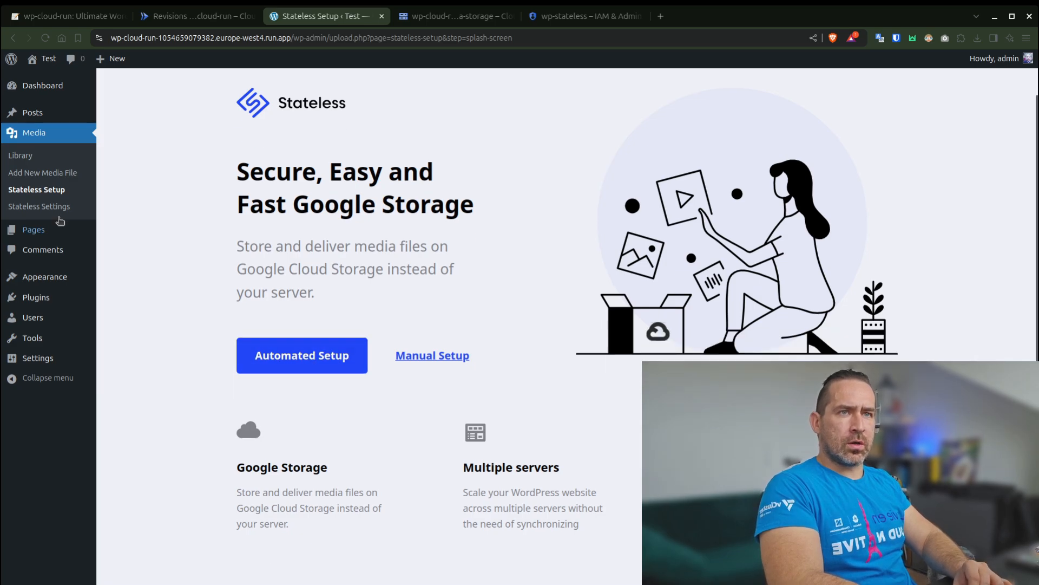
In Stateless Settings, choose Stateless mode with Editor & Meta file URL replacement and admin-email notifications.
click(39, 205)
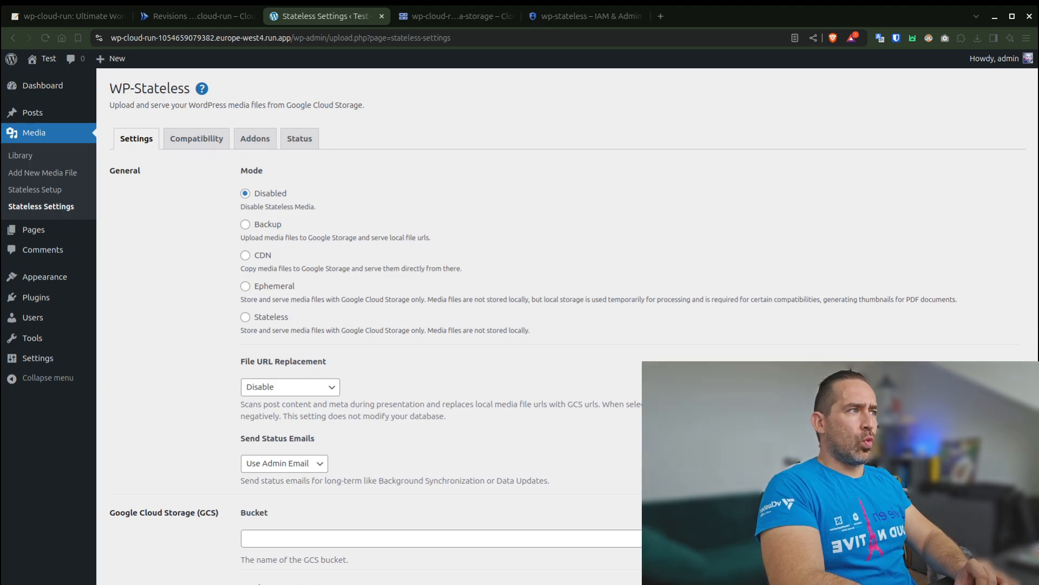
mouse_move(244, 316)
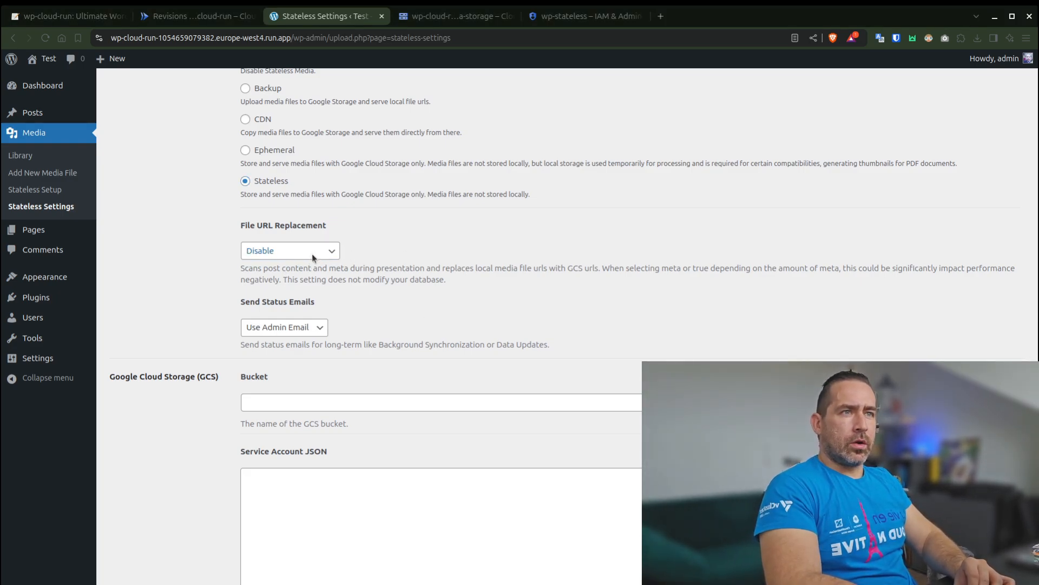
click(290, 250)
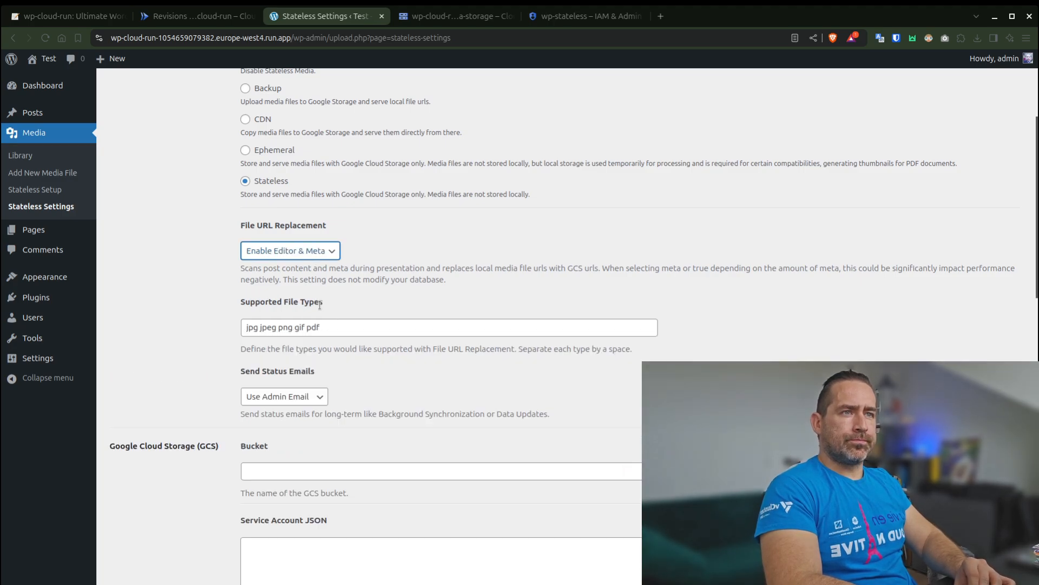
scroll(down, 3)
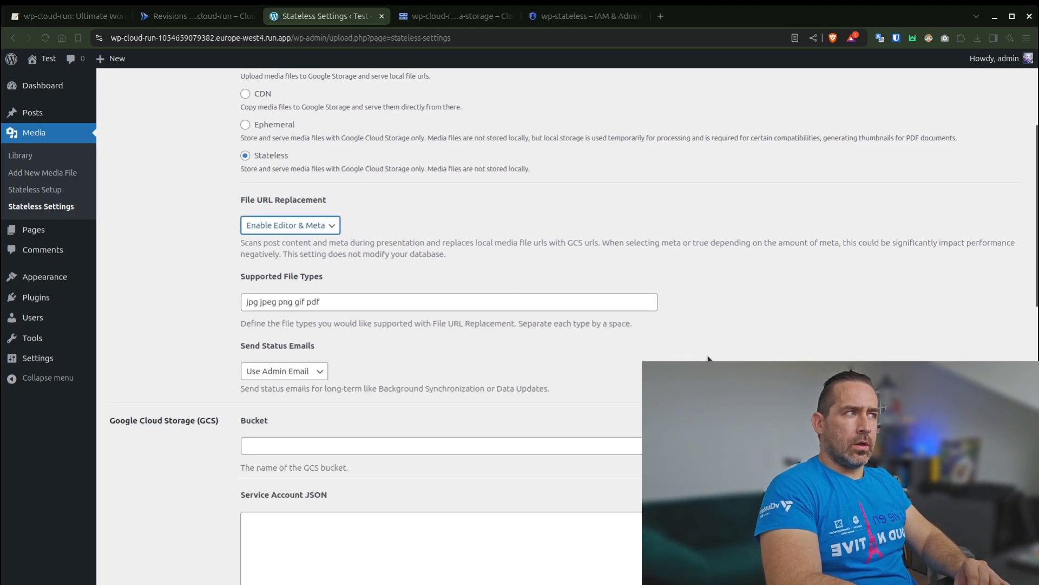
scroll(down, 3)
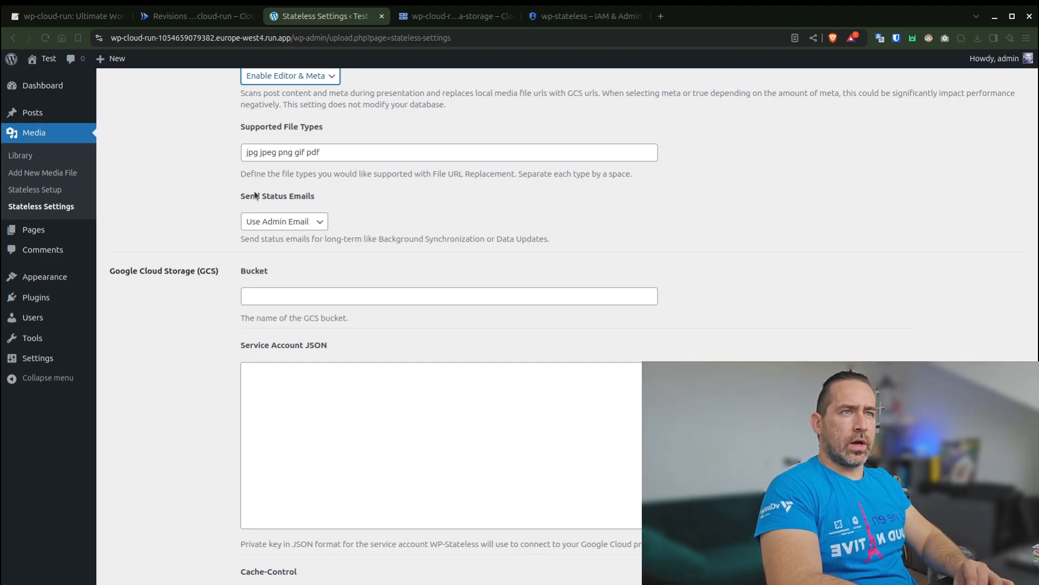
click(283, 221)
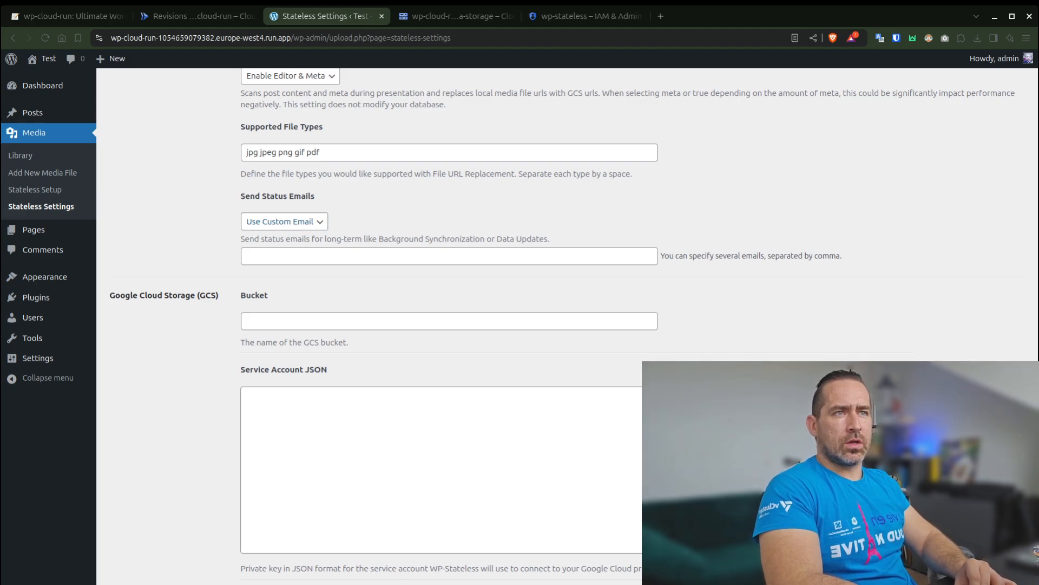
scroll(down, 3)
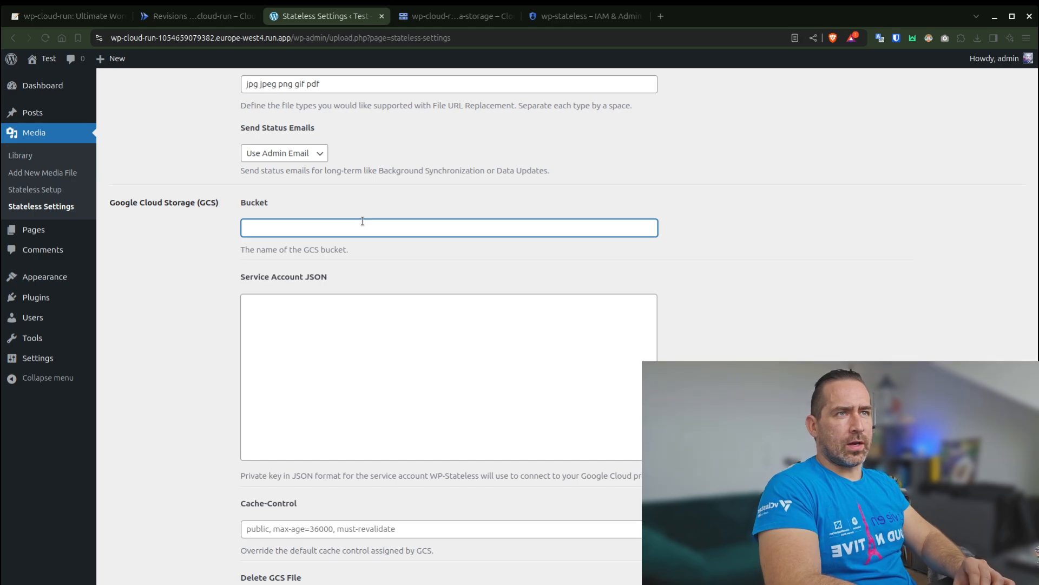
Enter bucket wp-cloud-run-media-storage and paste the wp-stateless service account JSON key.
click(455, 16)
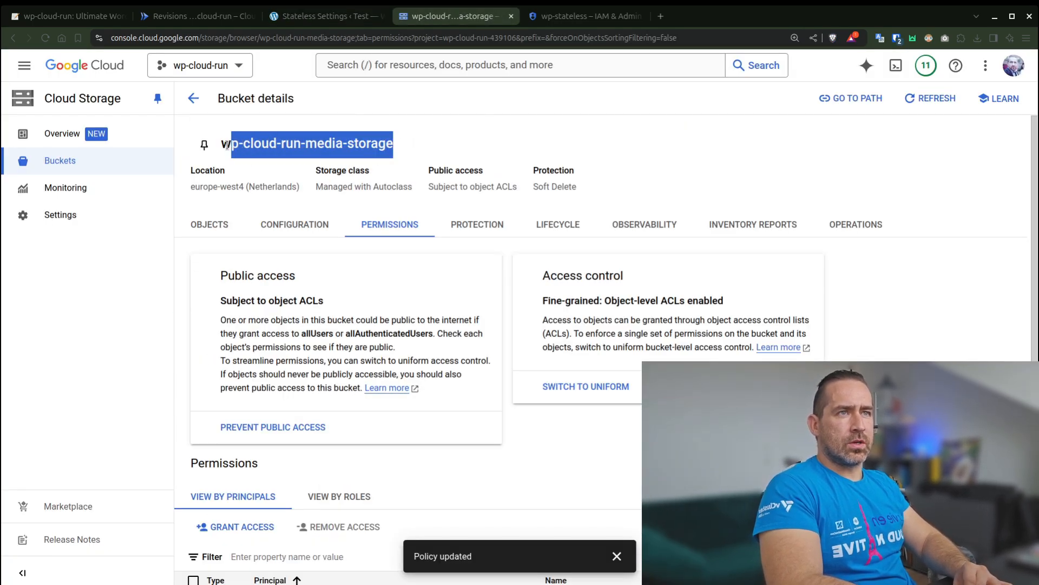
click(325, 15)
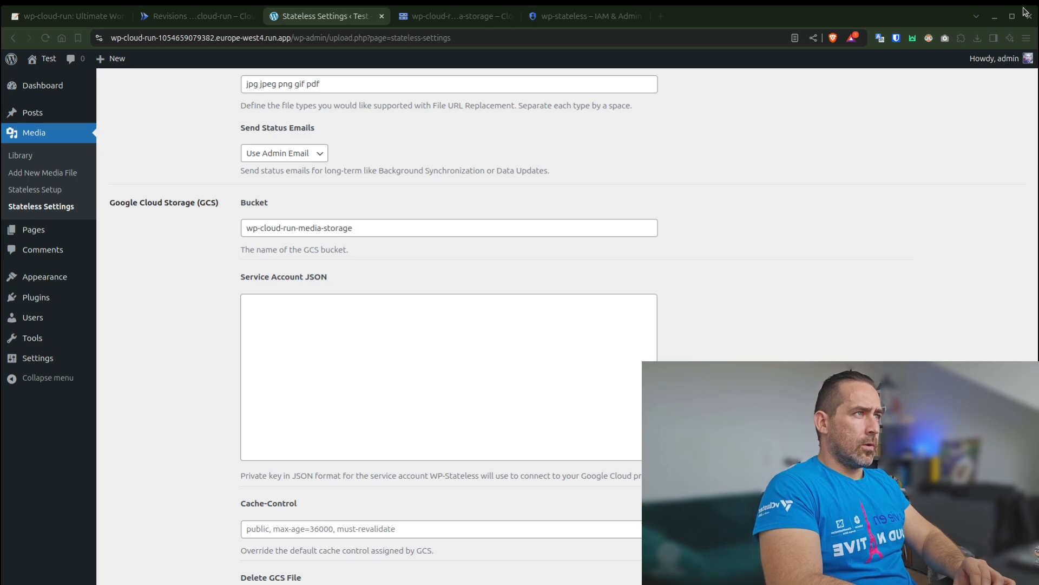
click(448, 376)
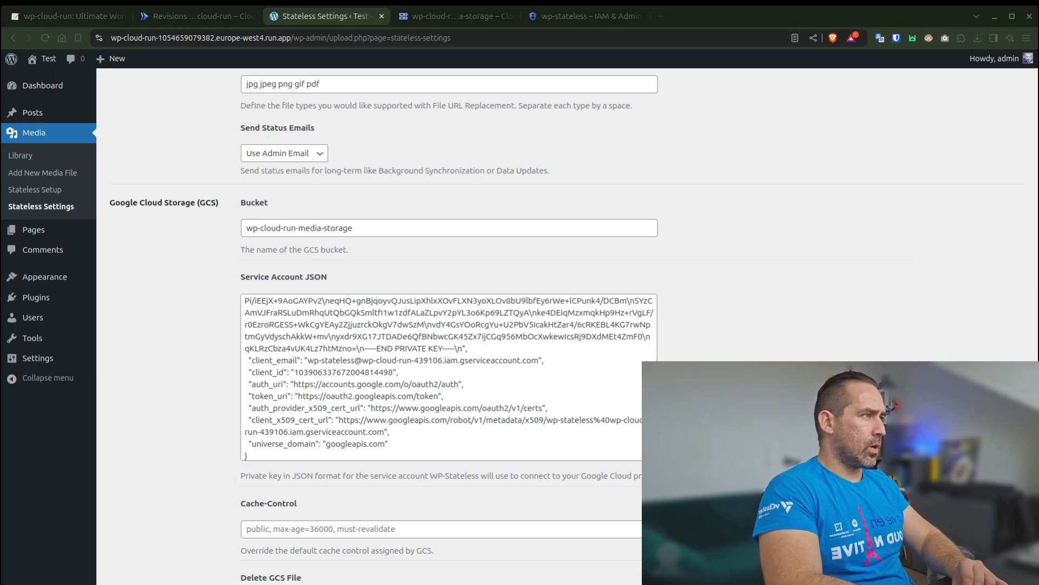
Review the remaining Stateless settings and save the bucket and service account configuration.
scroll(down, 3)
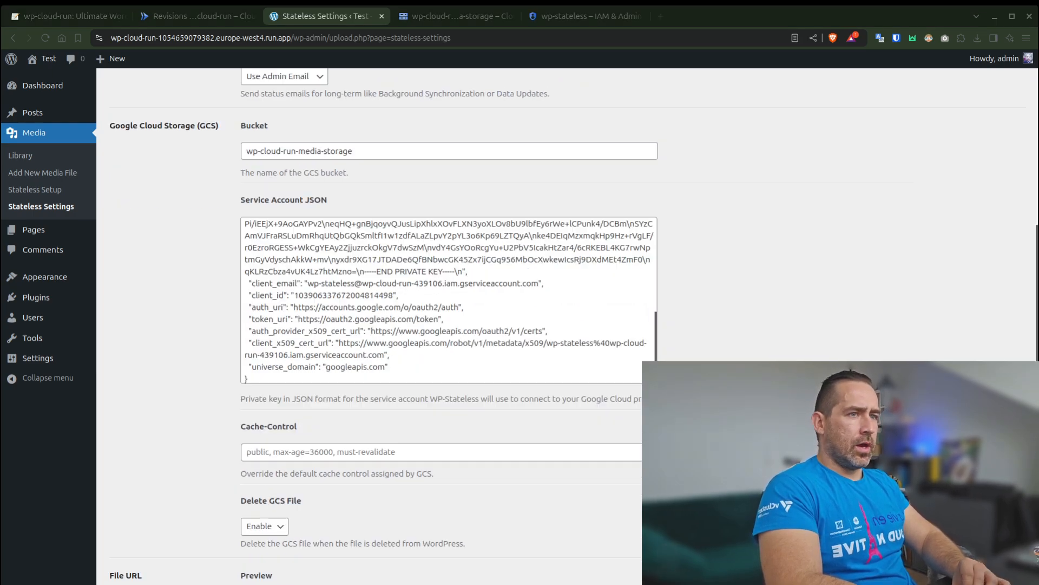
scroll(down, 3)
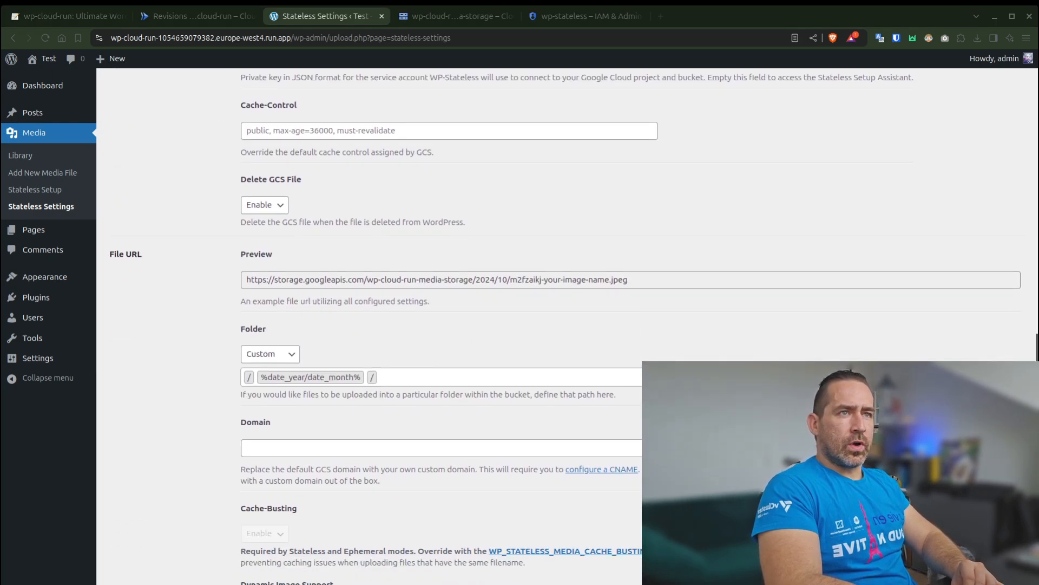
scroll(down, 3)
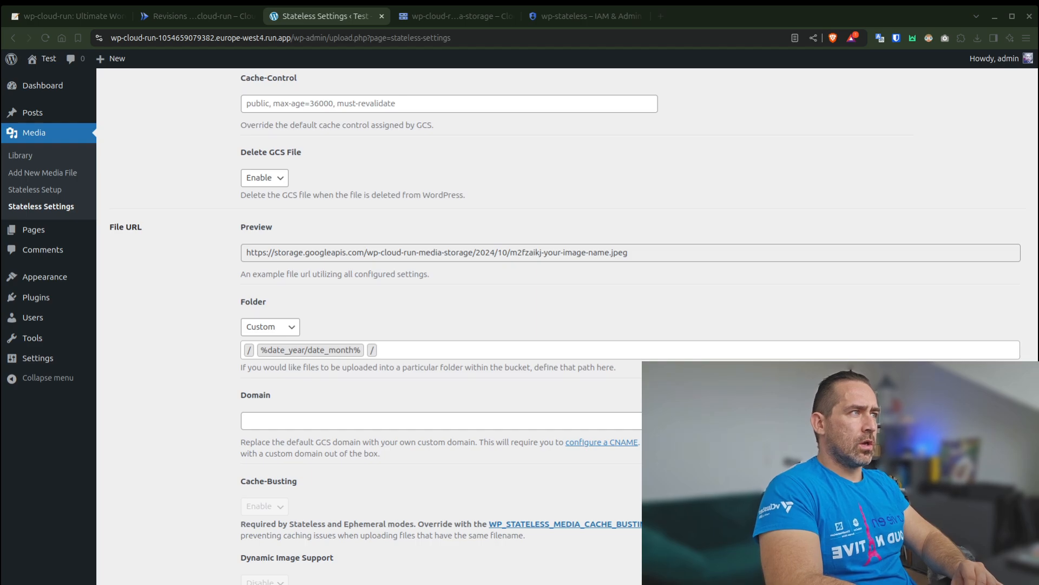
scroll(down, 3)
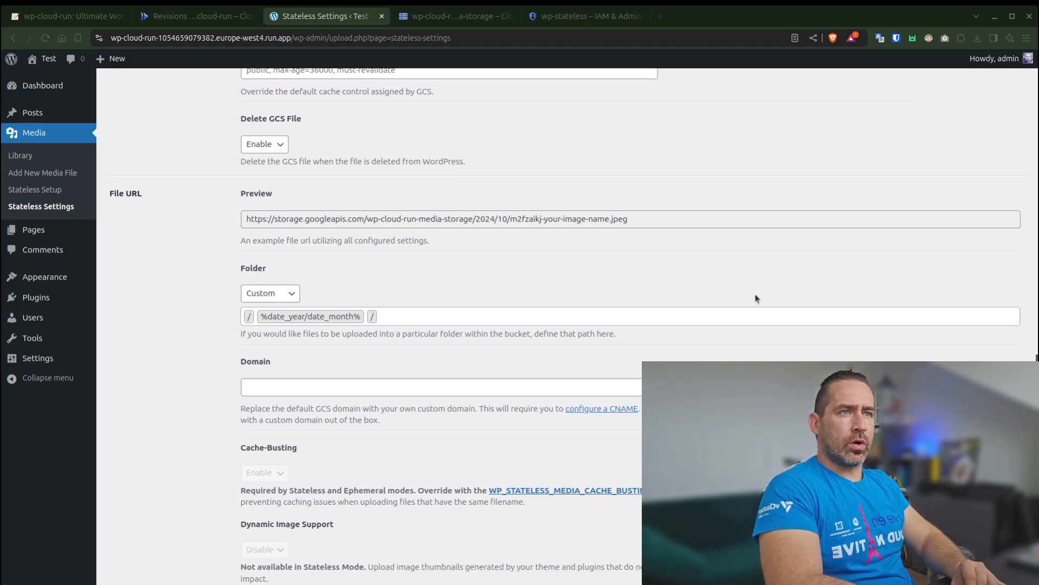
scroll(down, 3)
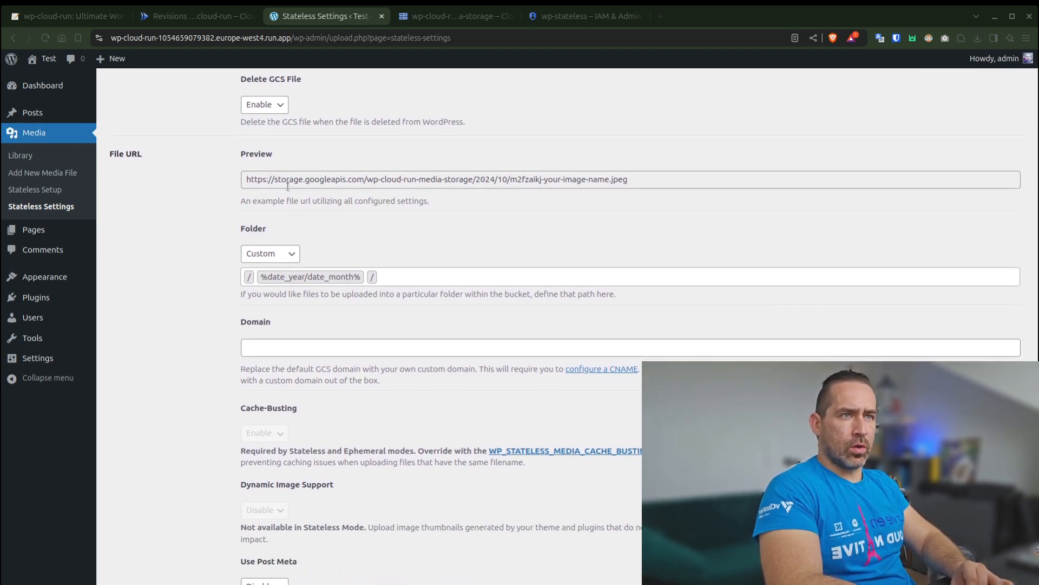
scroll(down, 3)
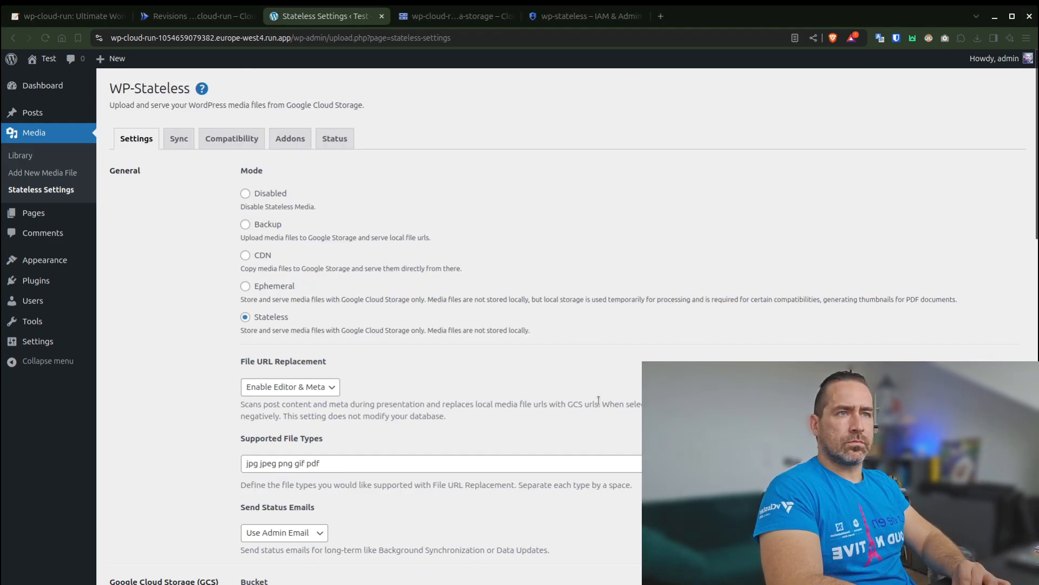
mouse_move(196, 269)
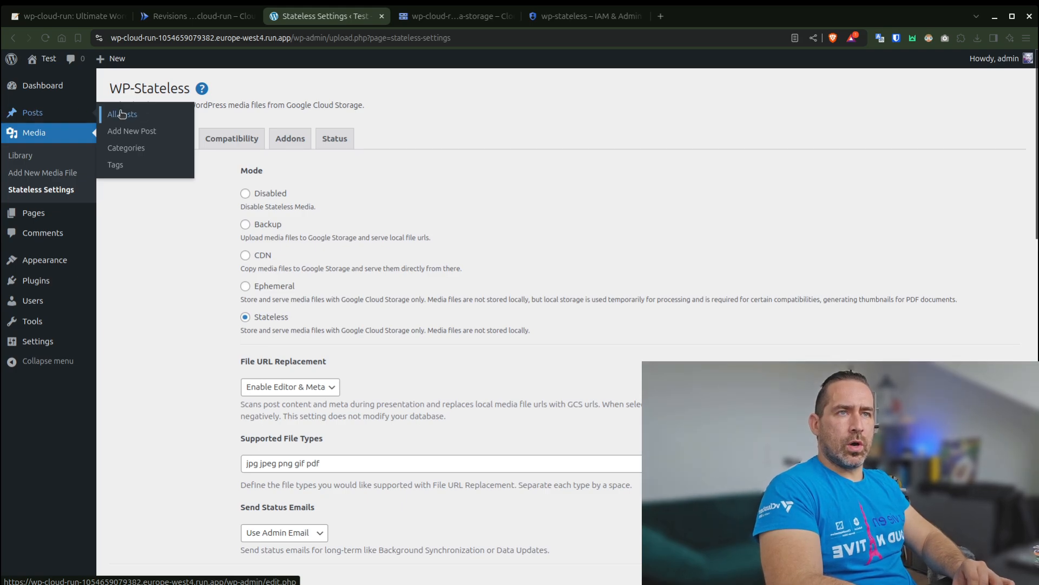
Start a new post titled 'Hello from GCS', dismissing the block editor welcome guide.
click(123, 113)
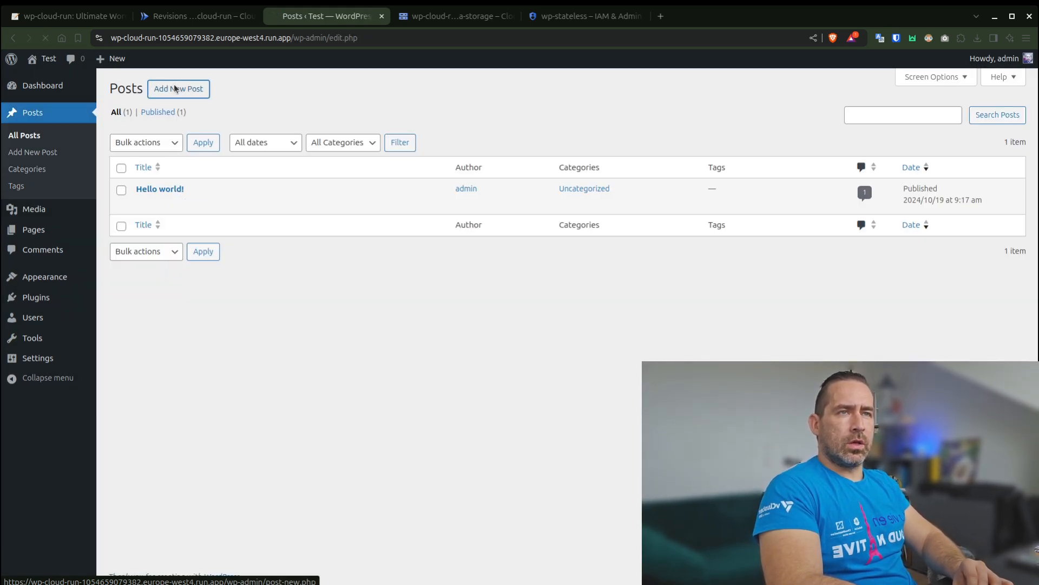
click(178, 88)
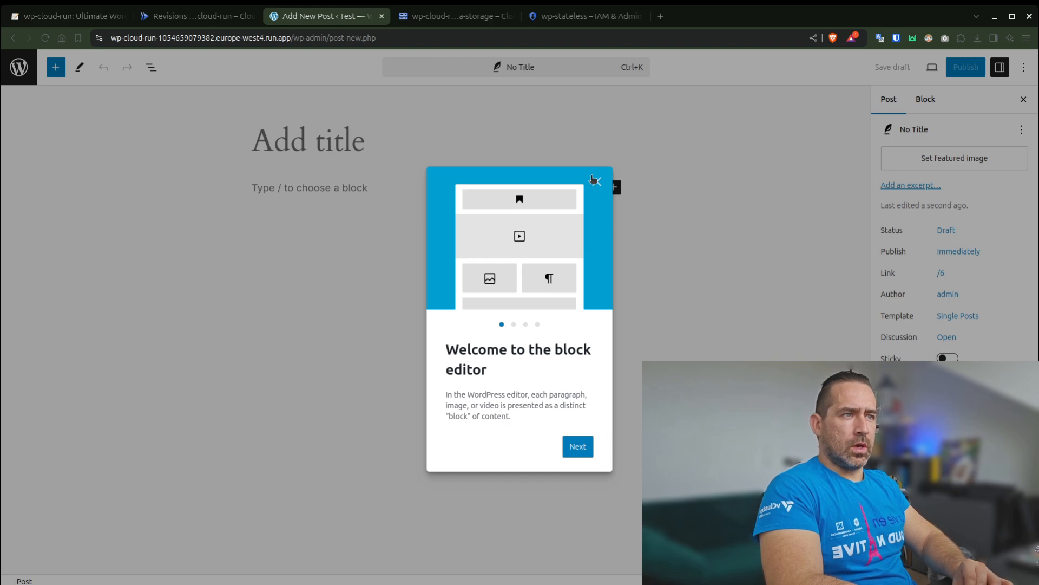
click(595, 181)
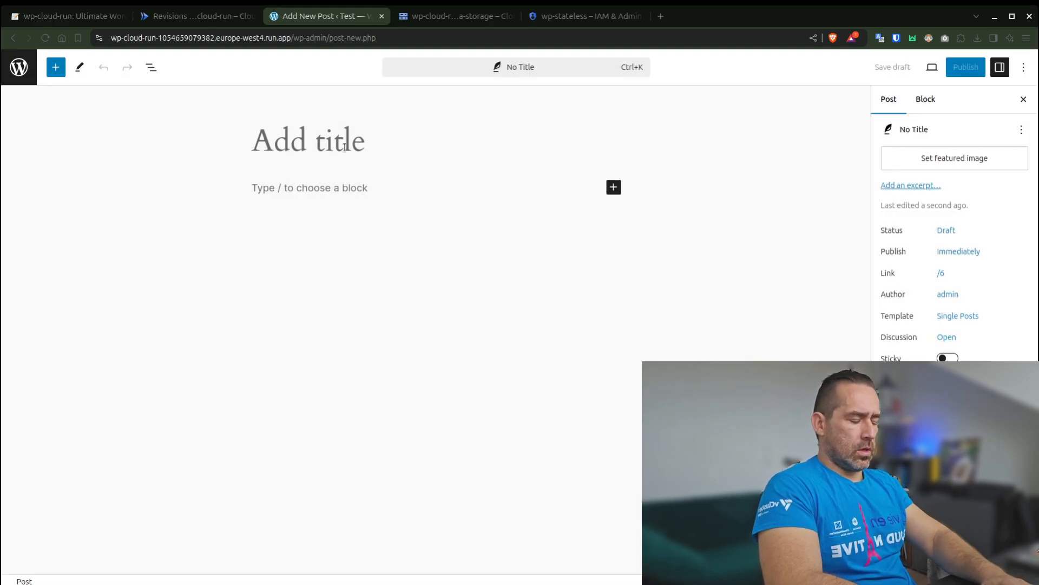
text(Hello f)
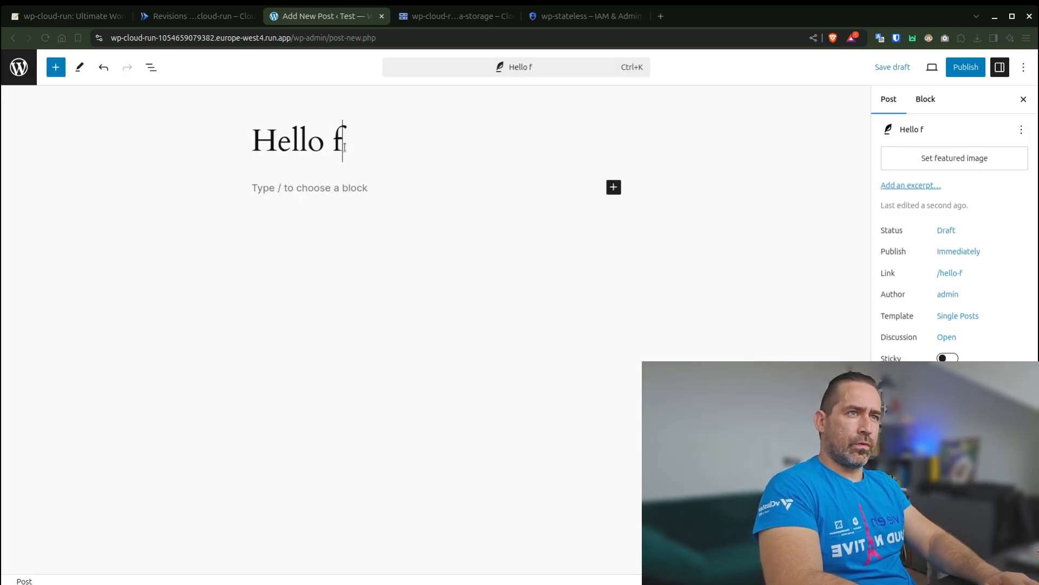
key(Backspace)
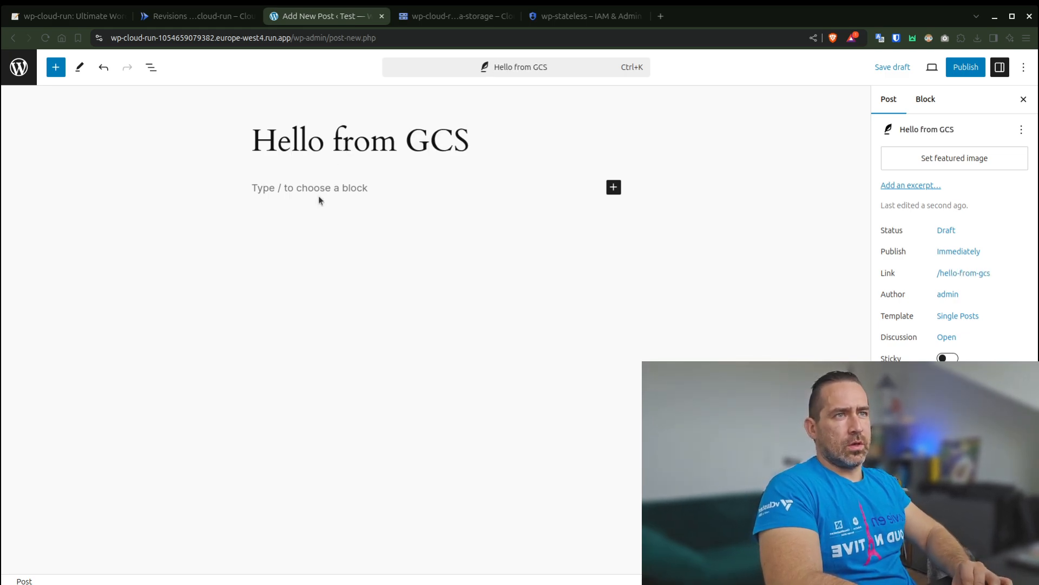
Add the sentence 'We're talking about setting up Wordpress on Cloud run' and the Cloud Run logo image, then publish.
text(We're tal)
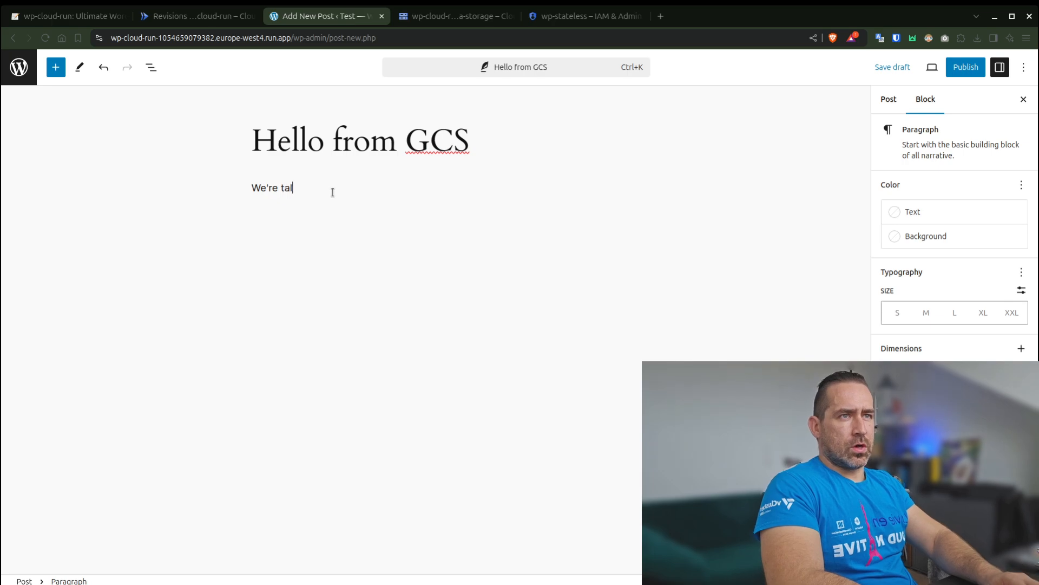
text(king about sett)
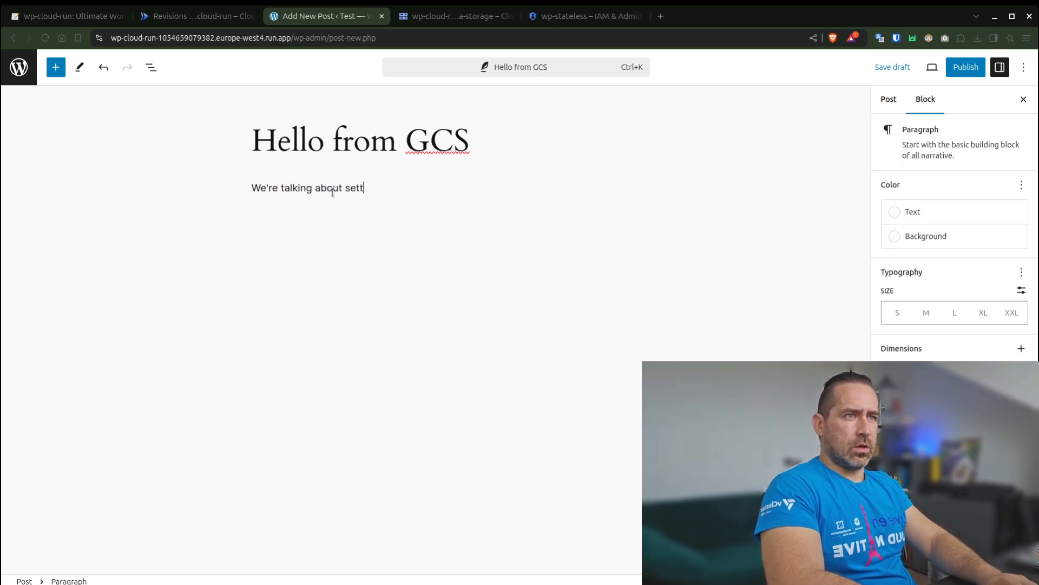
text(ing up Wordpr)
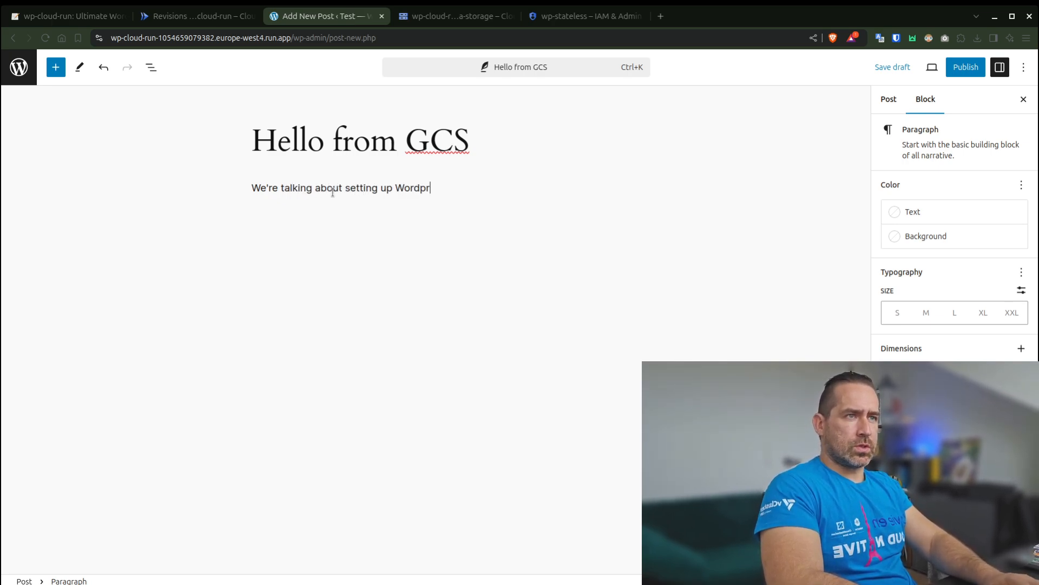
text(ess on)
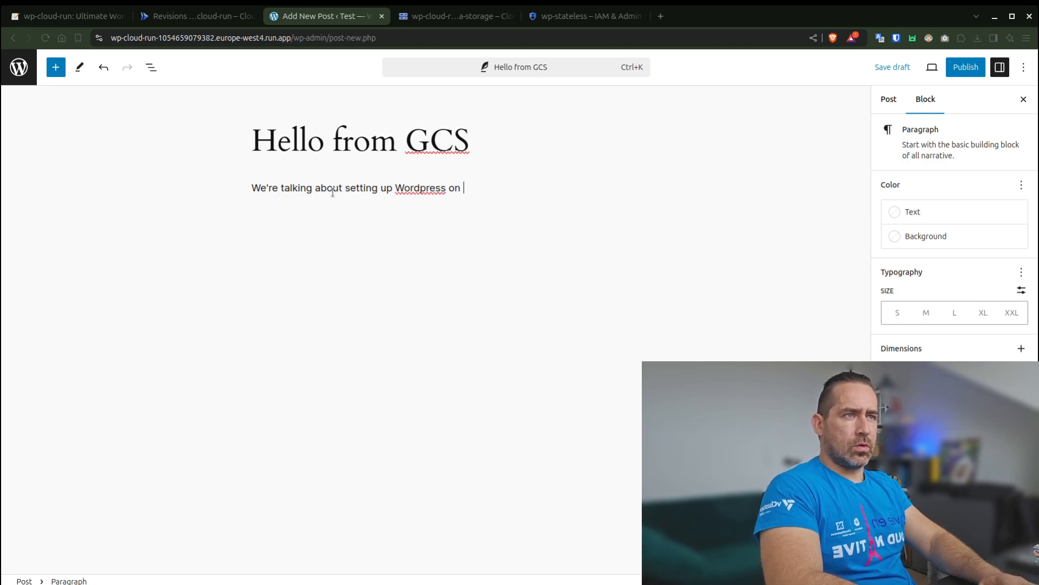
text(Cloud r)
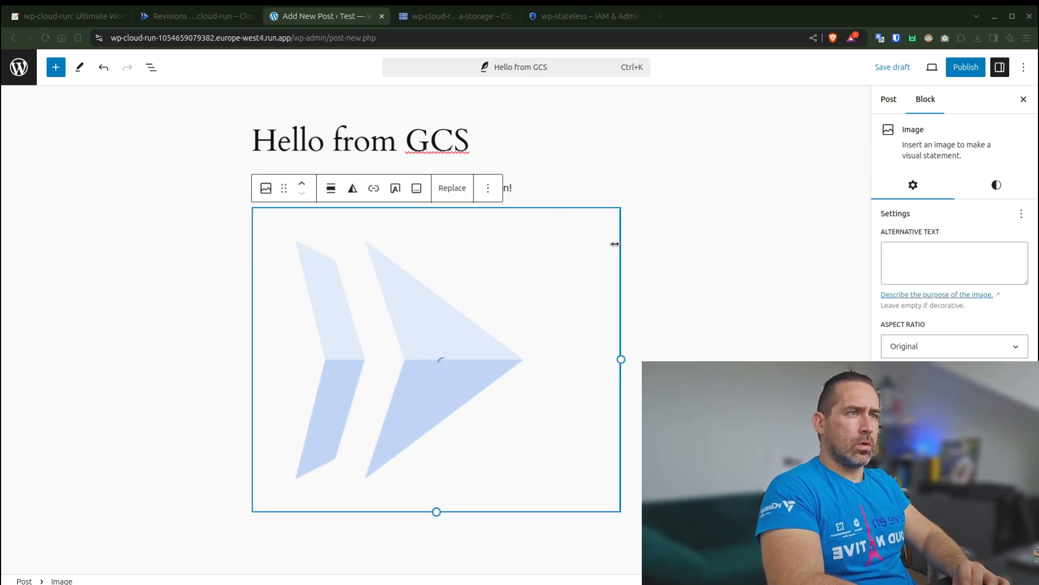
click(749, 168)
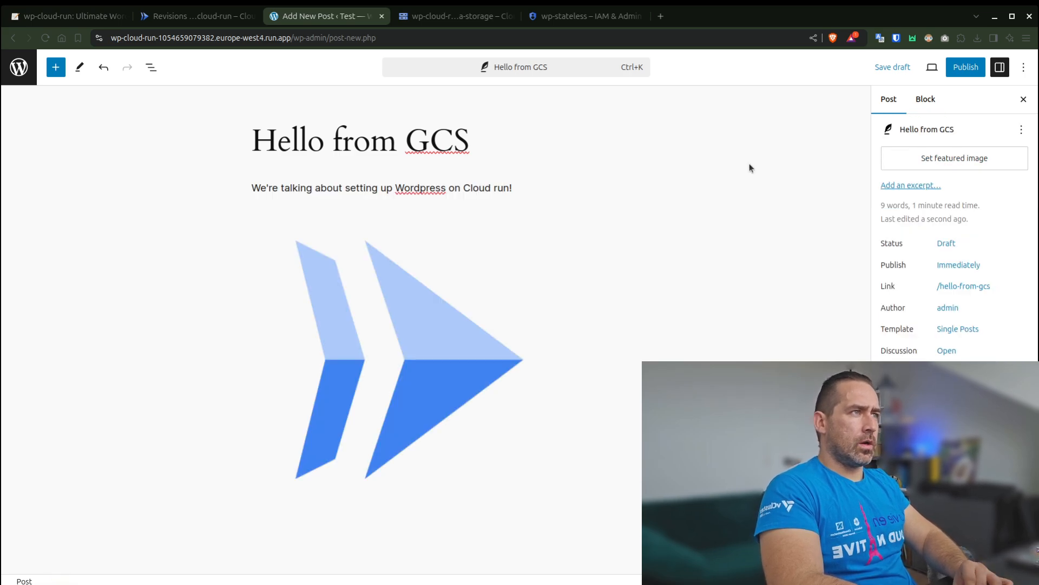
click(964, 67)
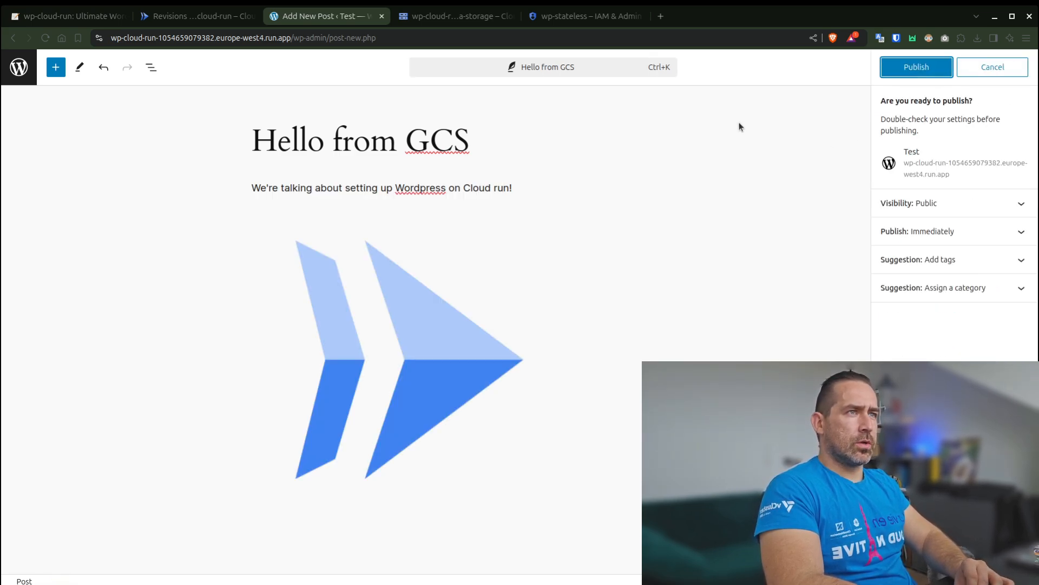
Confirm publishing, view the live post and verify its image loads from storage.googleapis.com.
click(916, 68)
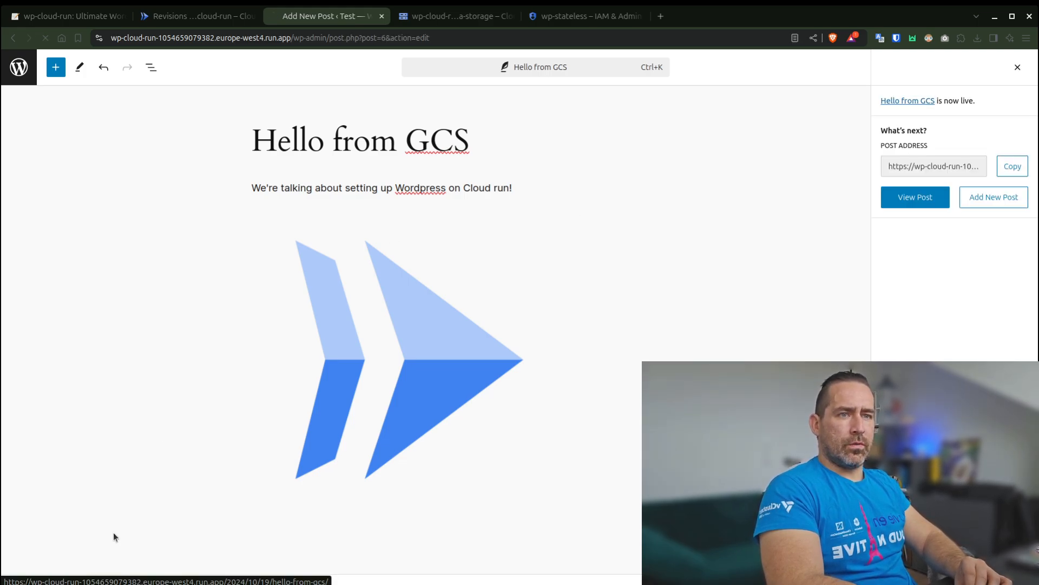
click(914, 197)
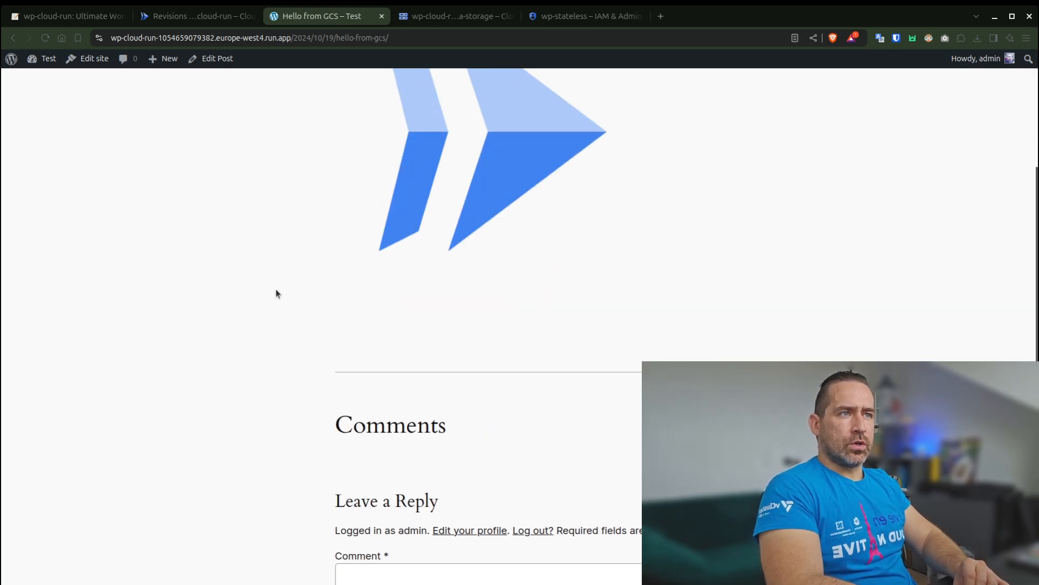
scroll(up, 3)
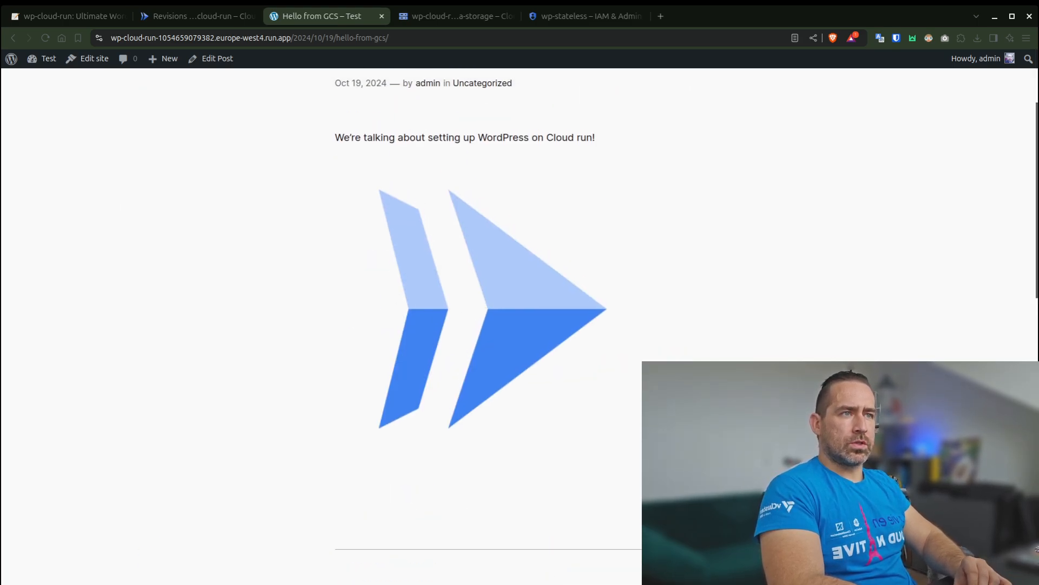
mouse_move(584, 368)
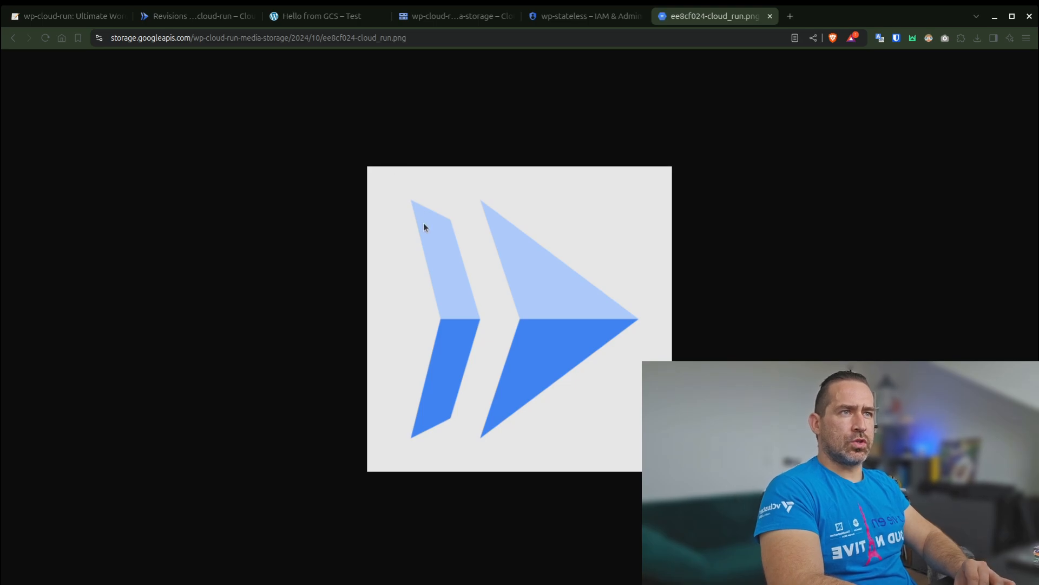
click(321, 17)
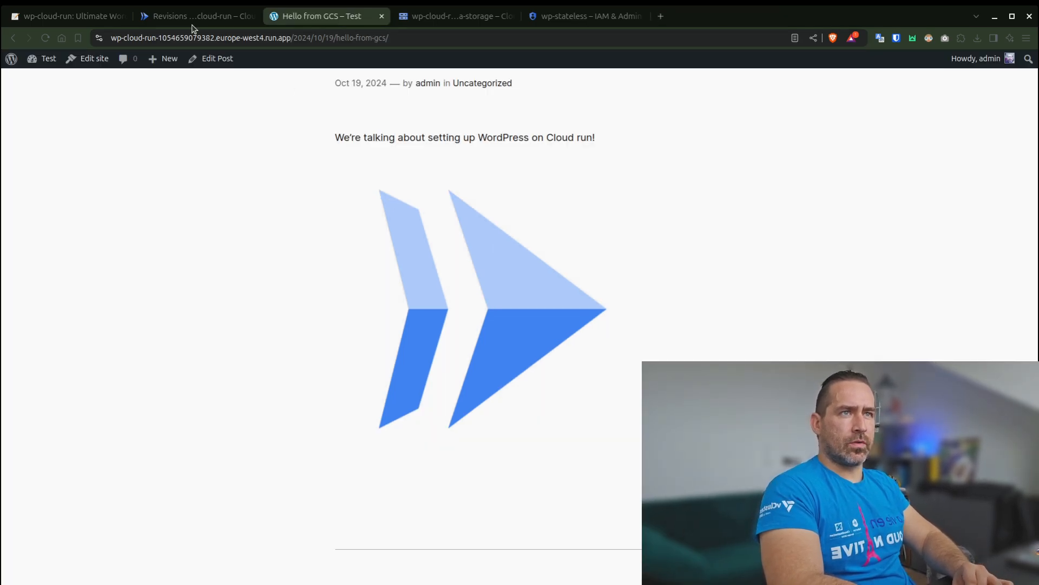
scroll(up, 3)
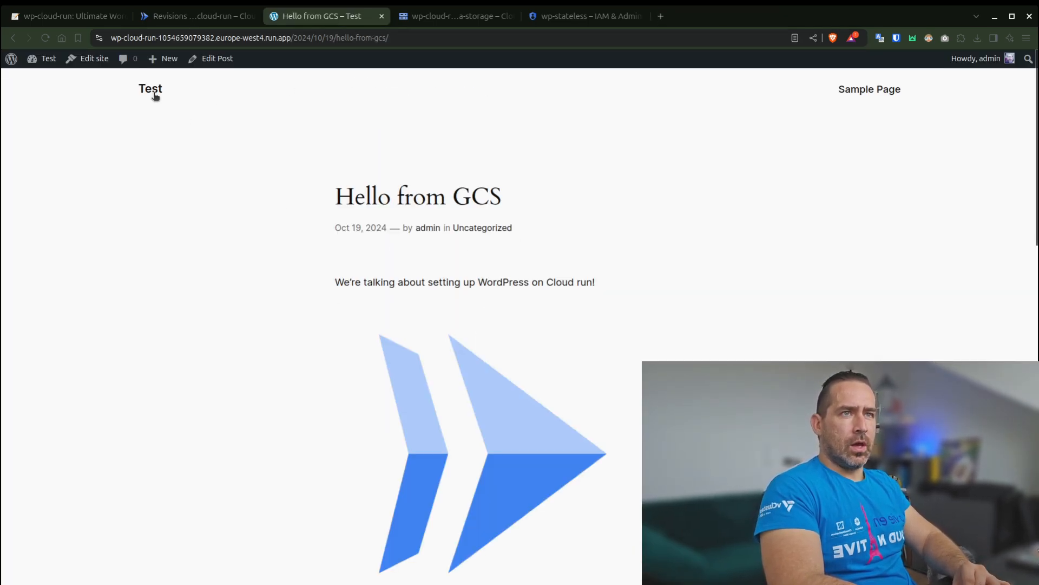
Check the site home page, then return to the tutorial outline tab.
click(149, 88)
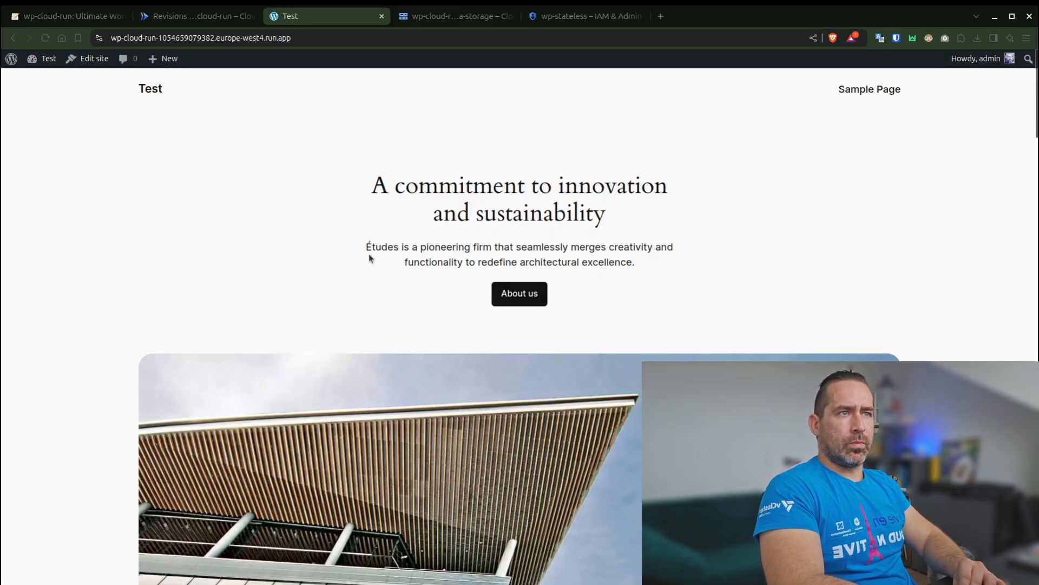
scroll(down, 3)
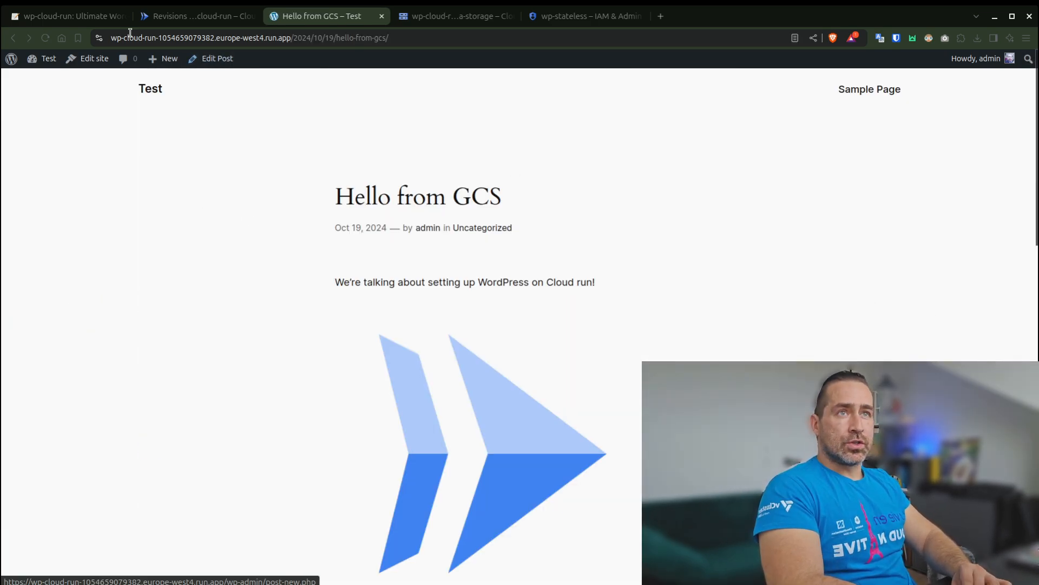
click(66, 17)
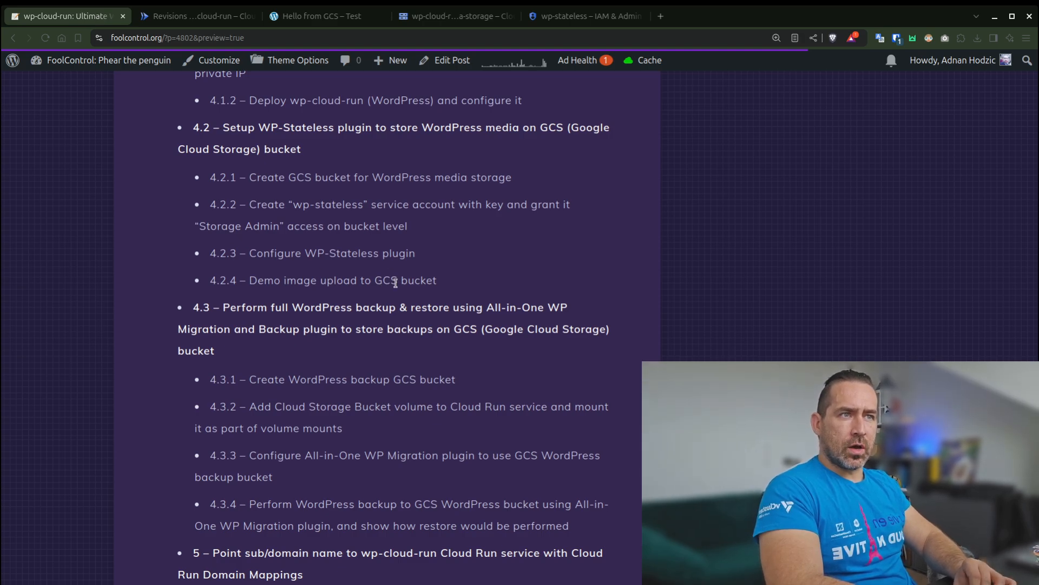